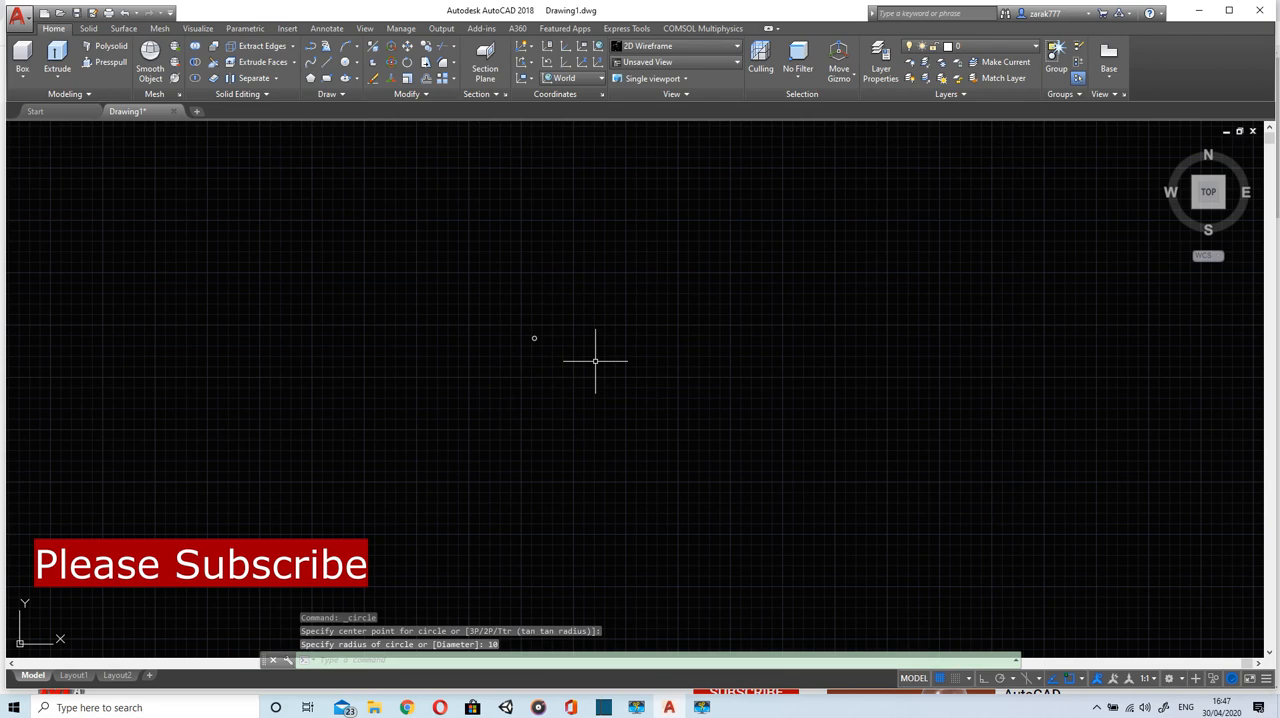
# Draw the radius-10 outer circle and zoom extents to fit it on screen.
pyautogui.write('ZOOM')
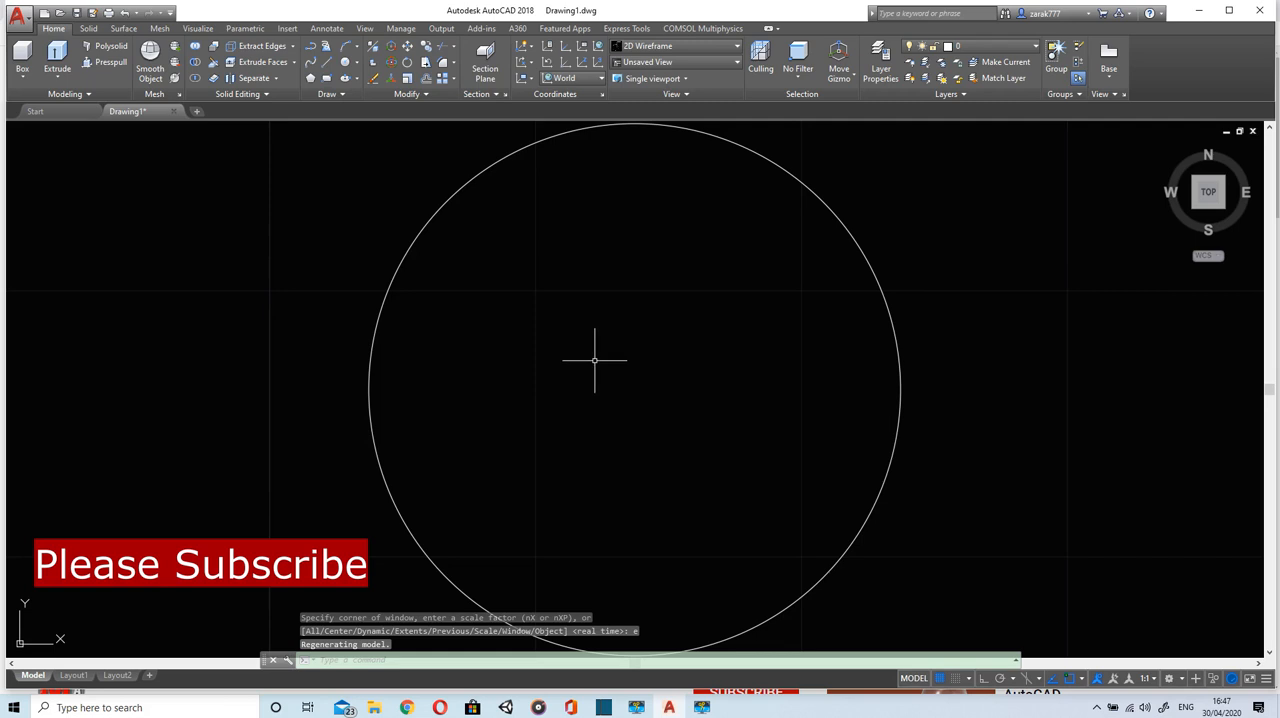
pyautogui.moveTo(587, 363)
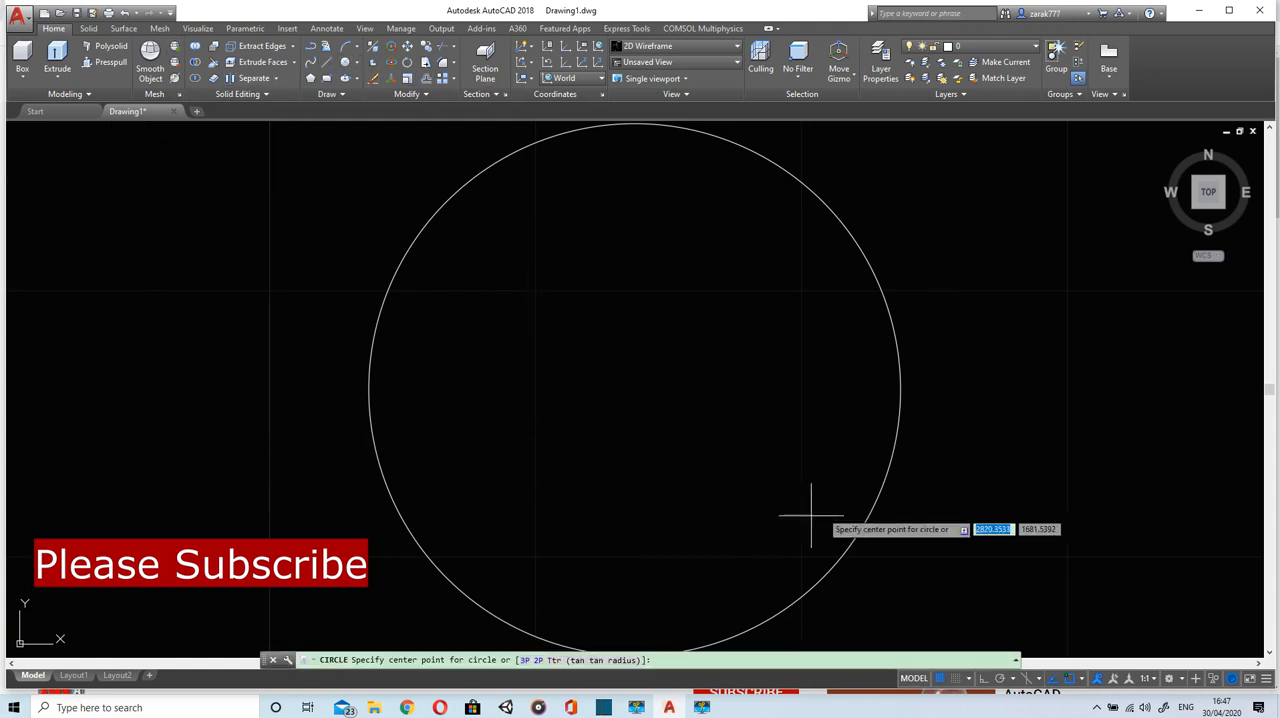
pyautogui.moveTo(630, 385)
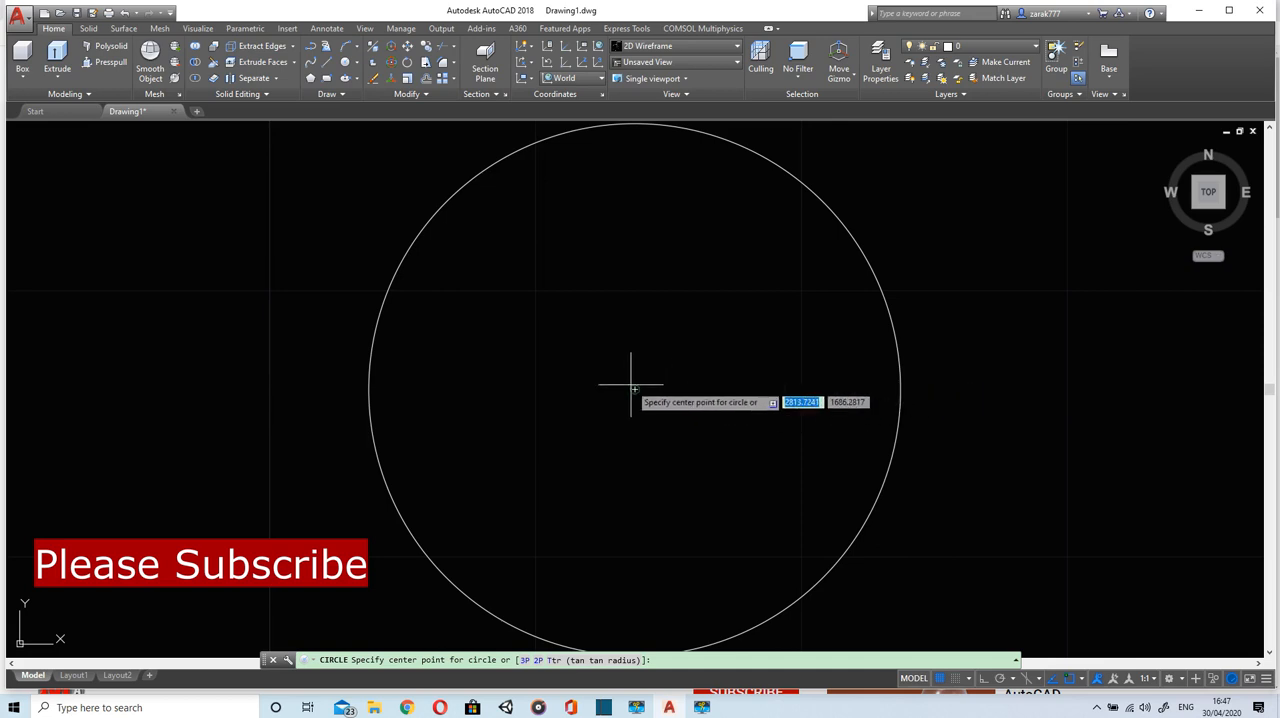
# Place a small concentric circle at the centre and draw a horizontal radius to the outer circle.
pyautogui.click(630, 388)
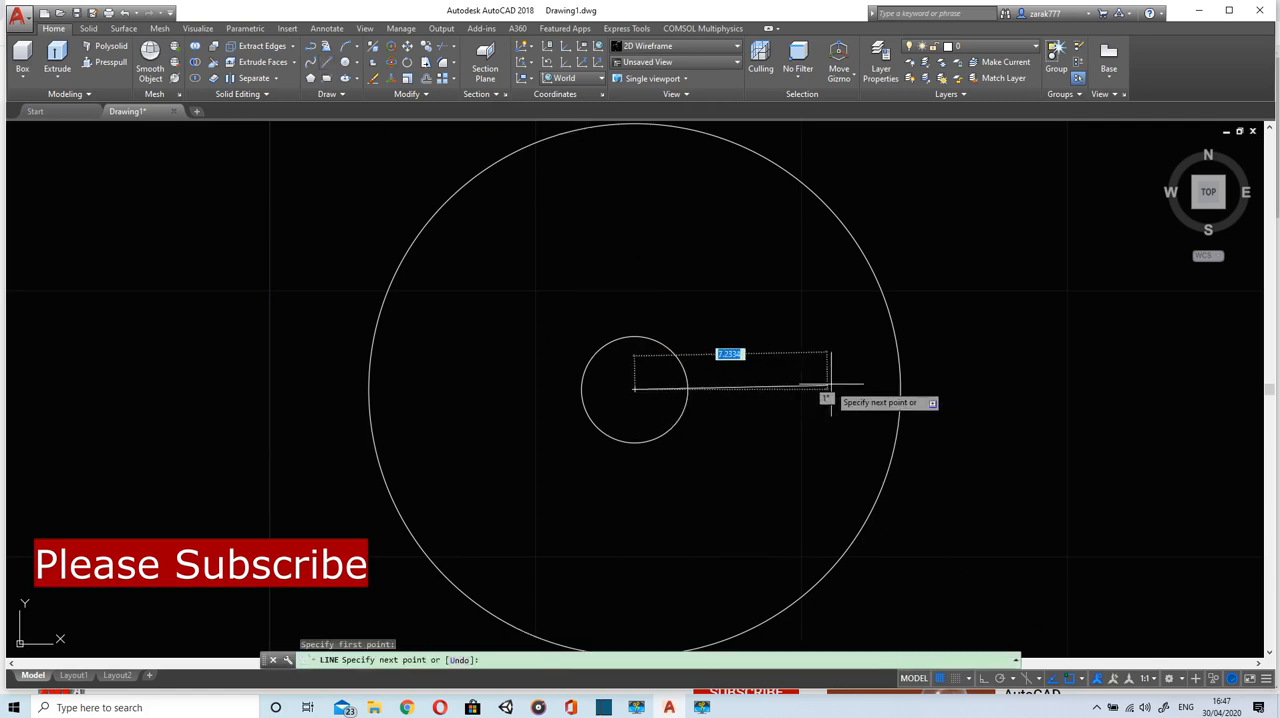
pyautogui.moveTo(900, 390)
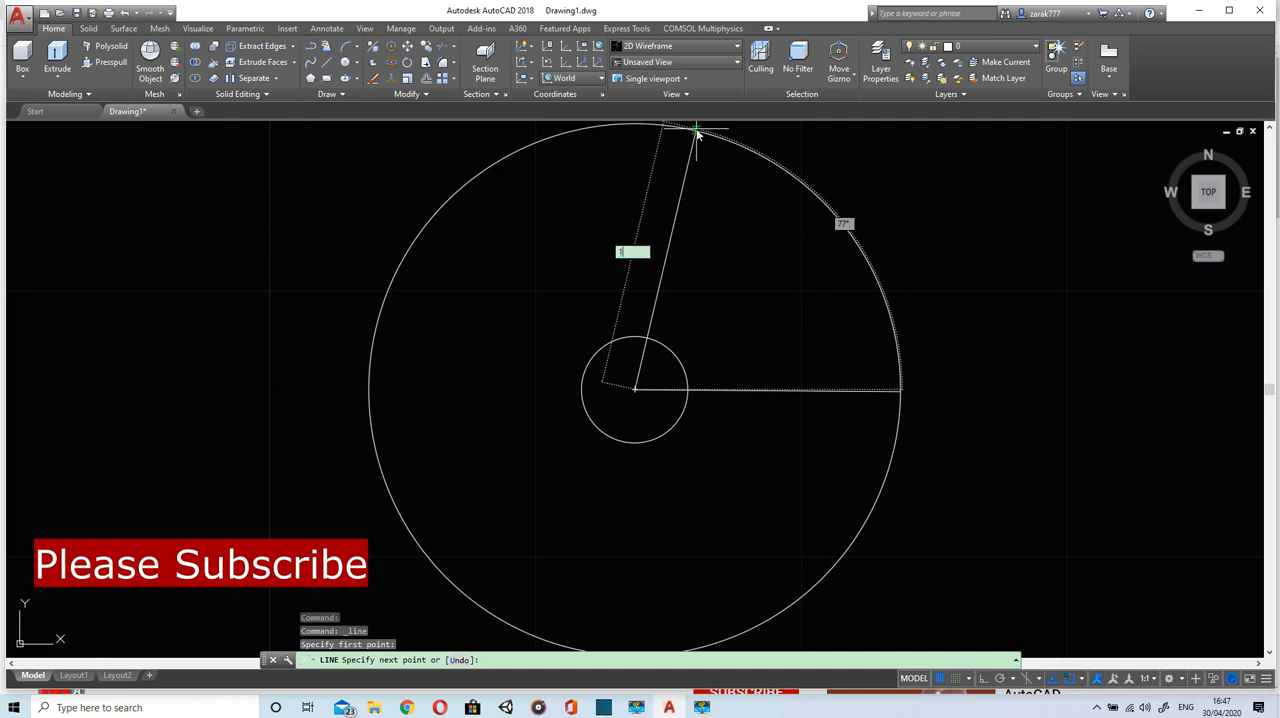
pyautogui.write('0')
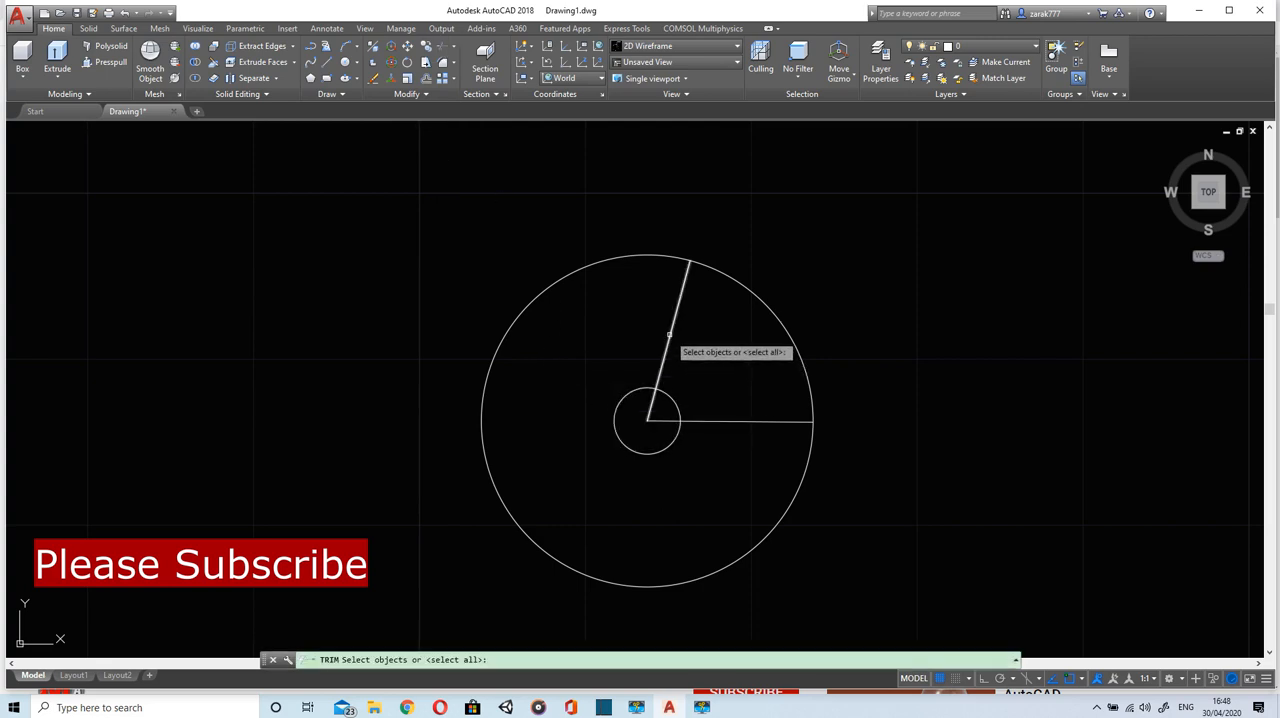
# Trim the circles using both radial lines as cutting edges and remove the straight slanted edge.
pyautogui.click(672, 333)
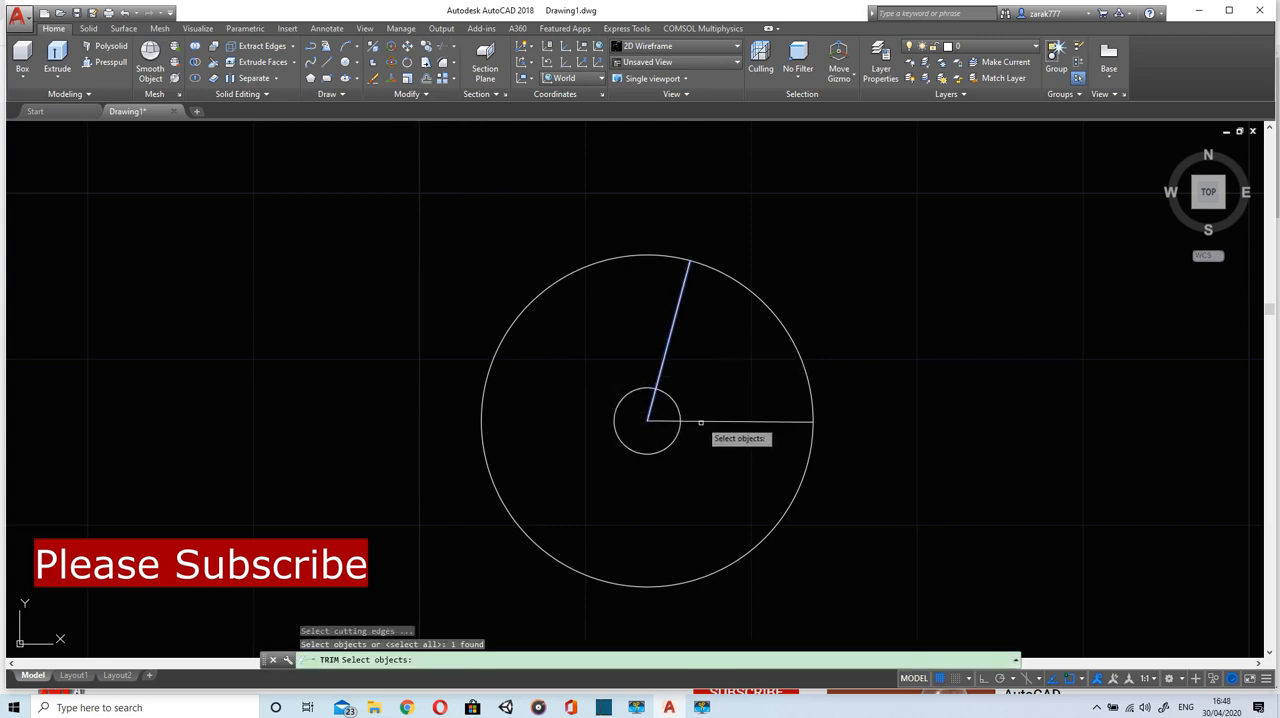
pyautogui.click(750, 421)
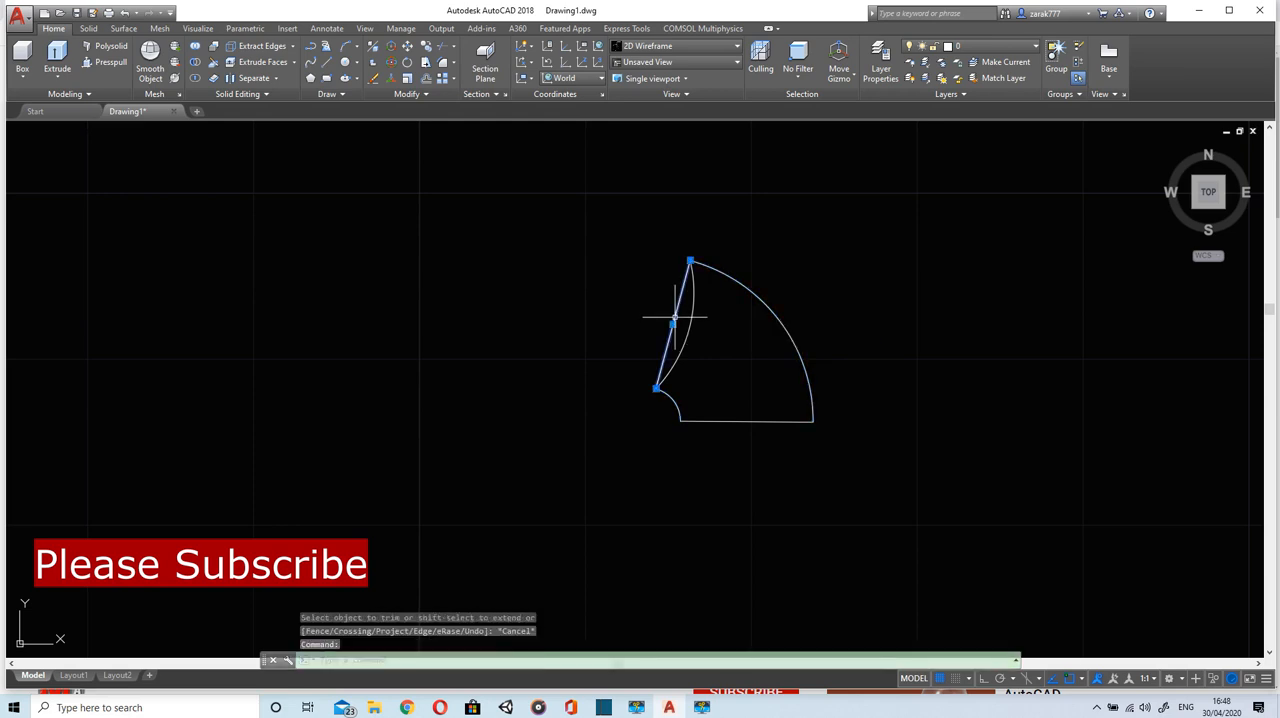
pyautogui.click(675, 325)
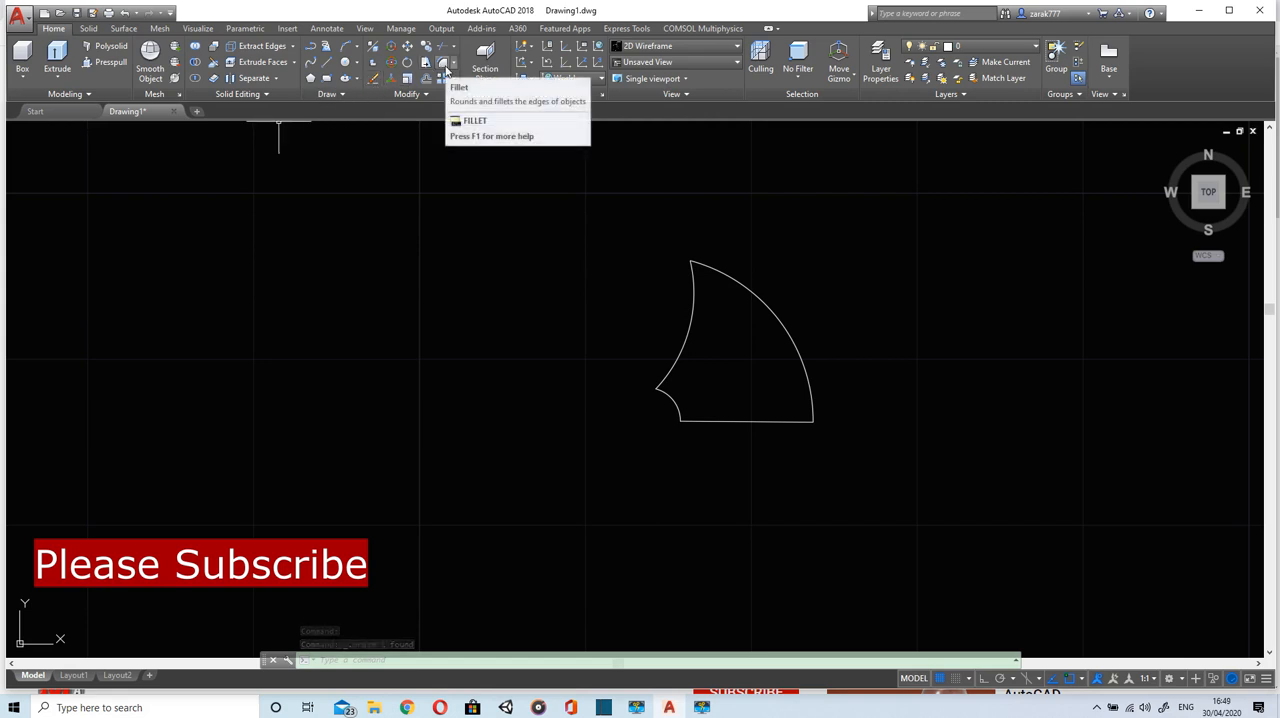
# Fillet one outer blade corner with radius 2.5 and the other with radius 1.
pyautogui.click(444, 62)
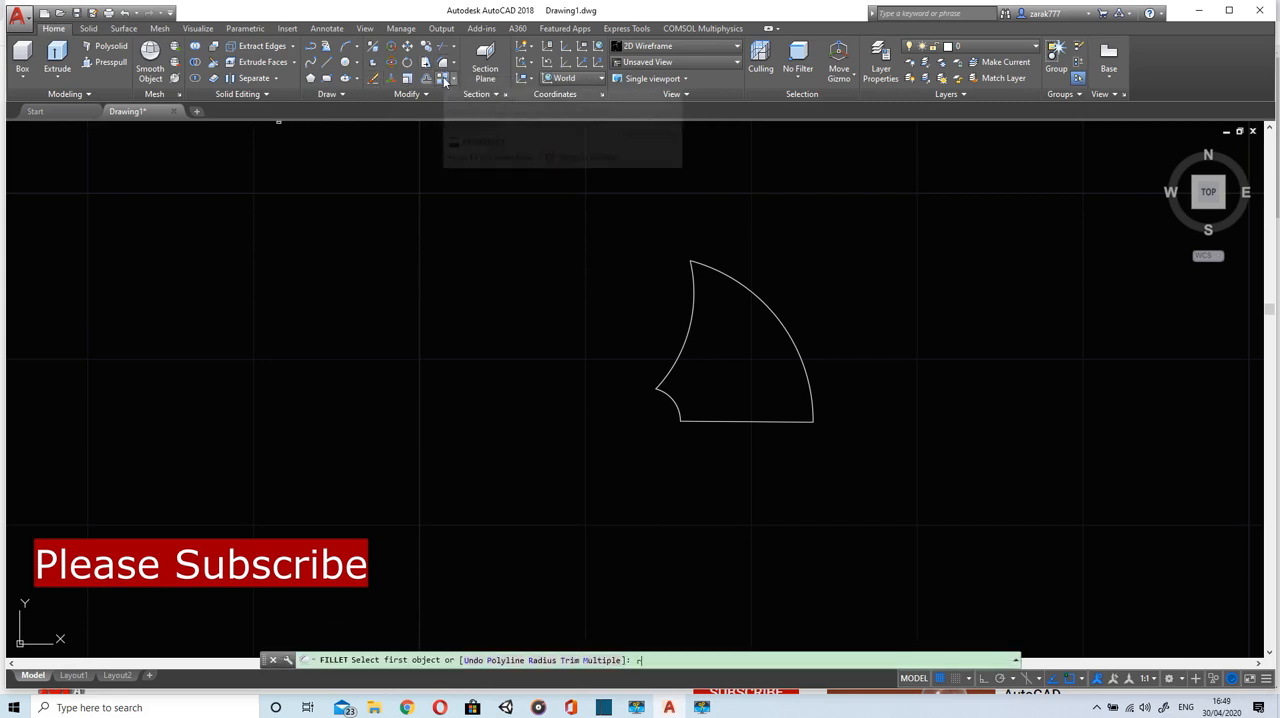
pyautogui.moveTo(445, 78)
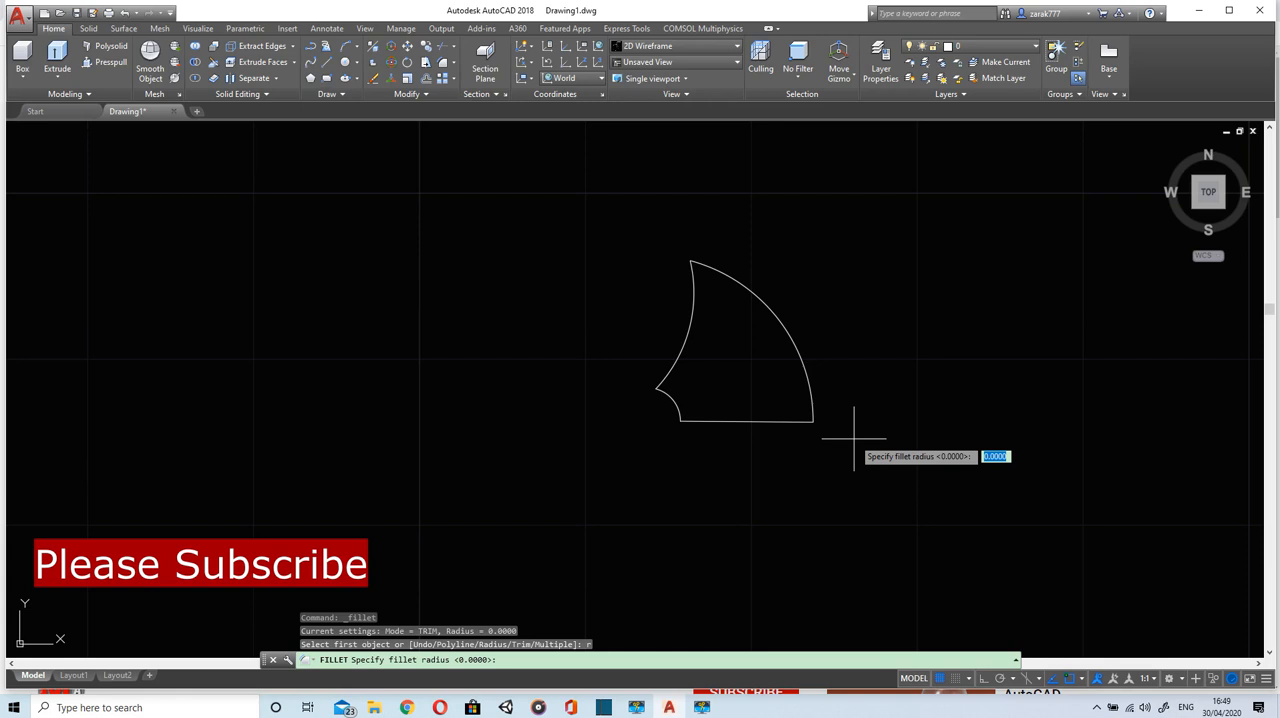
pyautogui.write('2')
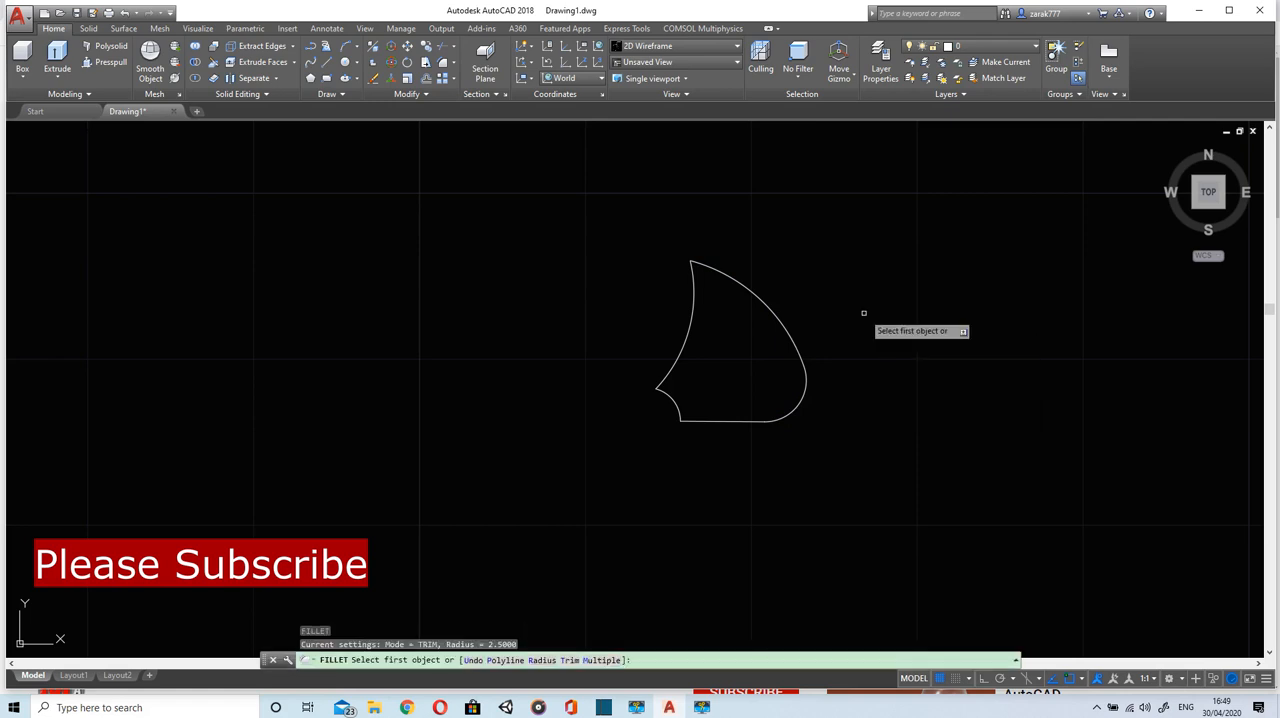
pyautogui.moveTo(740, 332)
pyautogui.write('r')
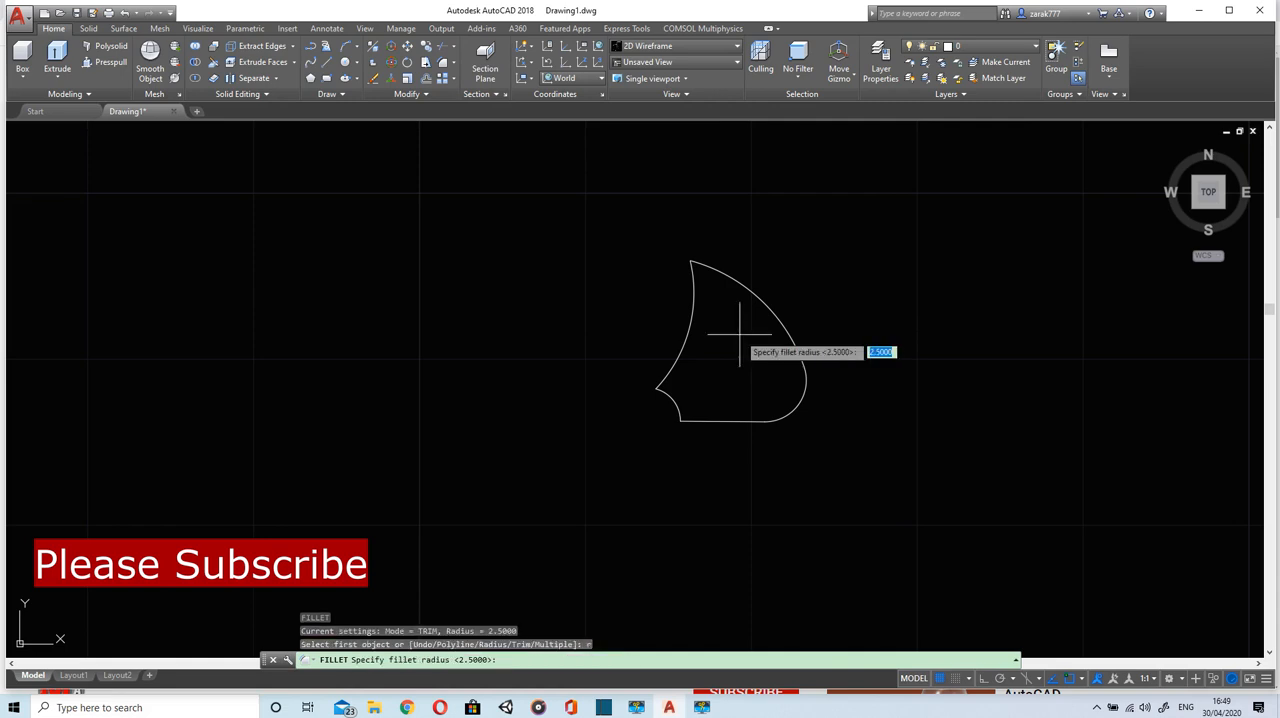
pyautogui.write('1')
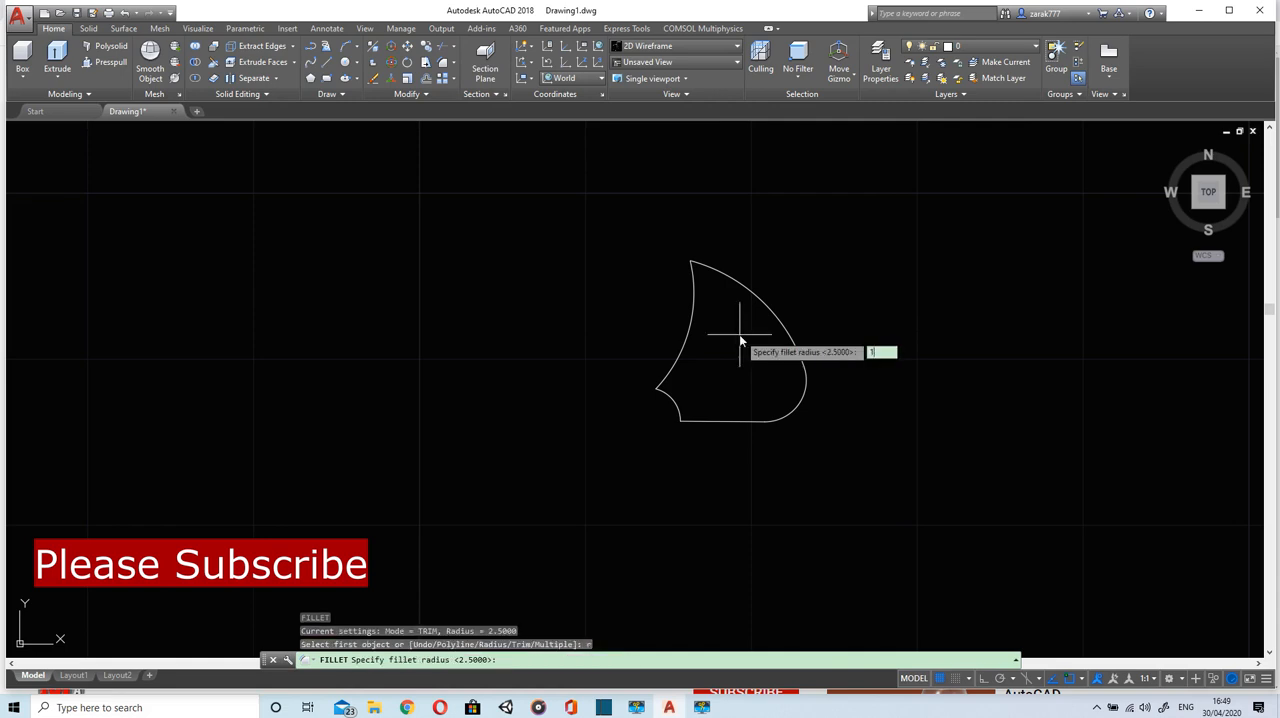
pyautogui.write('.')
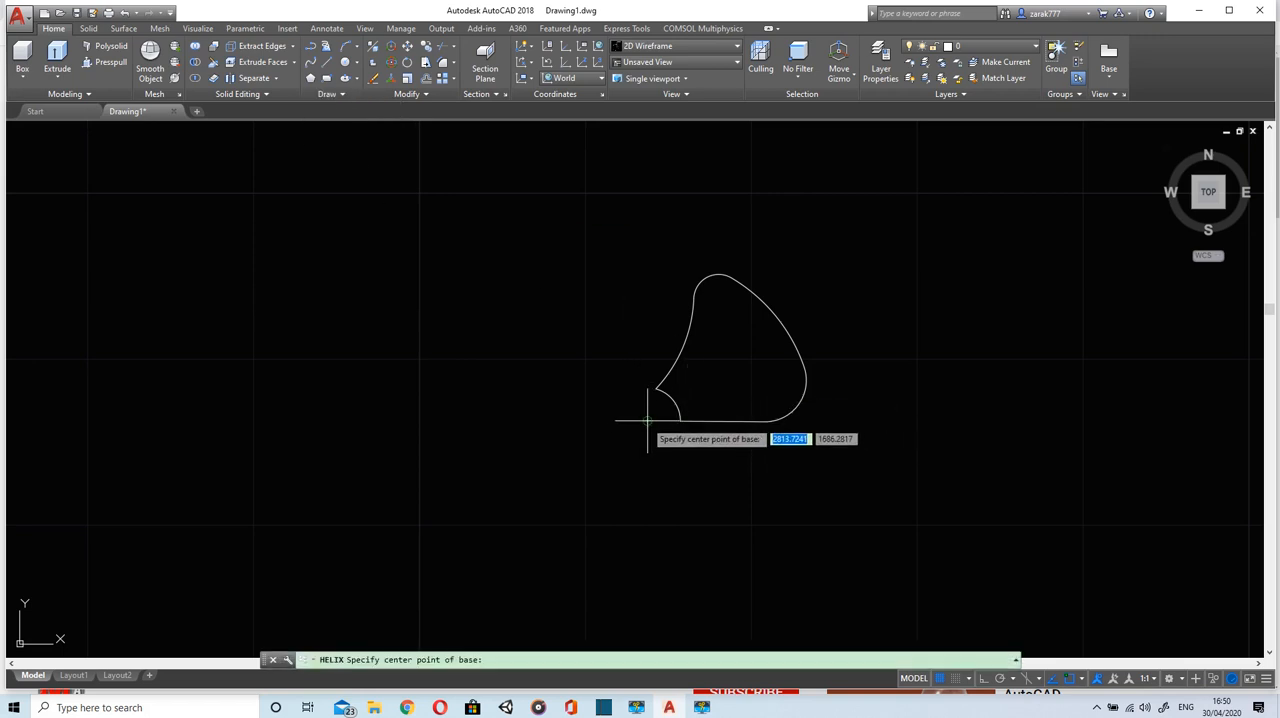
# Place a helix at the hub centre with radius 2, 0.4 turns and height 3, then sweep the profile along it.
pyautogui.click(648, 418)
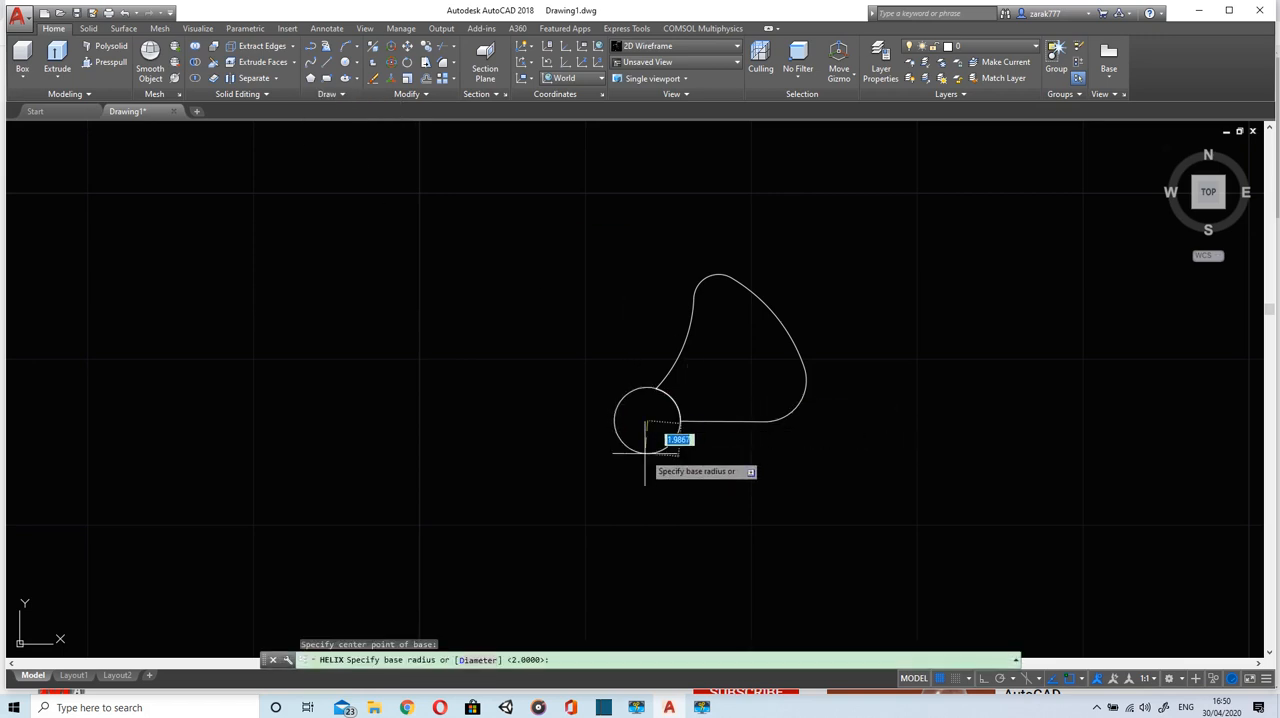
pyautogui.write('2')
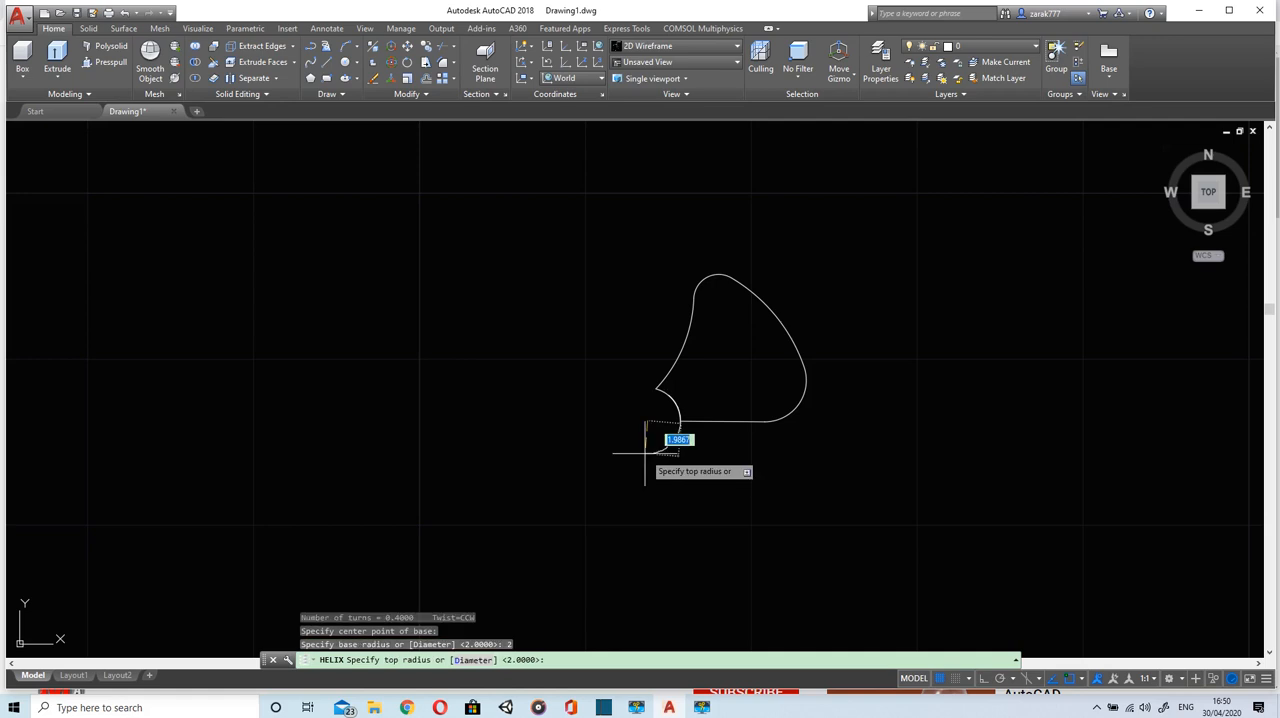
pyautogui.press('enter')
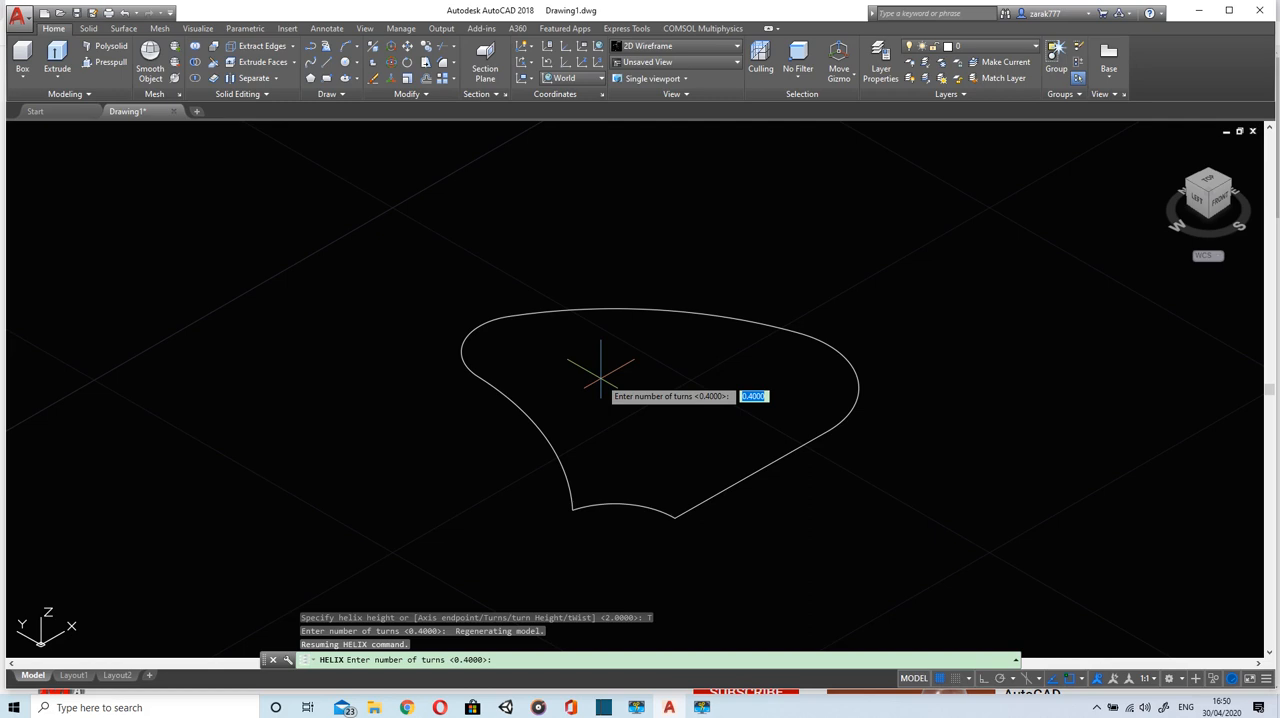
pyautogui.write('4')
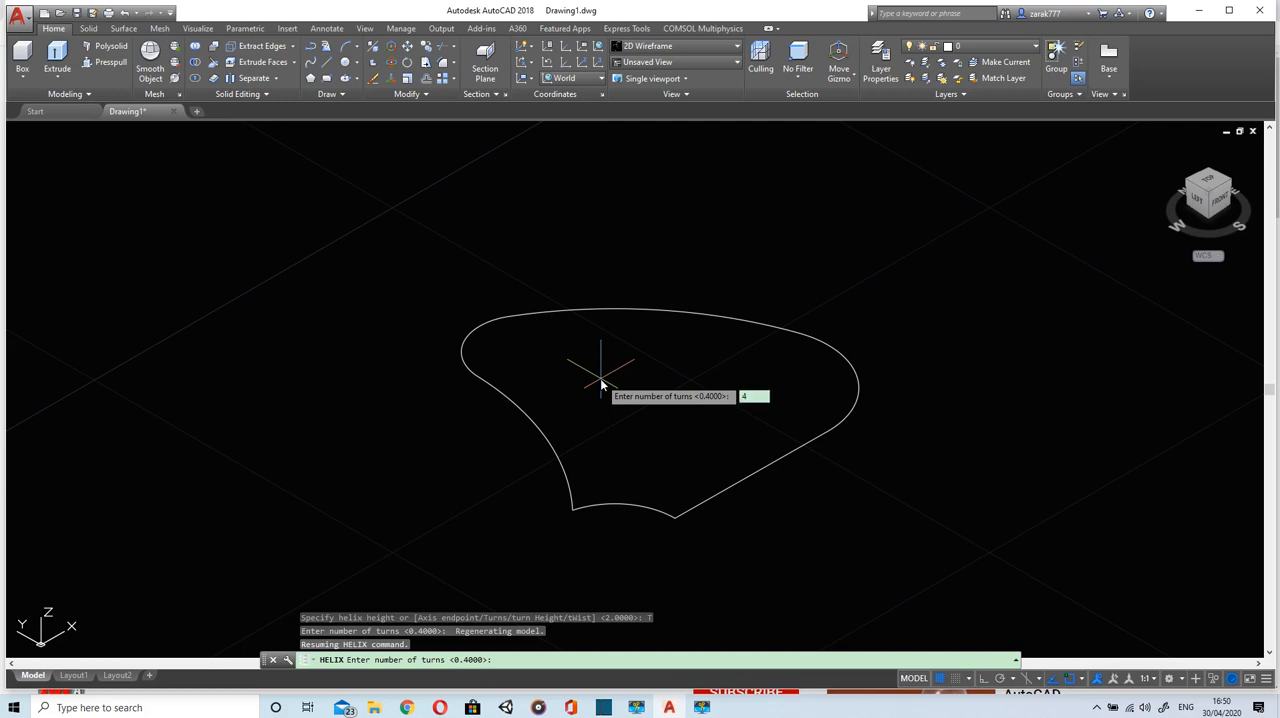
pyautogui.write('0.4000>: 0.4')
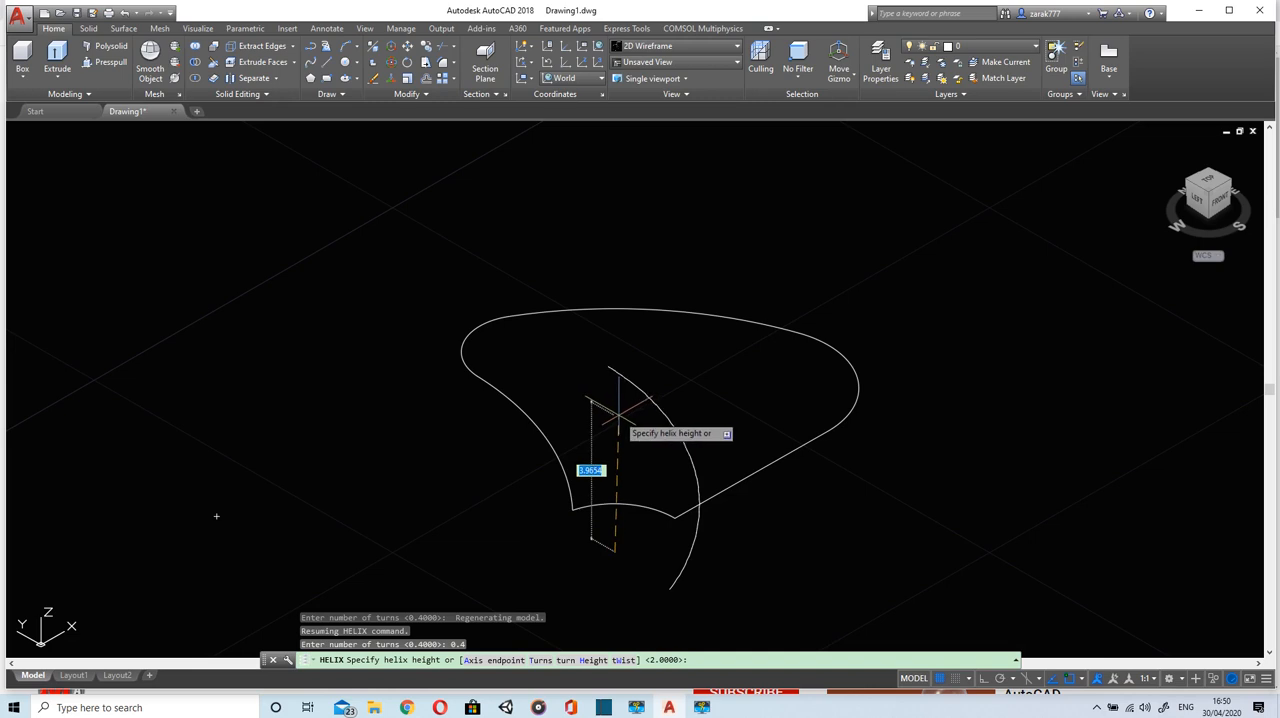
pyautogui.write('3')
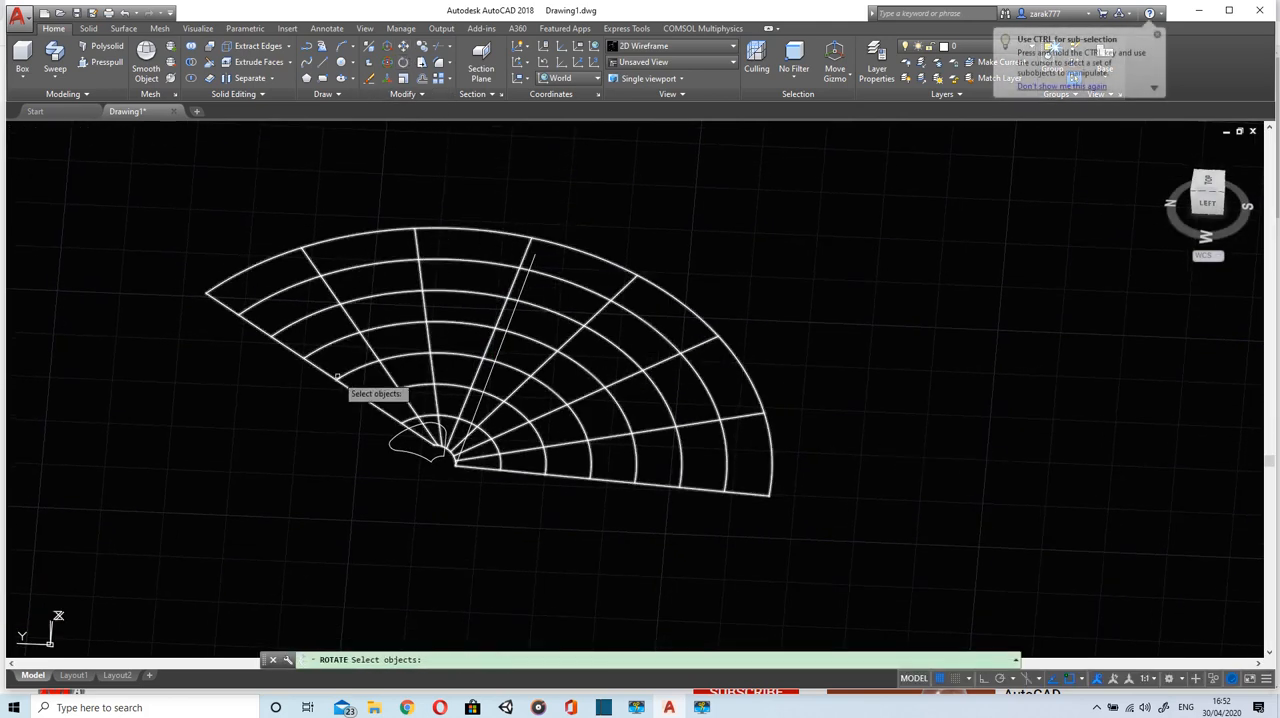
# Select the swept blade surface and set its inner corner as the rotation pivot.
pyautogui.click(340, 383)
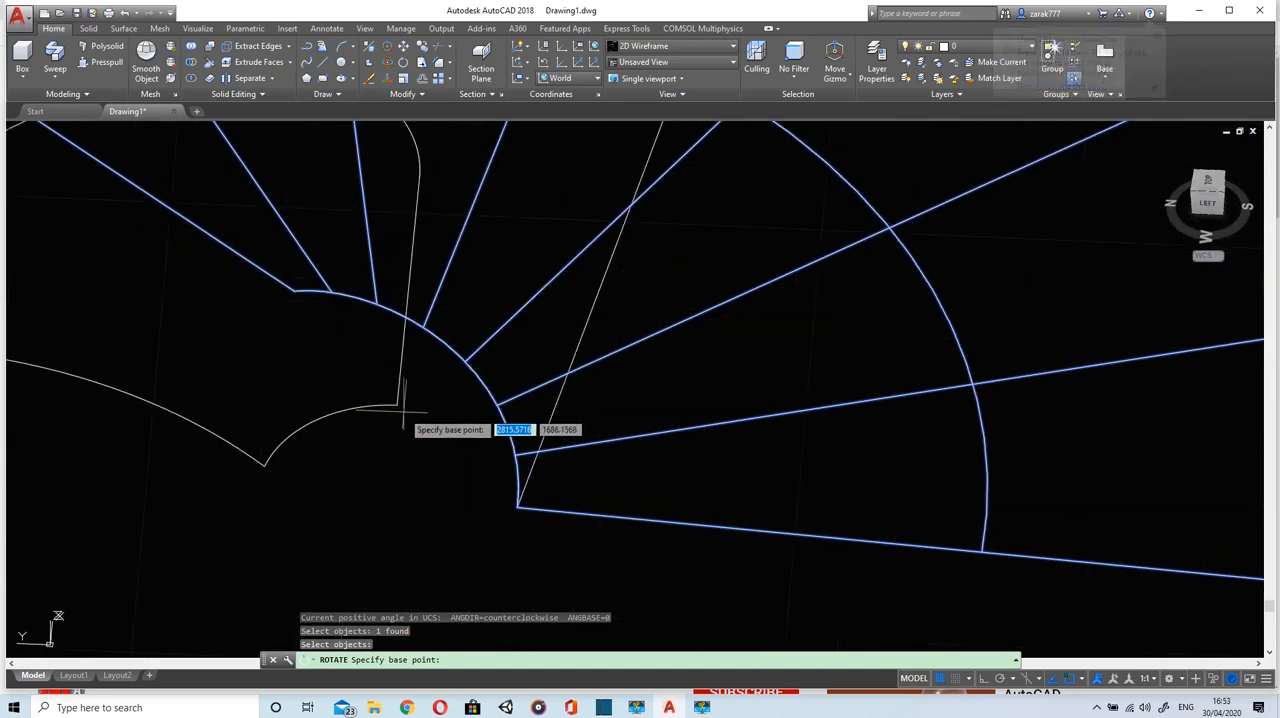
pyautogui.click(395, 485)
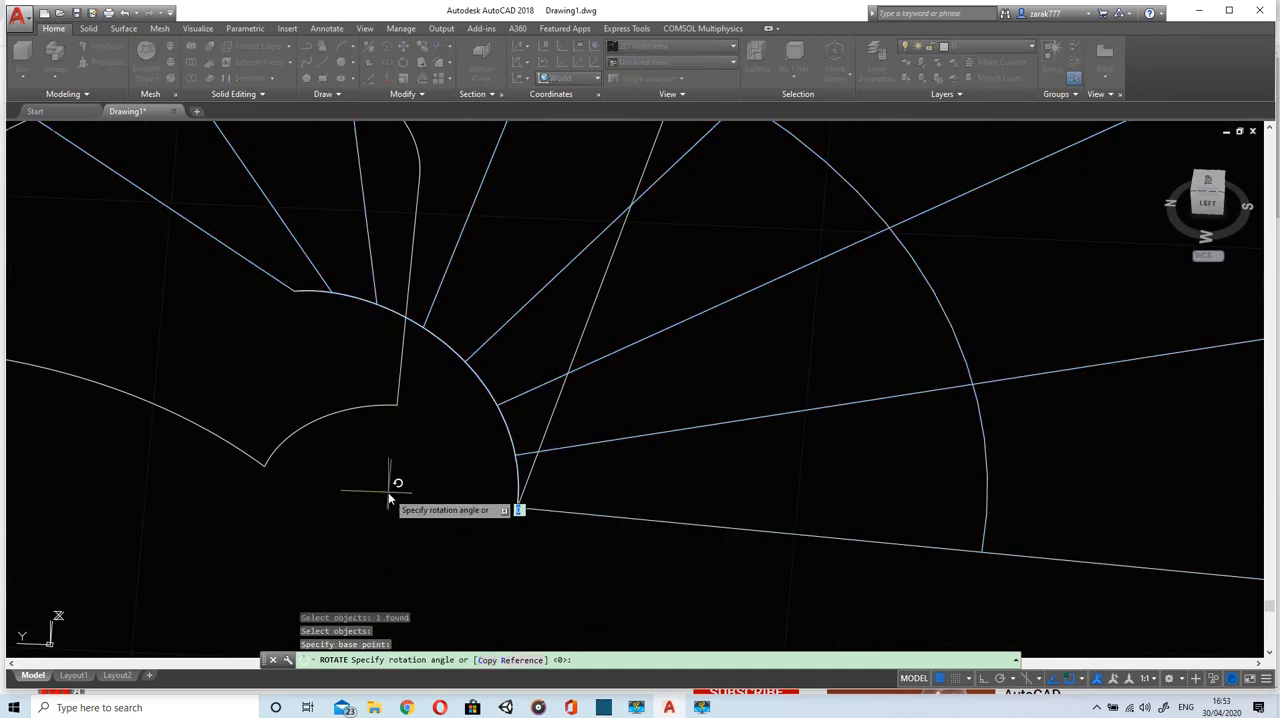
pyautogui.moveTo(476, 327)
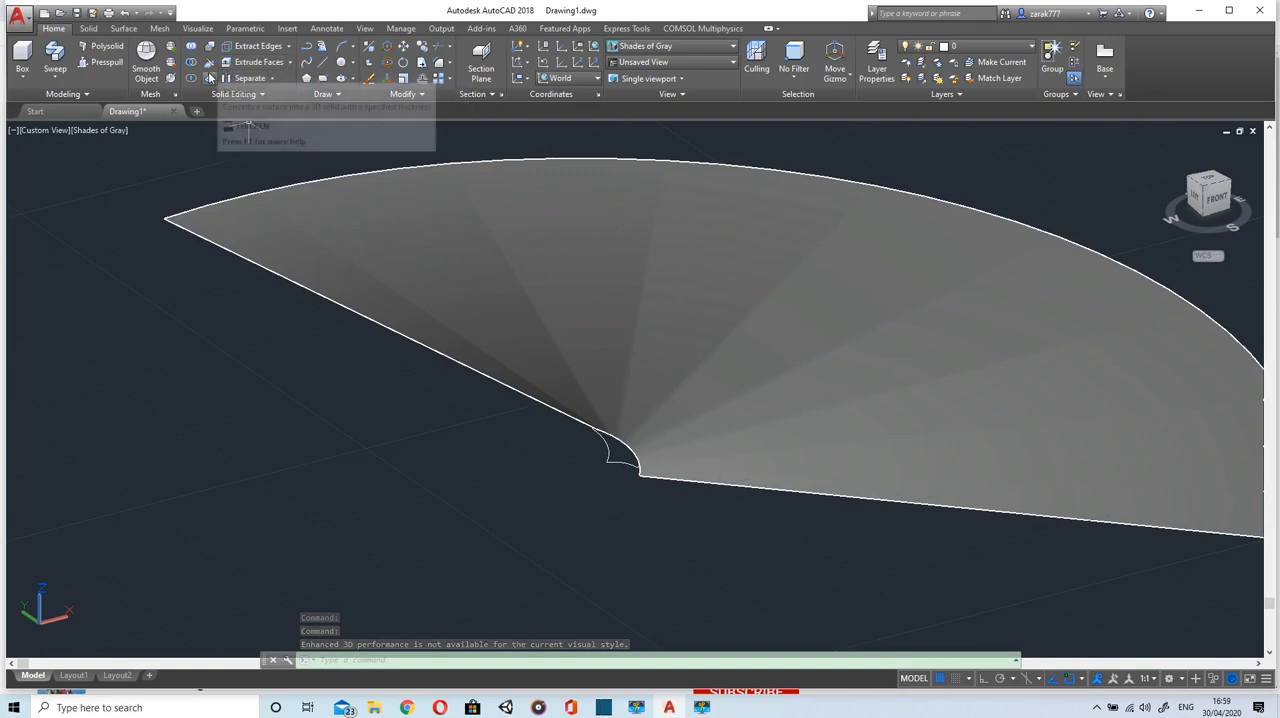
# Thicken the blade surface by 0.6 into a thin solid and orbit to check its thickness.
pyautogui.click(210, 60)
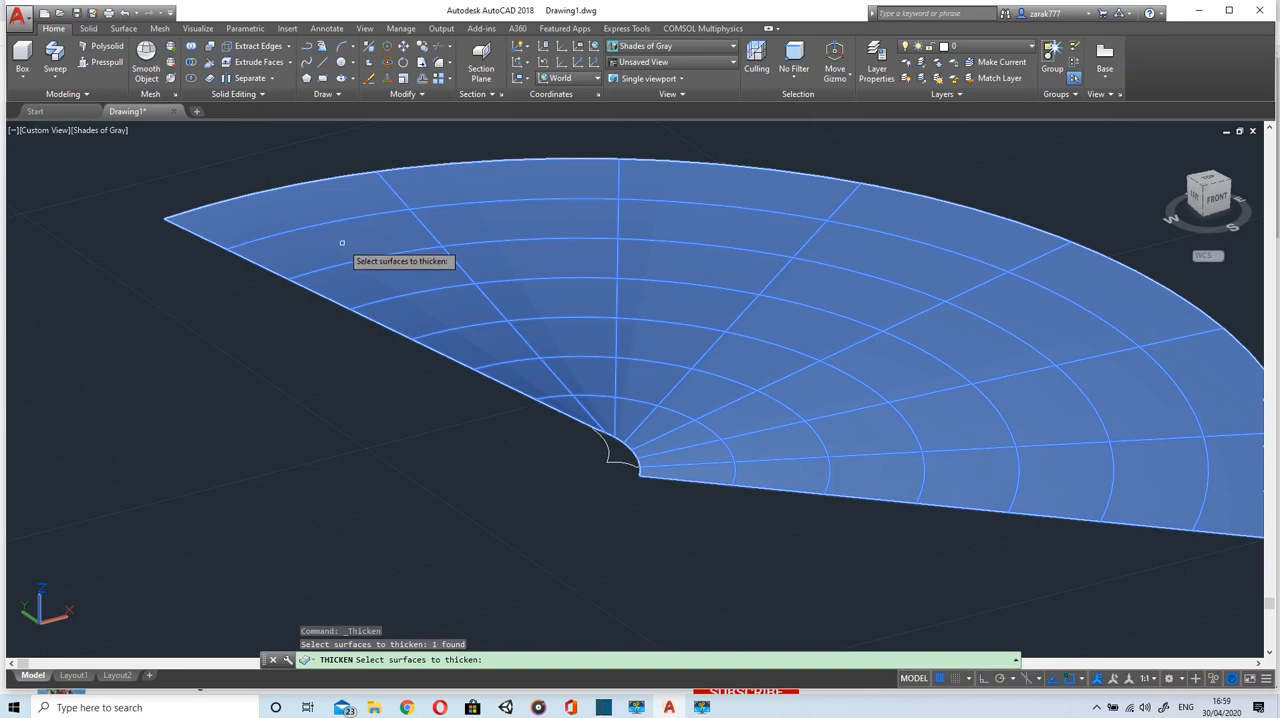
pyautogui.press('enter')
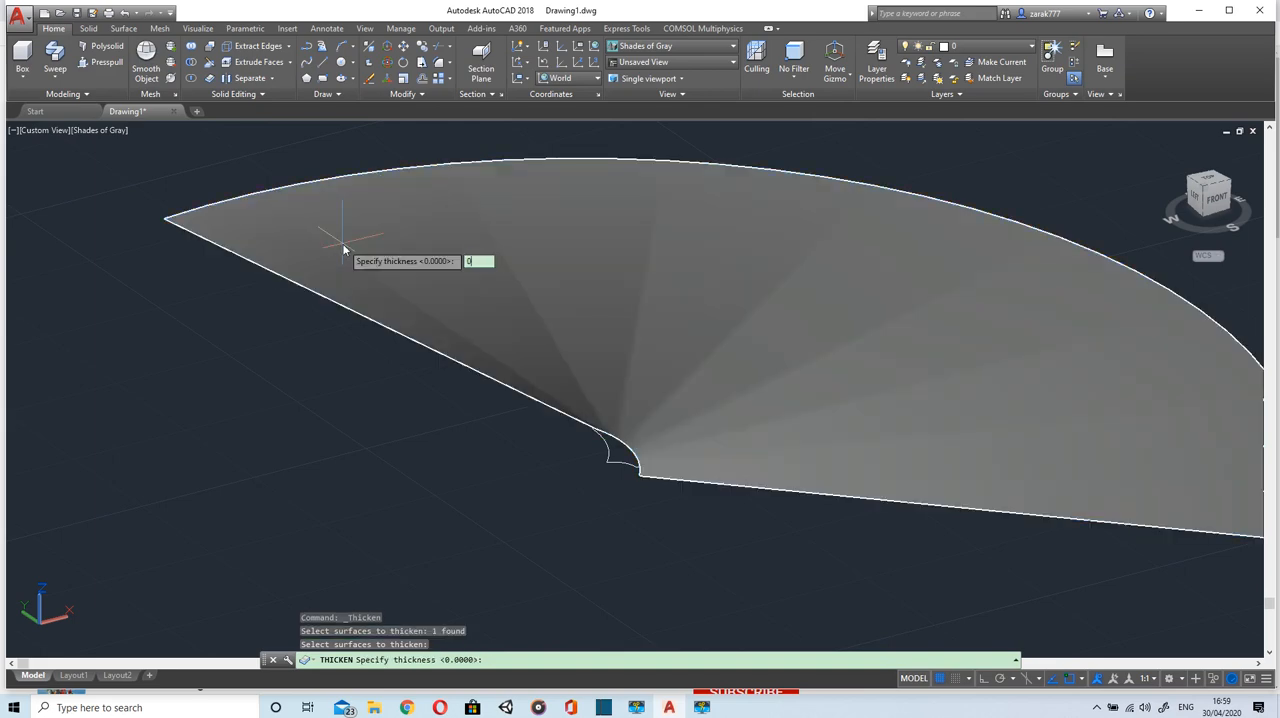
pyautogui.write('.6')
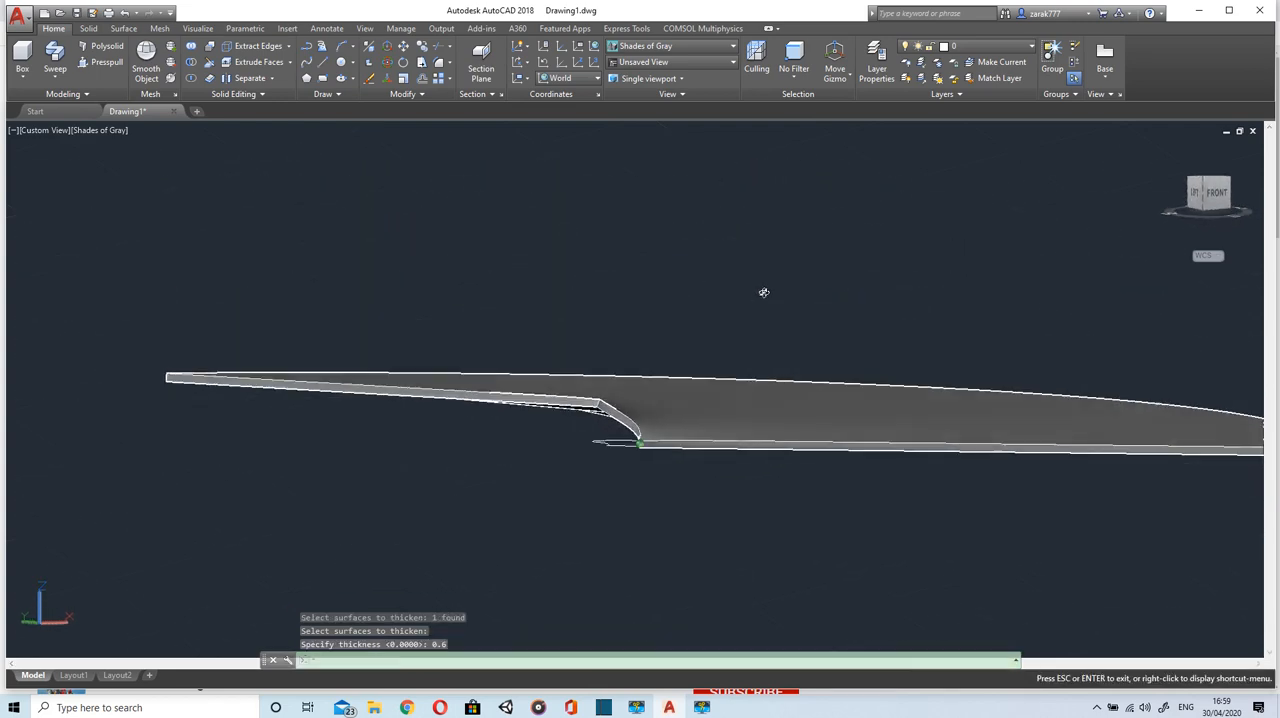
pyautogui.moveTo(764, 292); pyautogui.dragTo(845, 355)
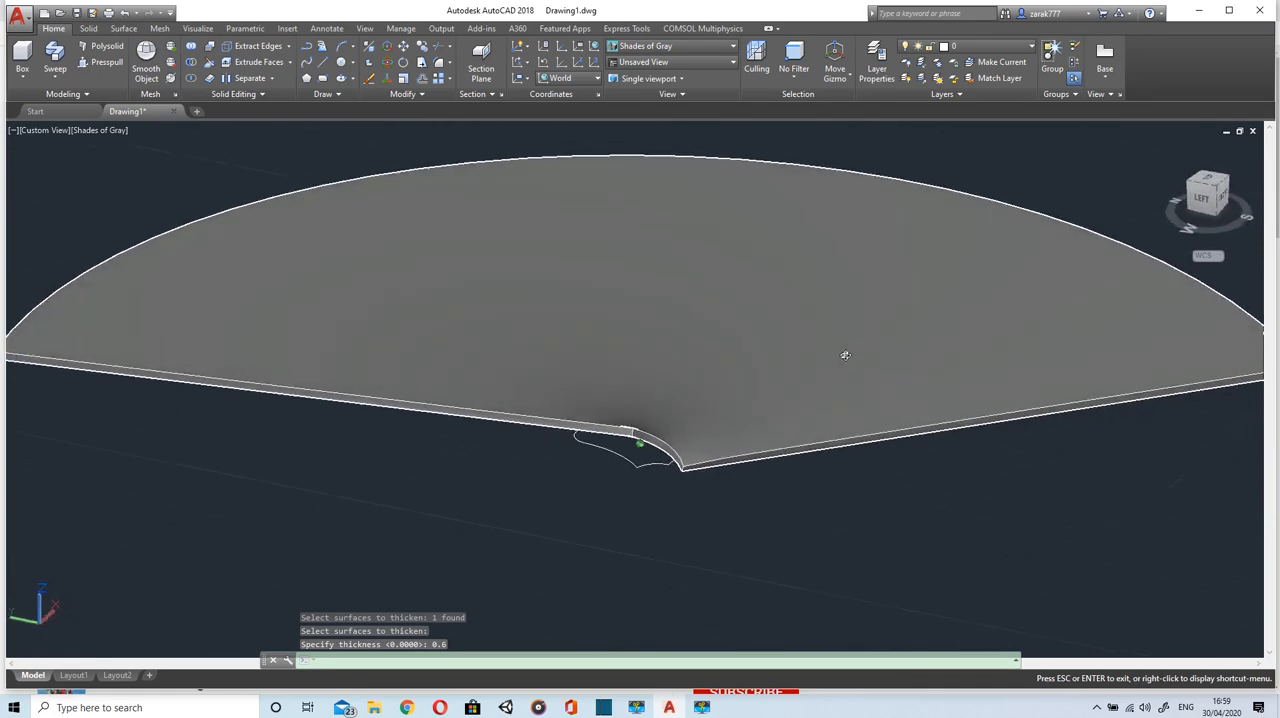
pyautogui.press('enter')
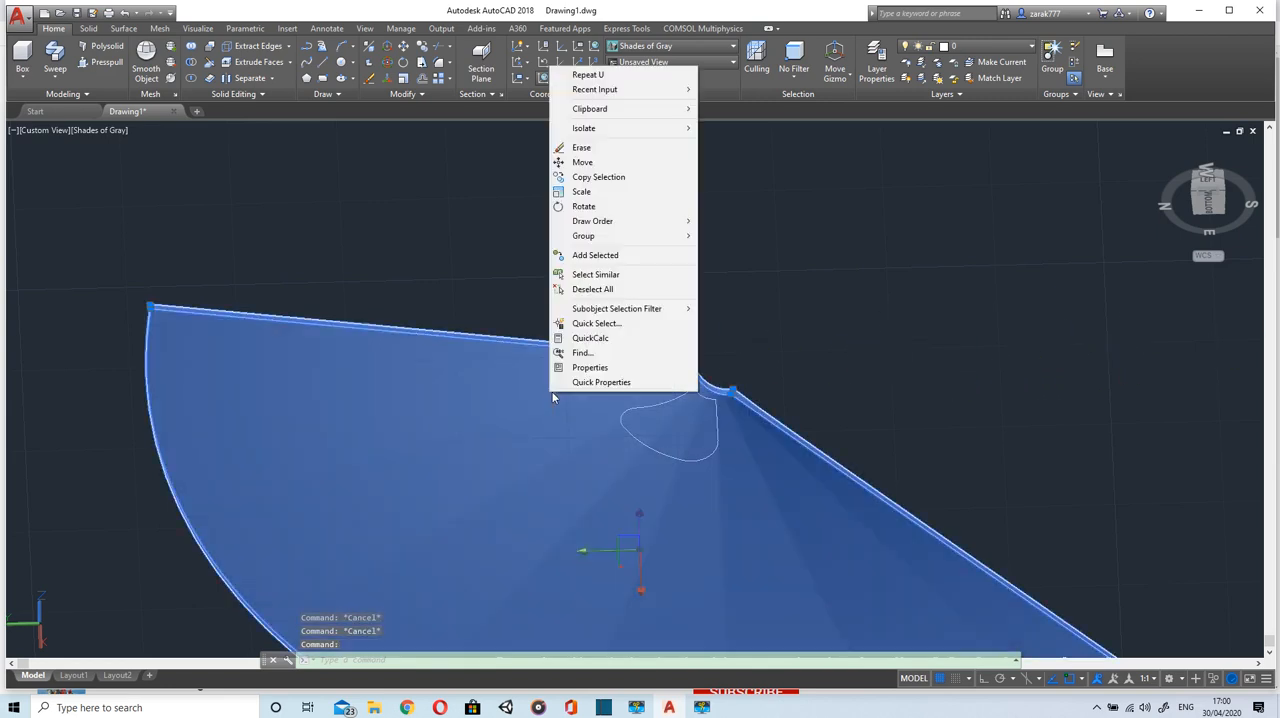
pyautogui.moveTo(584, 128)
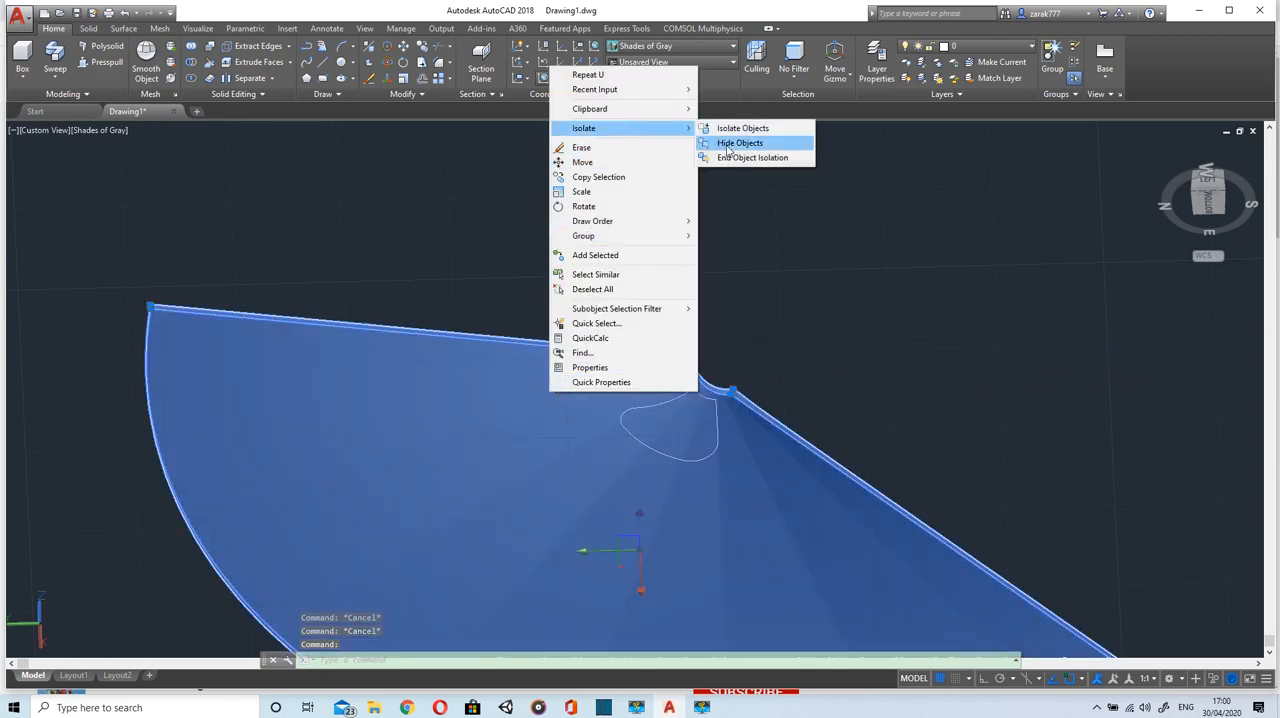
# Hide the selected blade solid via Isolate > Hide Objects, leaving only the outline.
pyautogui.click(740, 142)
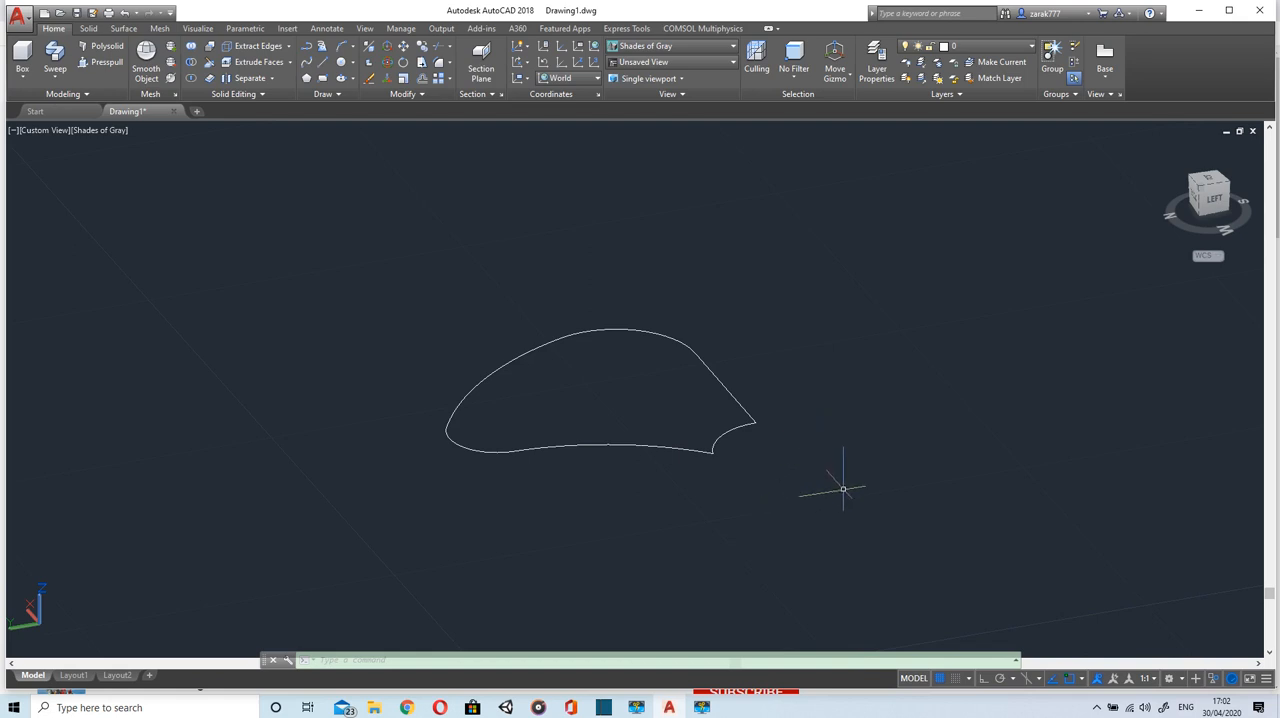
pyautogui.moveTo(612, 517)
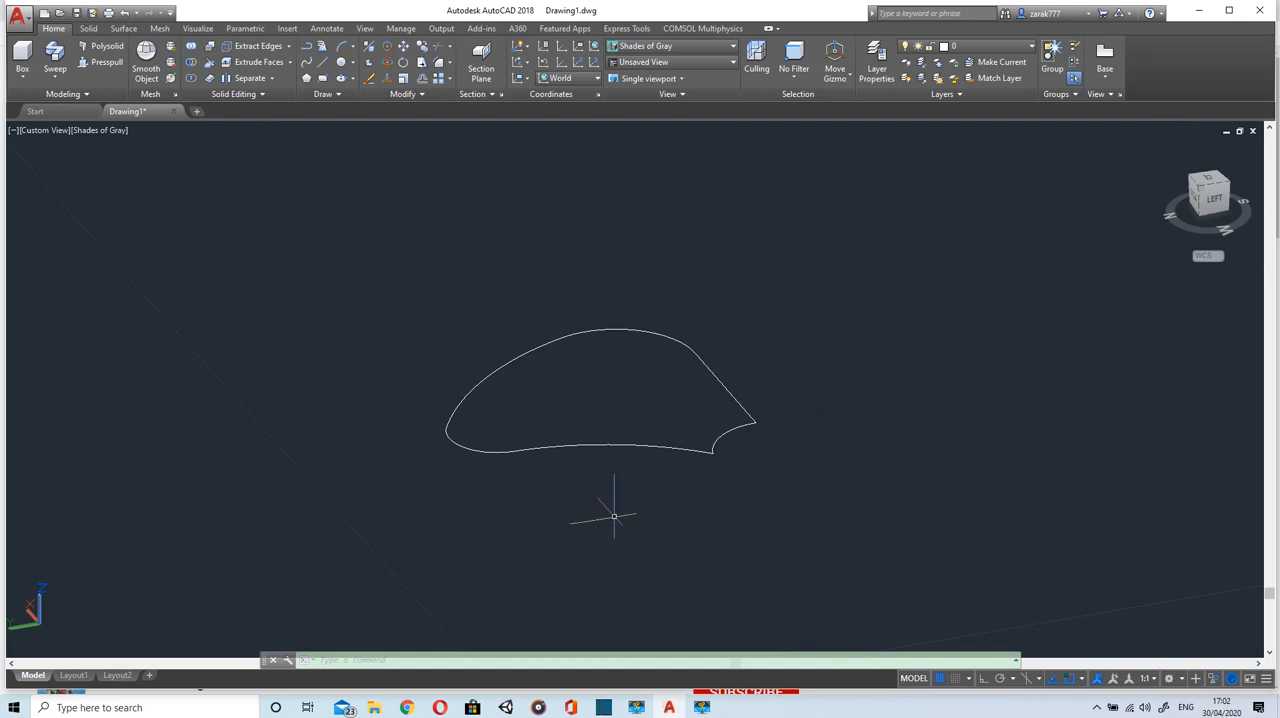
pyautogui.moveTo(342, 226)
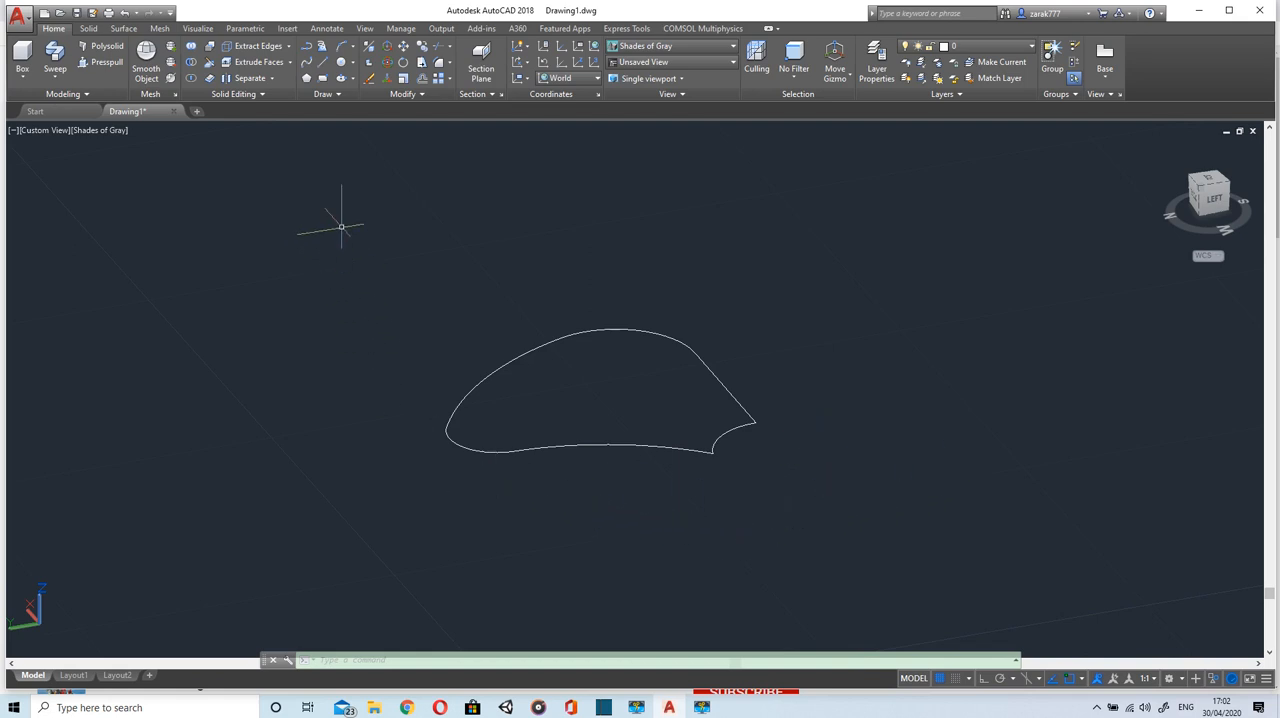
pyautogui.moveTo(1032, 302)
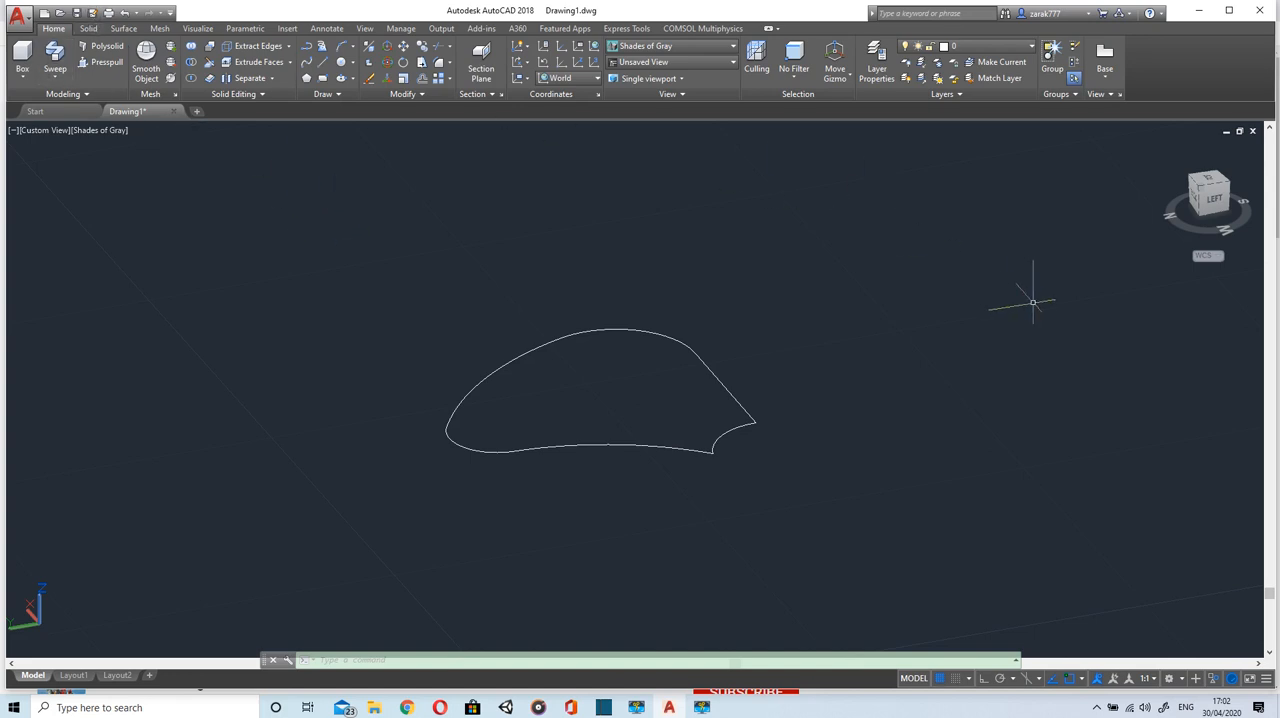
# End object isolation to show the blade again, then choose Extrude from the Sweep dropdown.
pyautogui.rightClick(1032, 302)
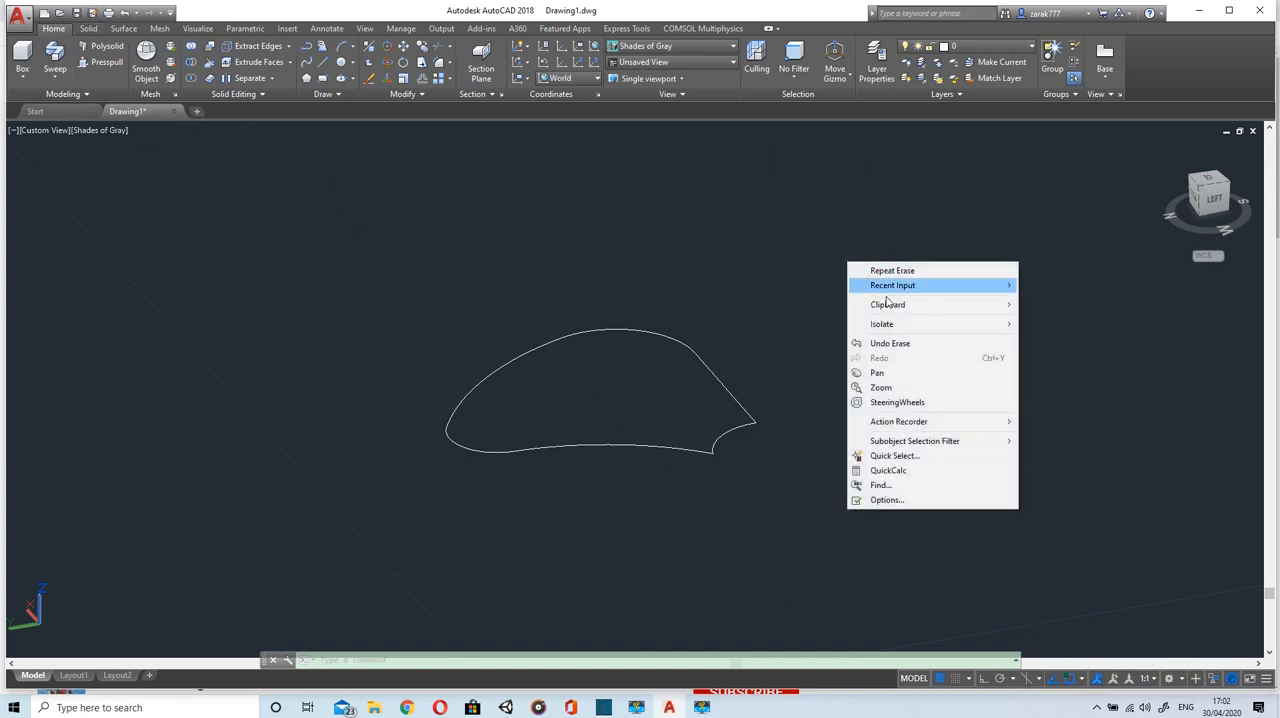
pyautogui.moveTo(881, 323)
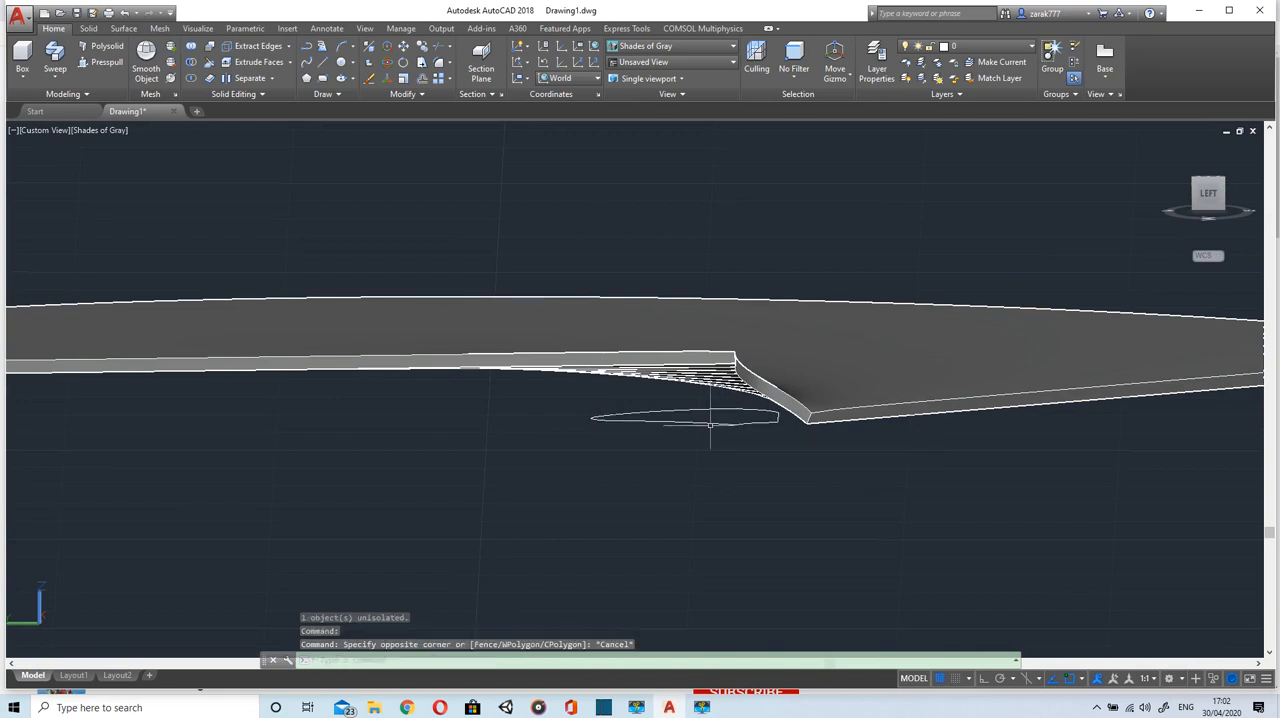
pyautogui.click(55, 68)
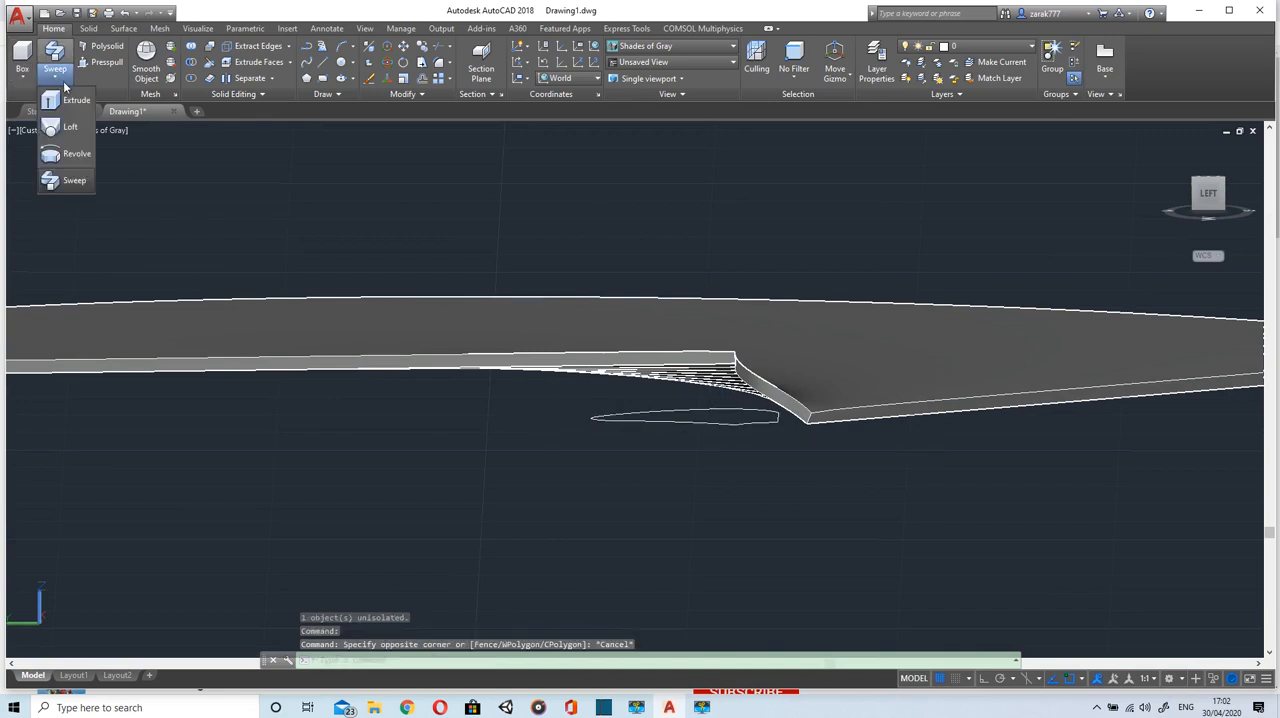
pyautogui.click(77, 99)
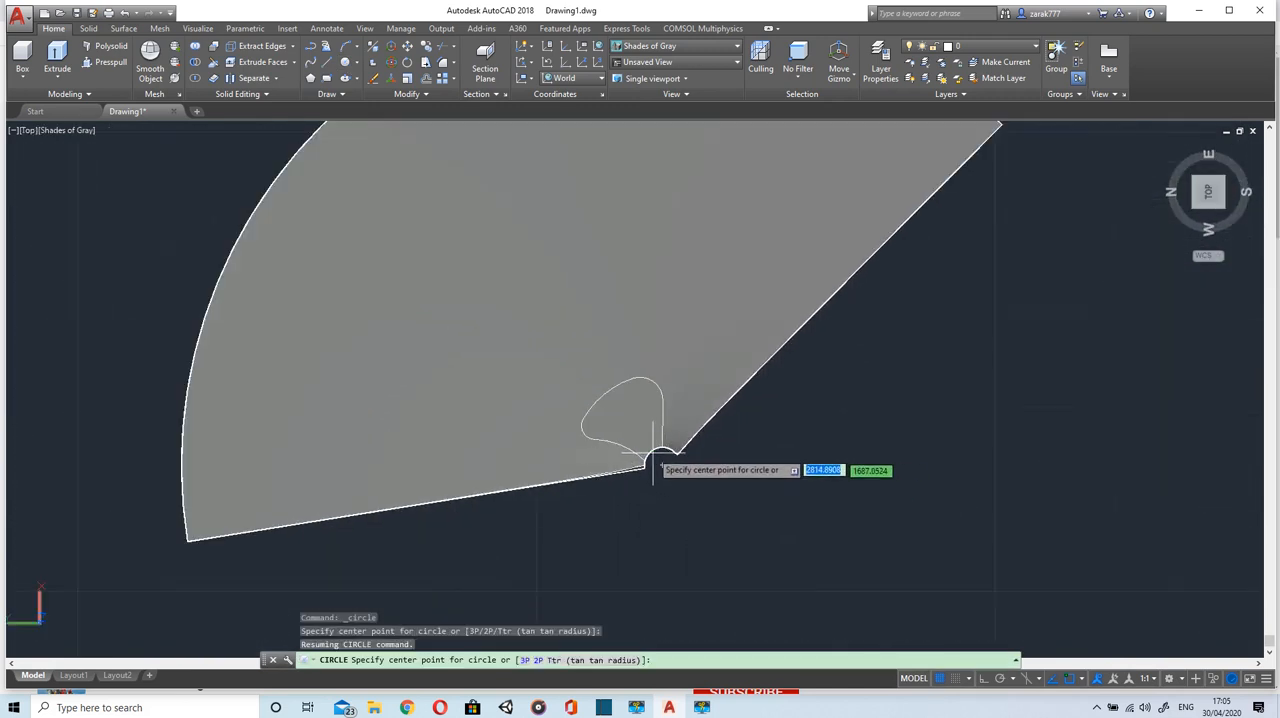
# Draw a radius-2 shaft circle centred at the blade's inner corner.
pyautogui.click(663, 463)
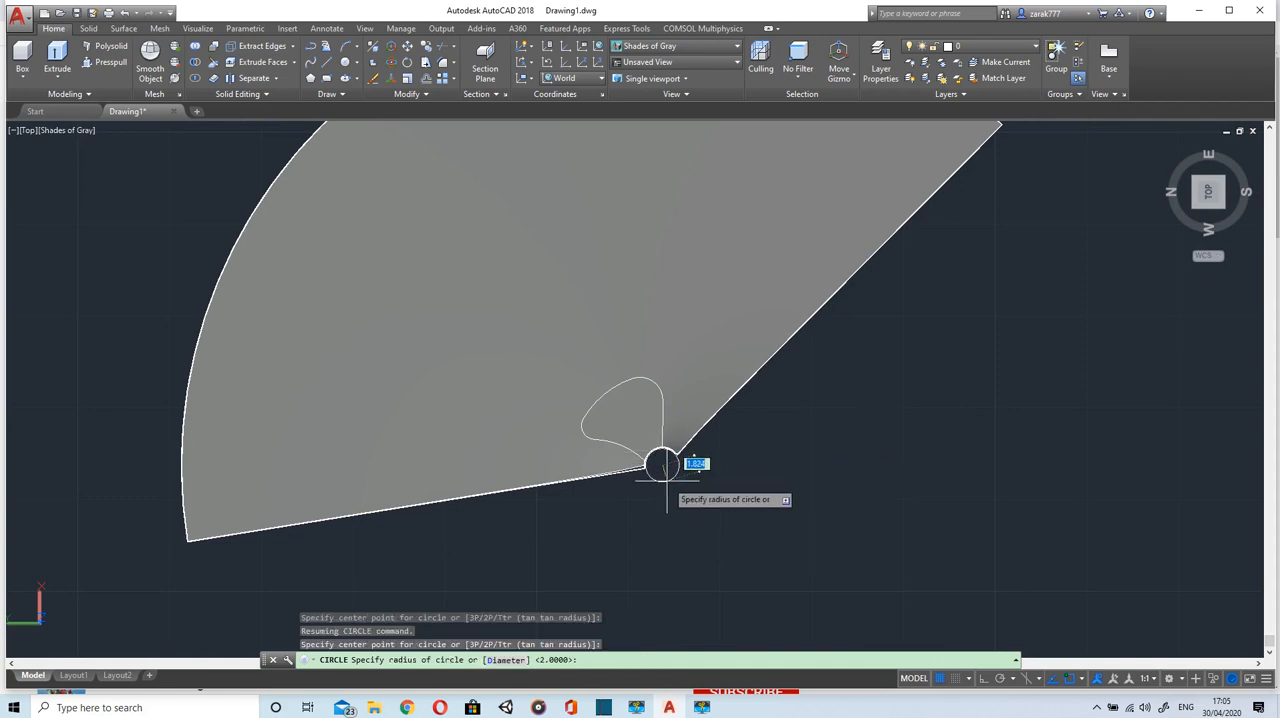
pyautogui.write('2')
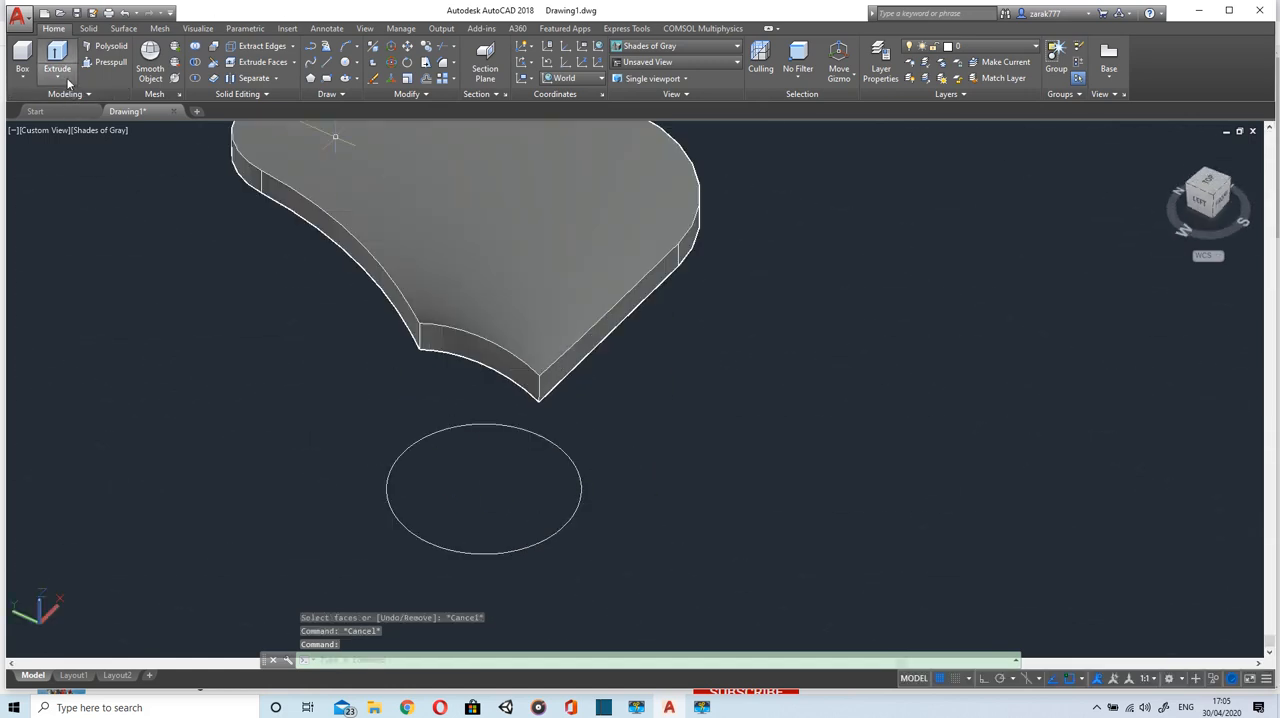
# Extrude the small circle upward into a cylindrical shaft beside the blade and inspect it from the front and above.
pyautogui.click(57, 55)
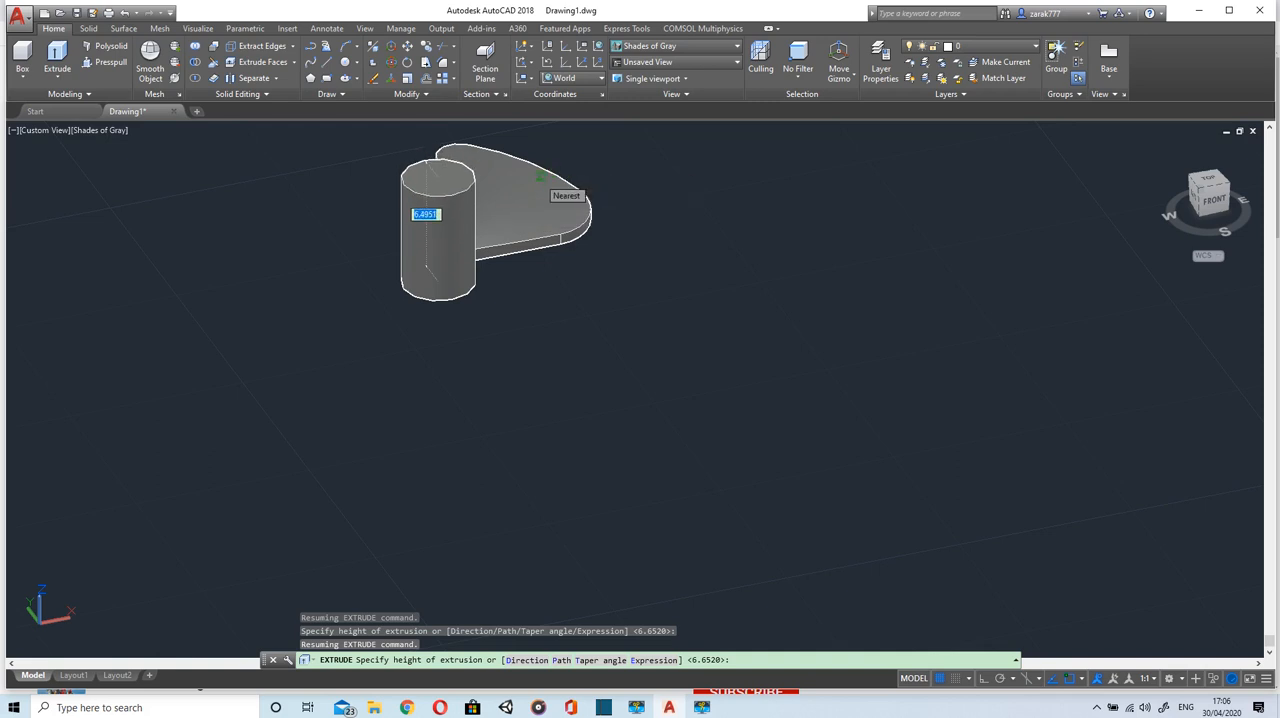
pyautogui.write('4')
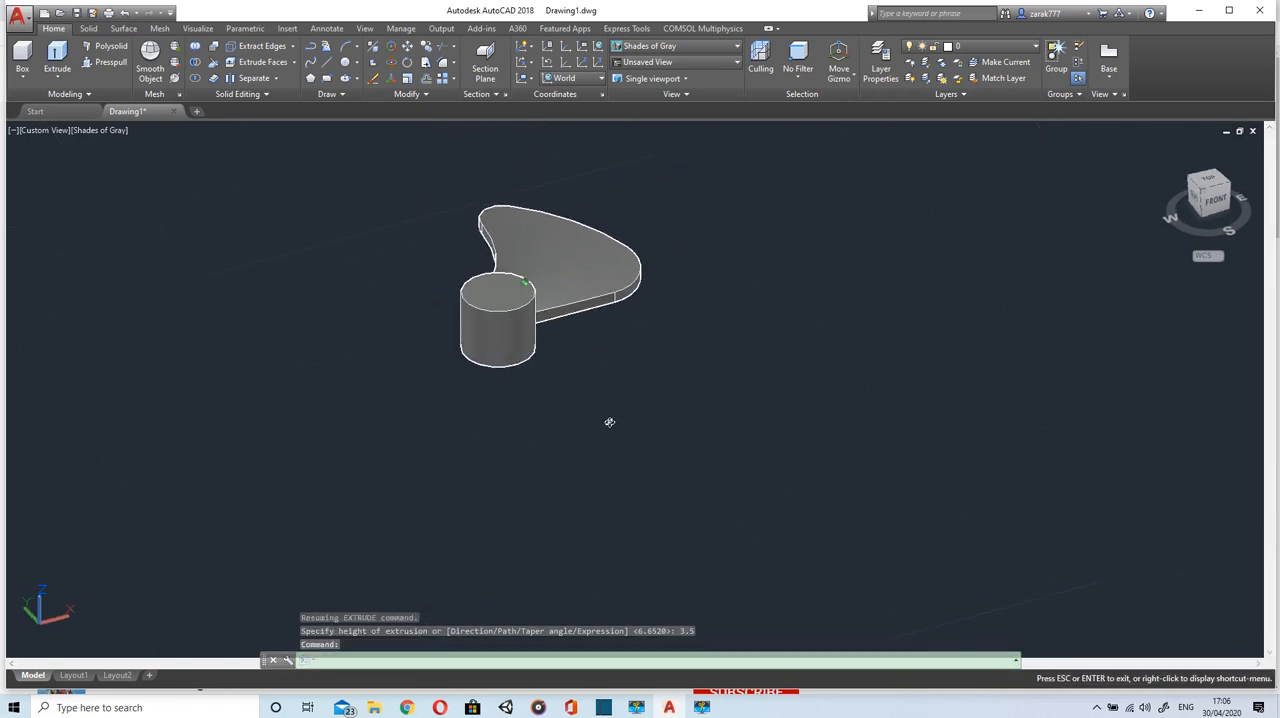
pyautogui.moveTo(610, 421); pyautogui.dragTo(903, 323)
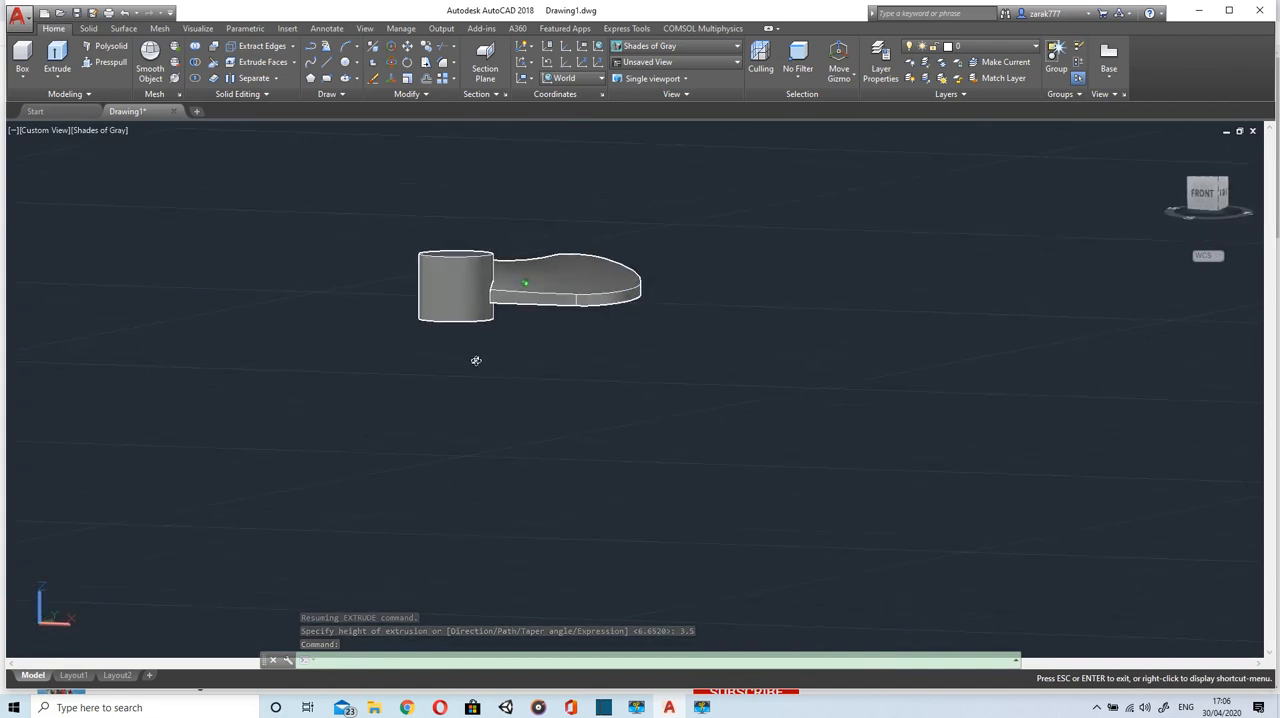
pyautogui.moveTo(476, 360); pyautogui.dragTo(686, 404)
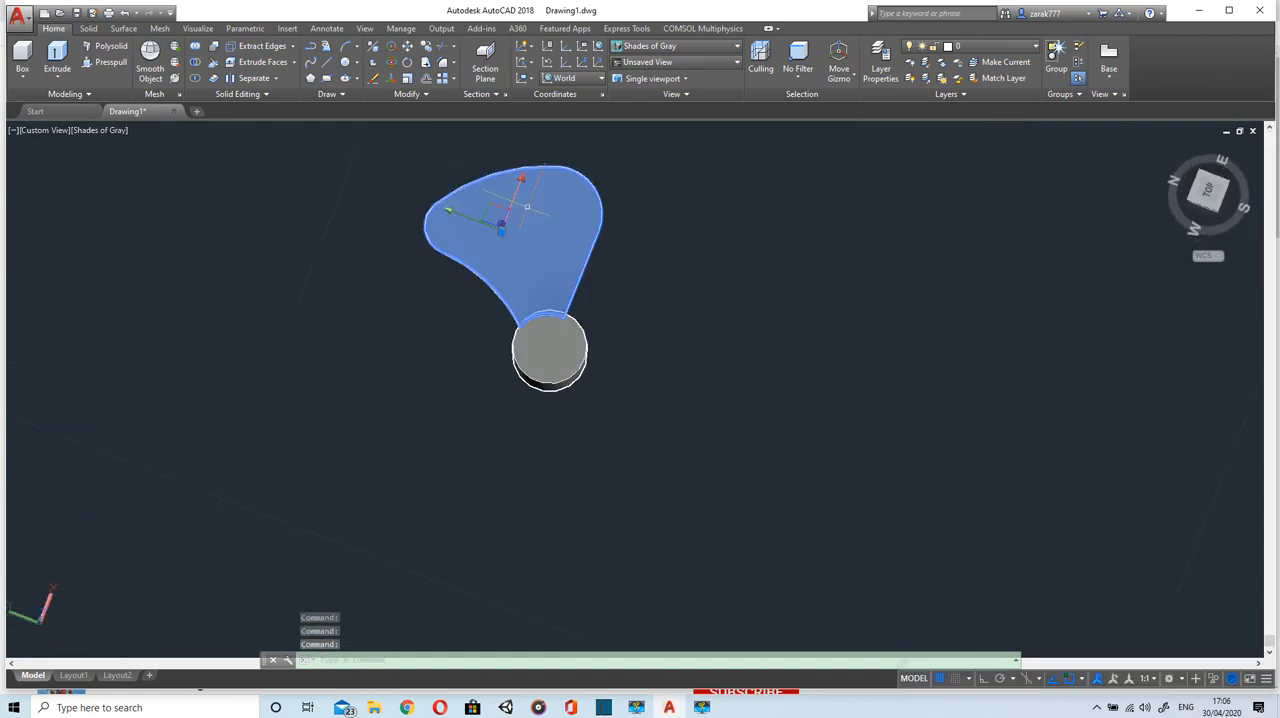
# Polar-array the blade four times around the shaft axis over 360° to form the fan.
pyautogui.press('Escape')
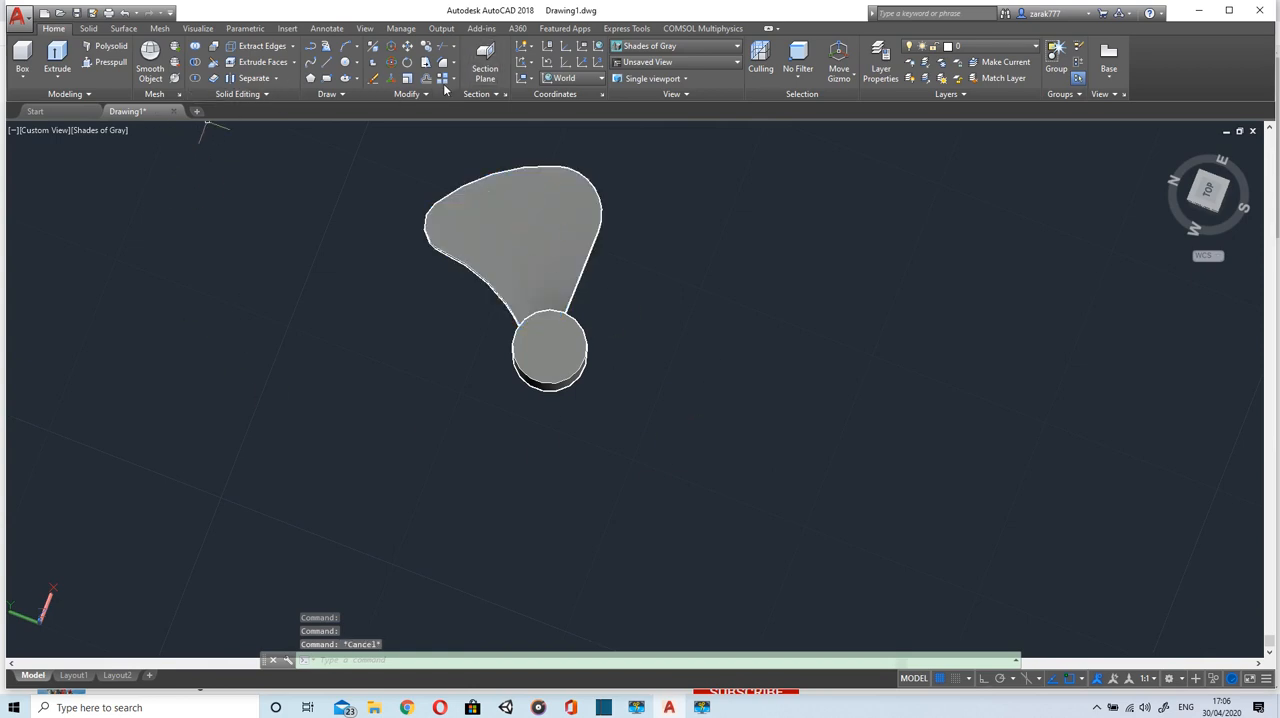
pyautogui.click(445, 78)
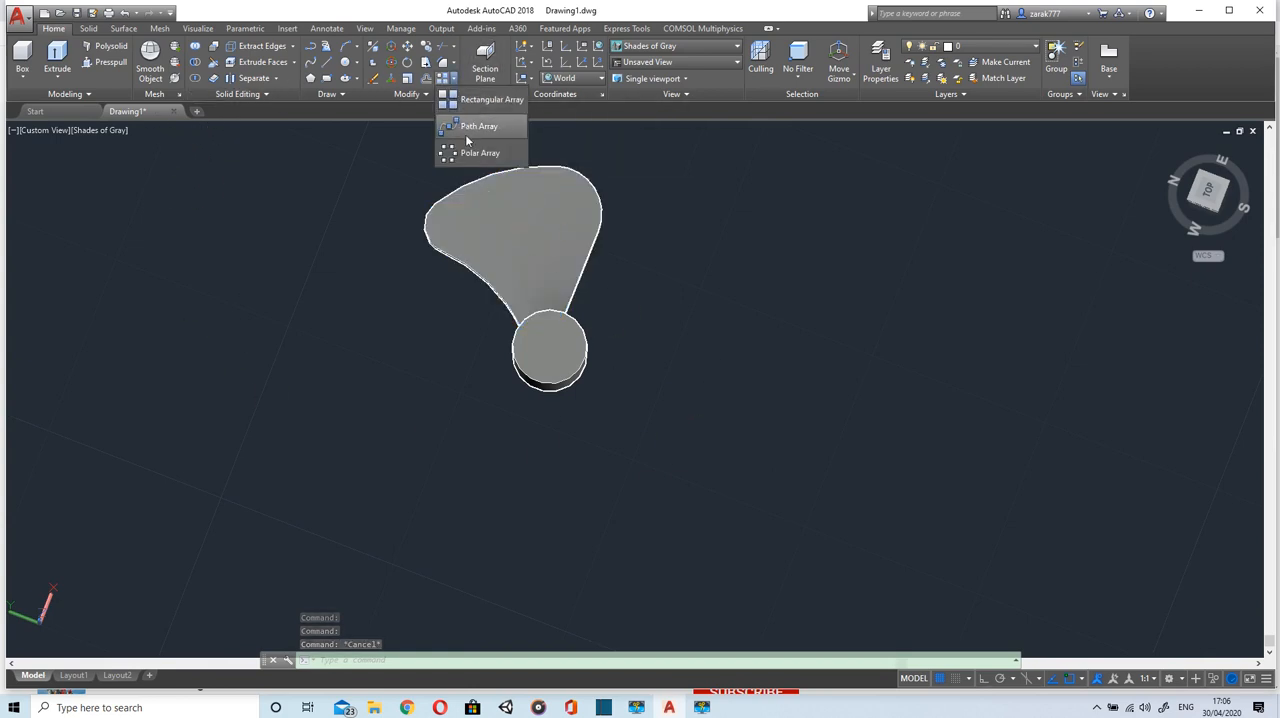
pyautogui.click(480, 152)
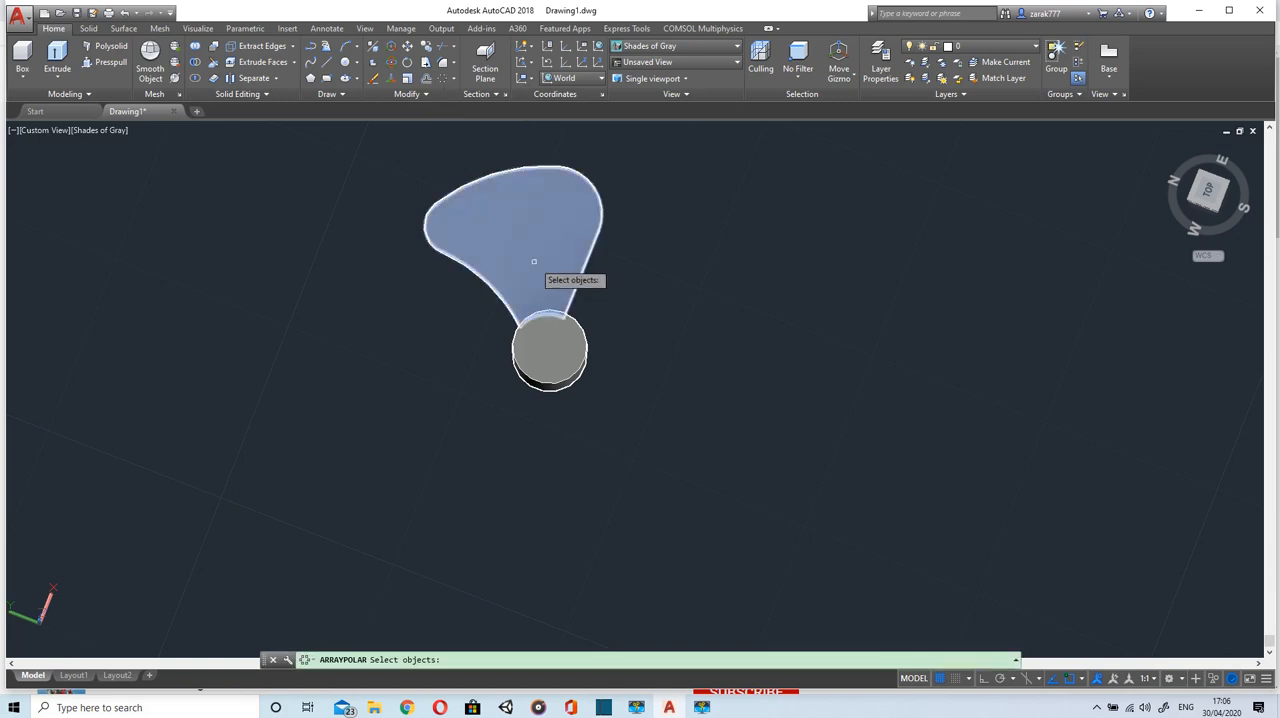
pyautogui.click(510, 210)
pyautogui.write('A')
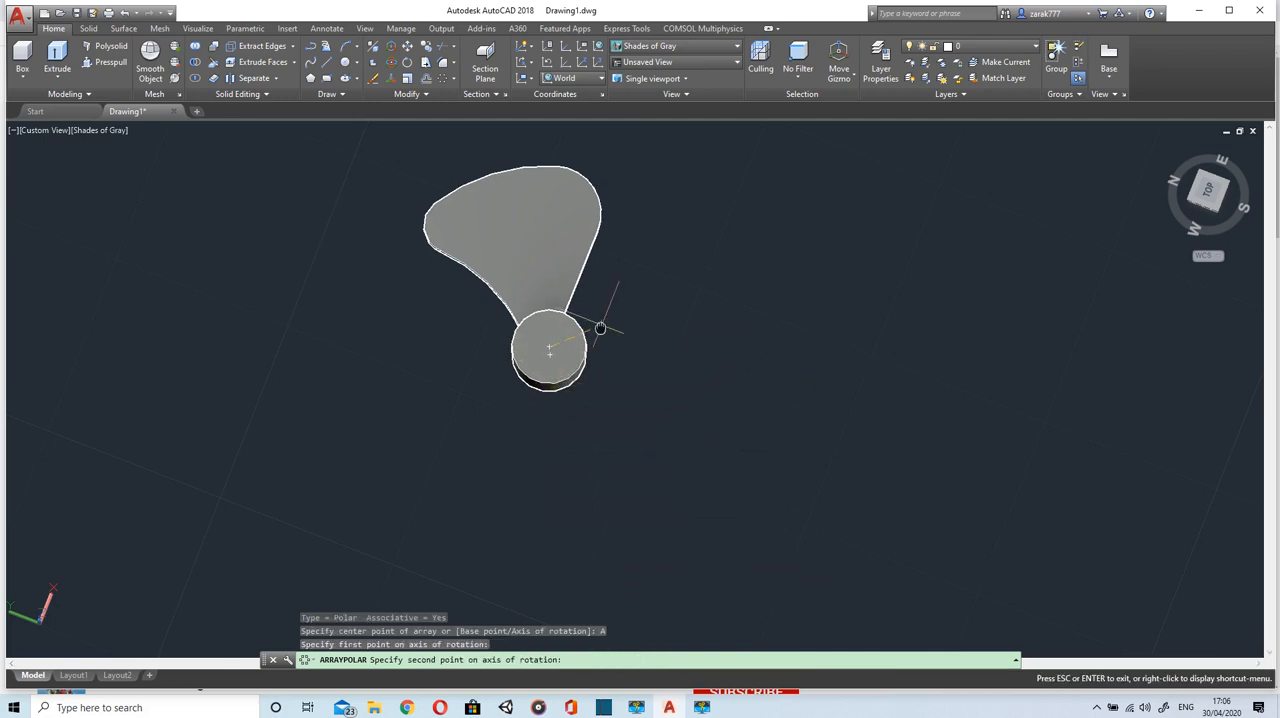
pyautogui.moveTo(591, 333)
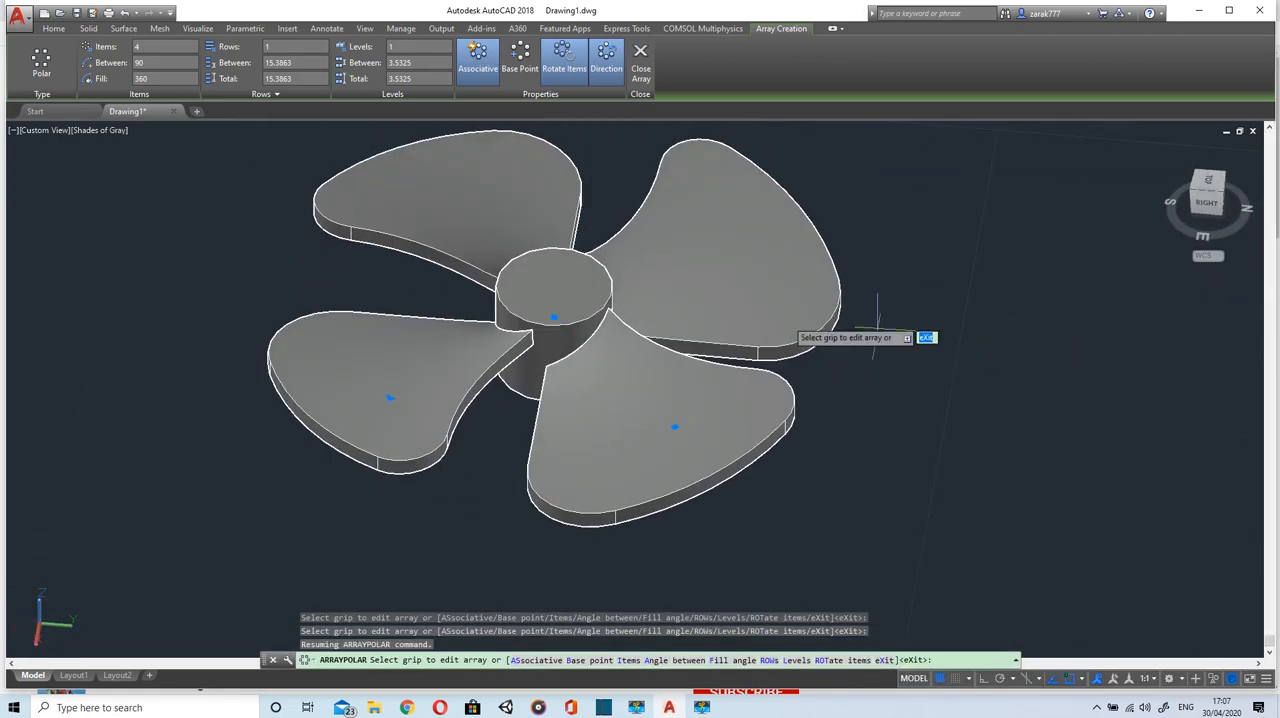
pyautogui.scroll(-3)
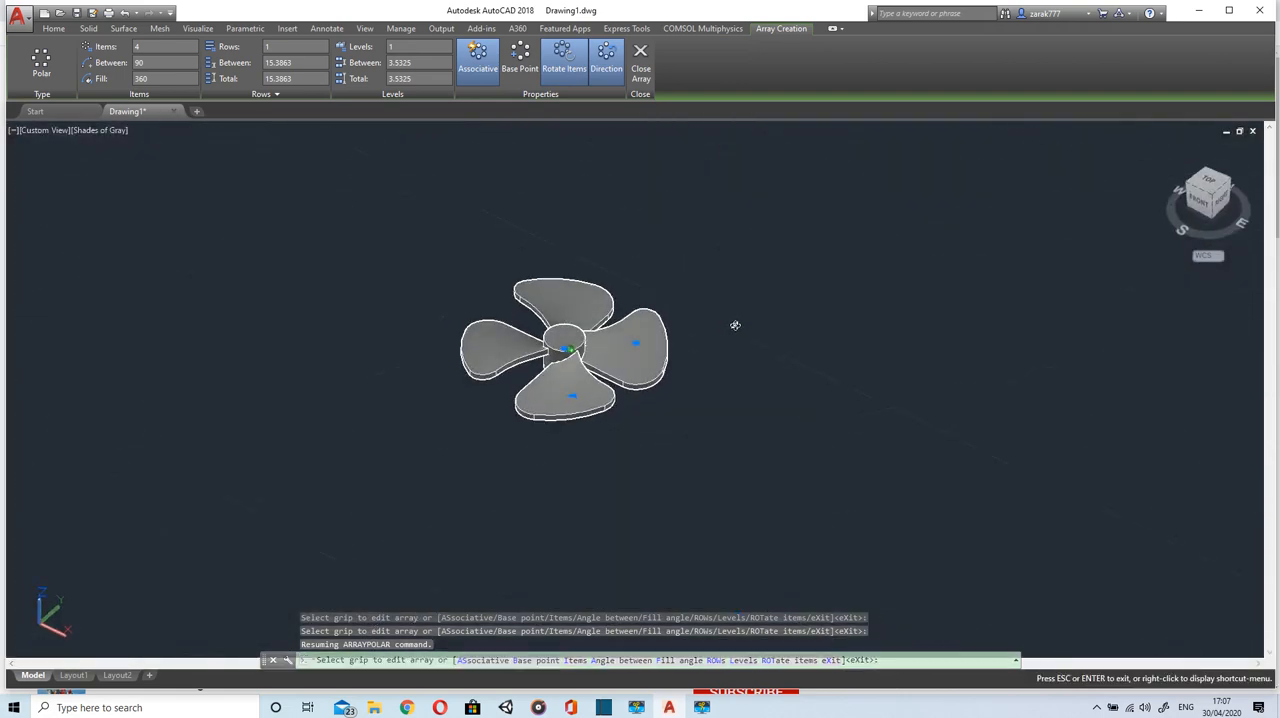
pyautogui.moveTo(735, 325); pyautogui.dragTo(747, 380)
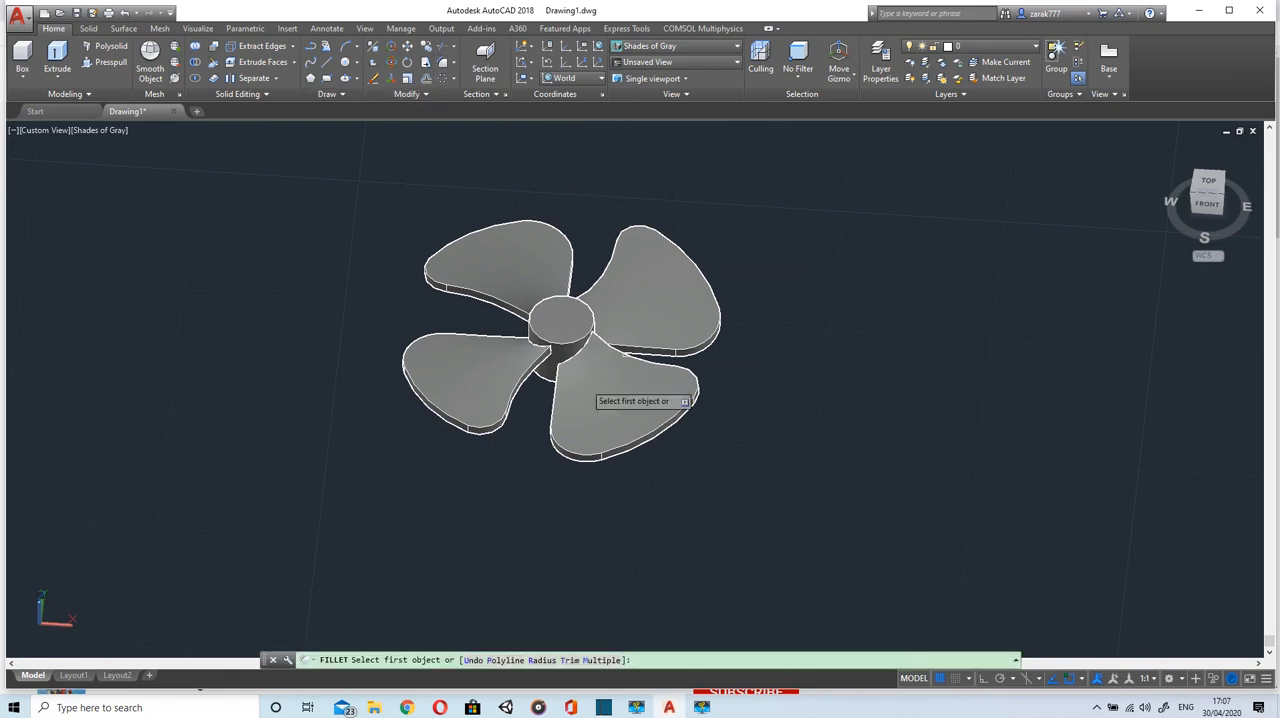
# Fillet the hub's top circular edge with a 0.3 radius.
pyautogui.write('R')
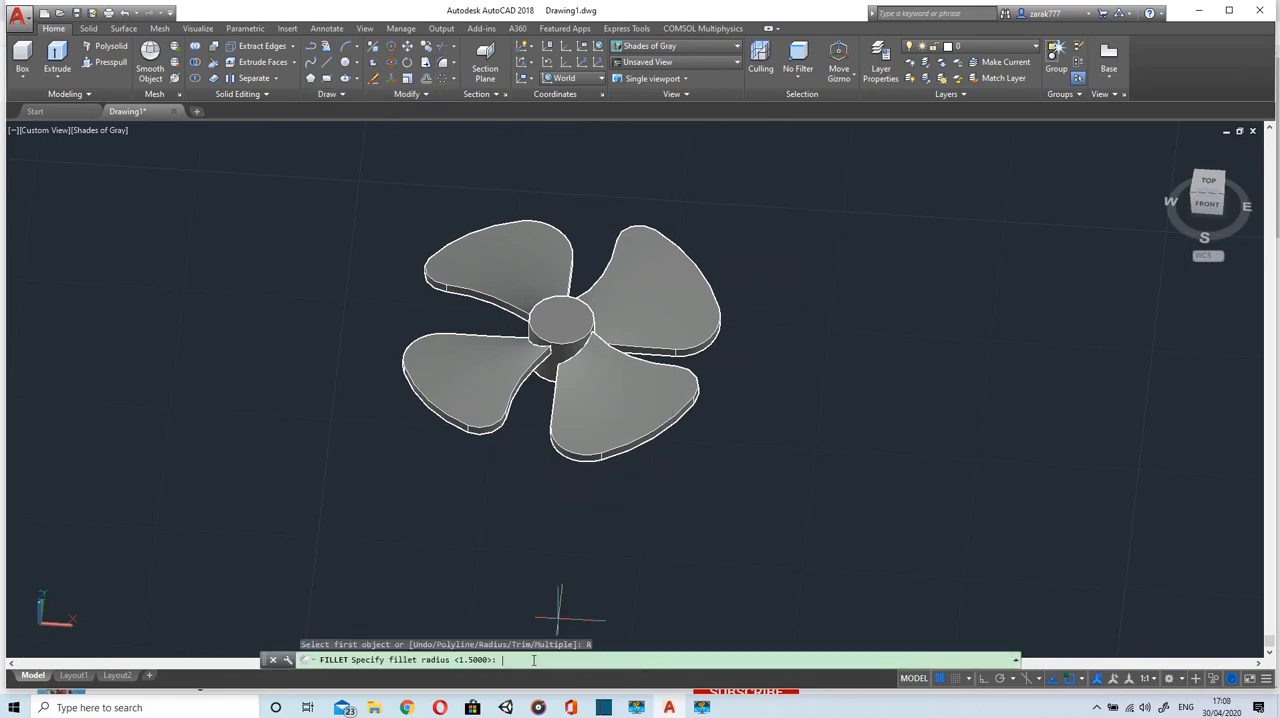
pyautogui.write('0')
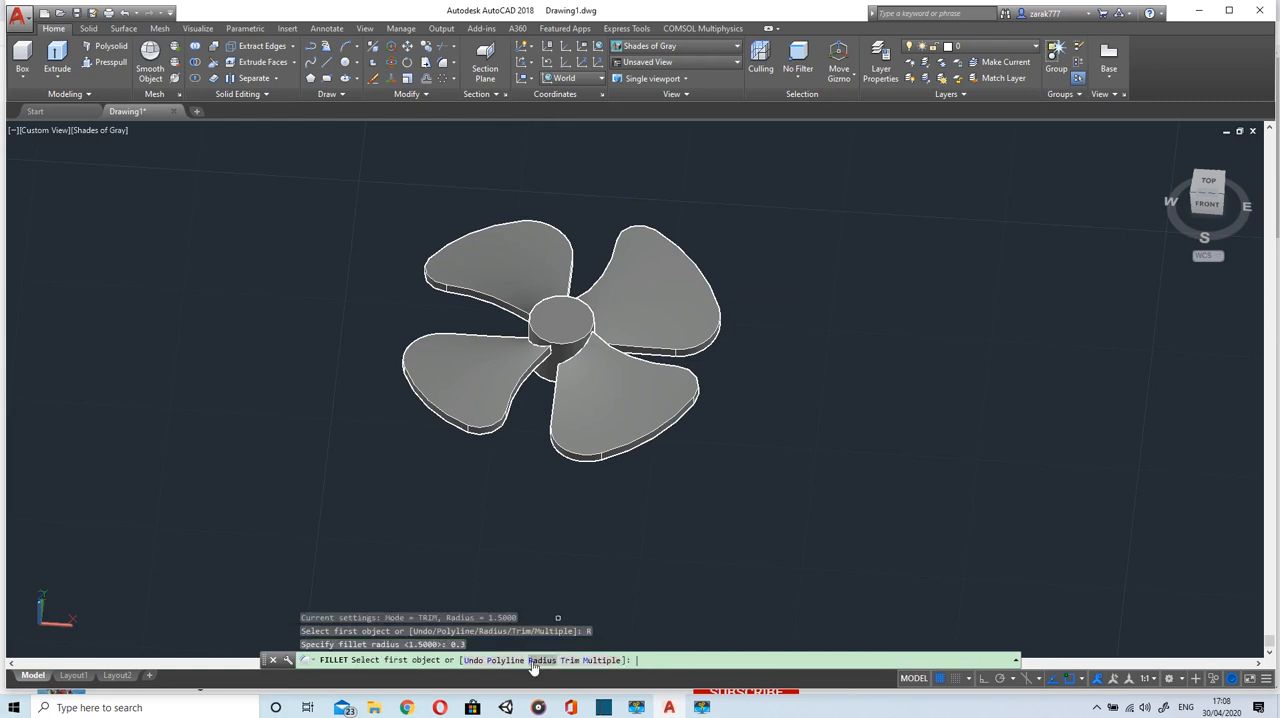
pyautogui.moveTo(565, 330)
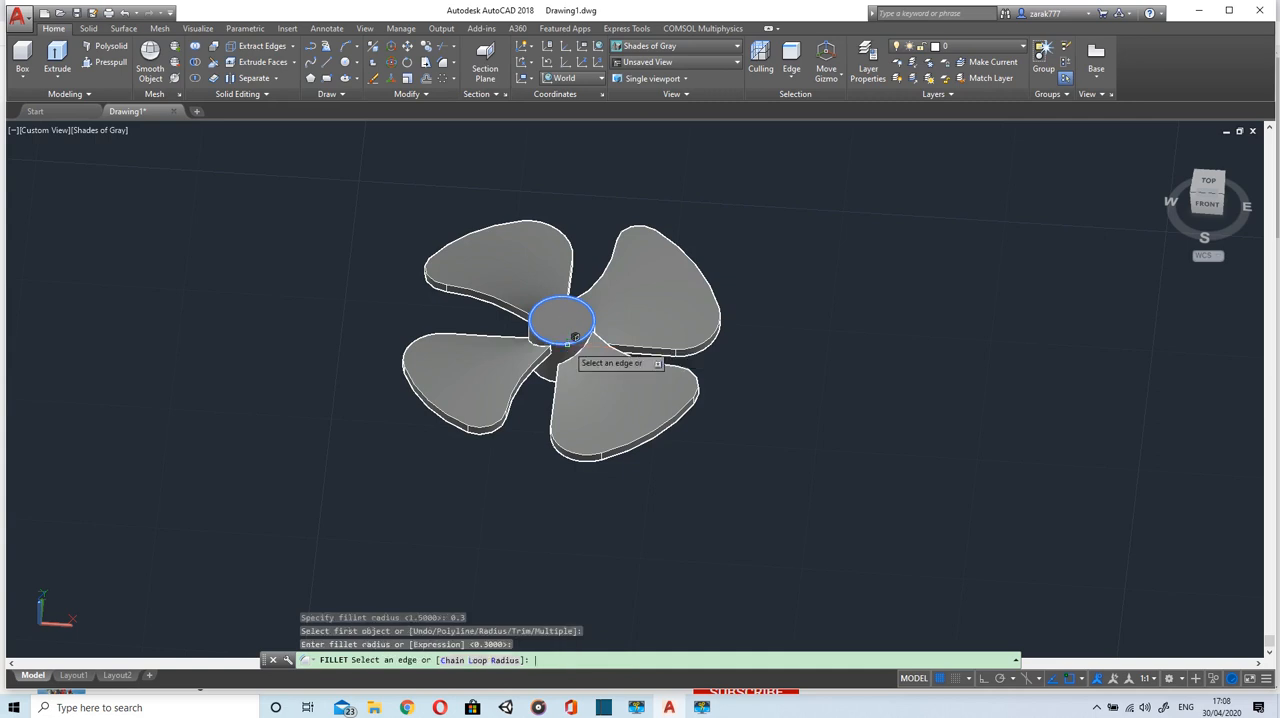
pyautogui.click(560, 320)
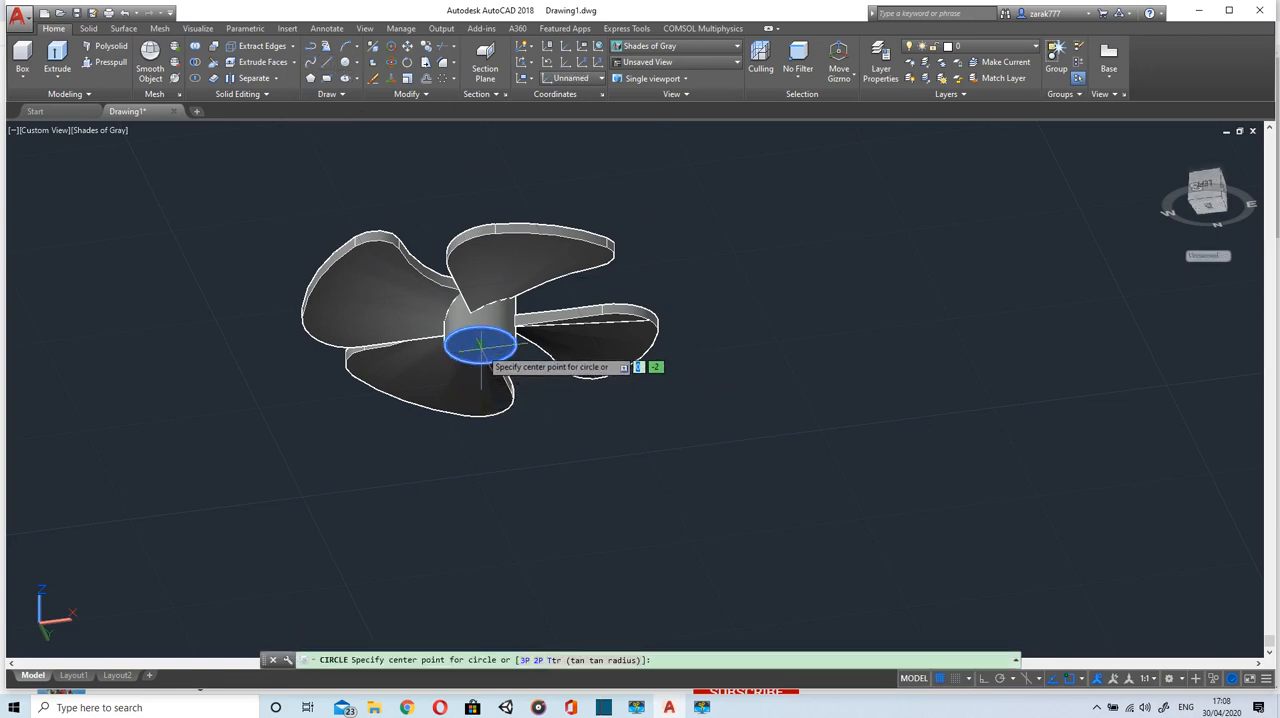
# Draw a 0.5 circle at the hub's centre, extrude it into a narrow shaft and view the fan in Realistic style.
pyautogui.click(478, 345)
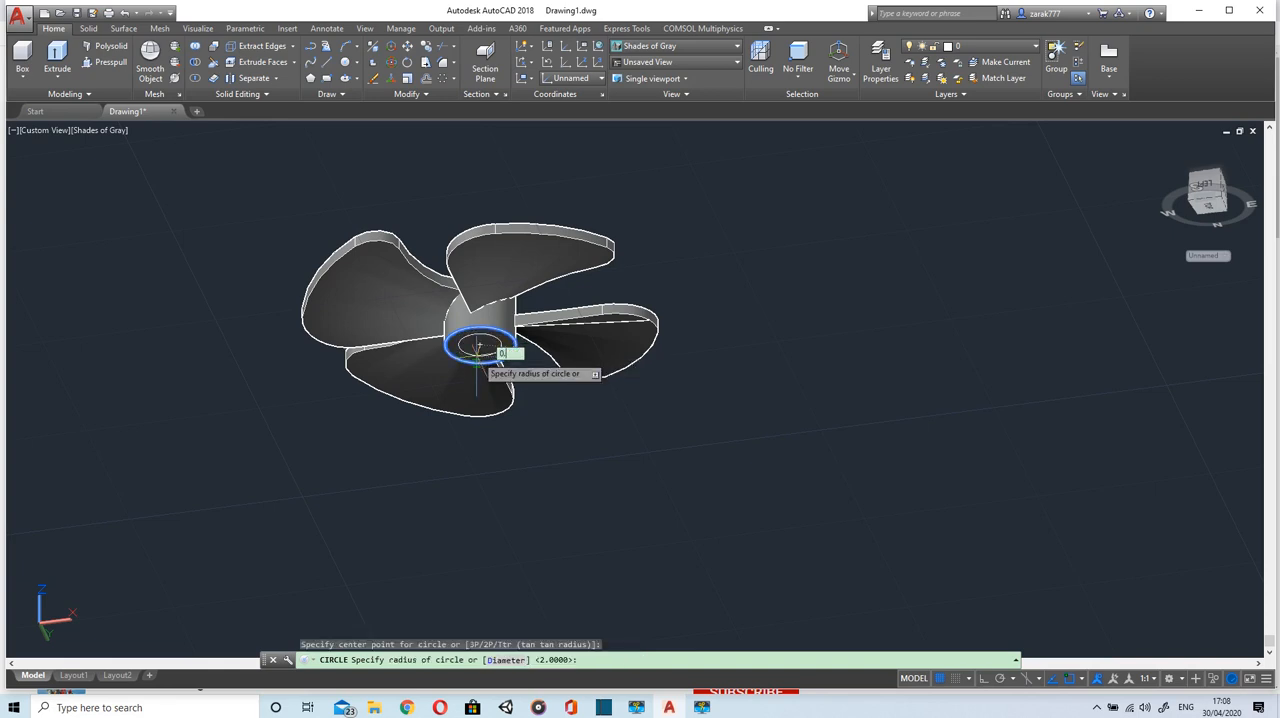
pyautogui.write('0.5')
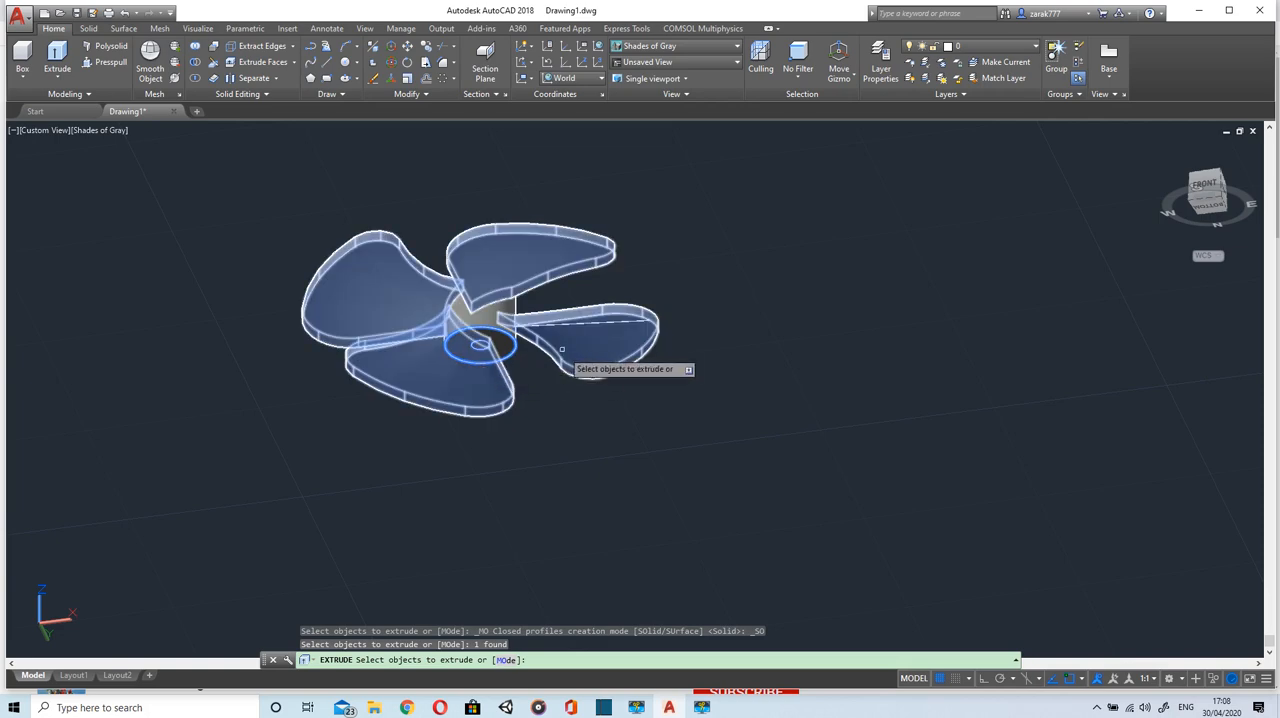
pyautogui.press('Escape')
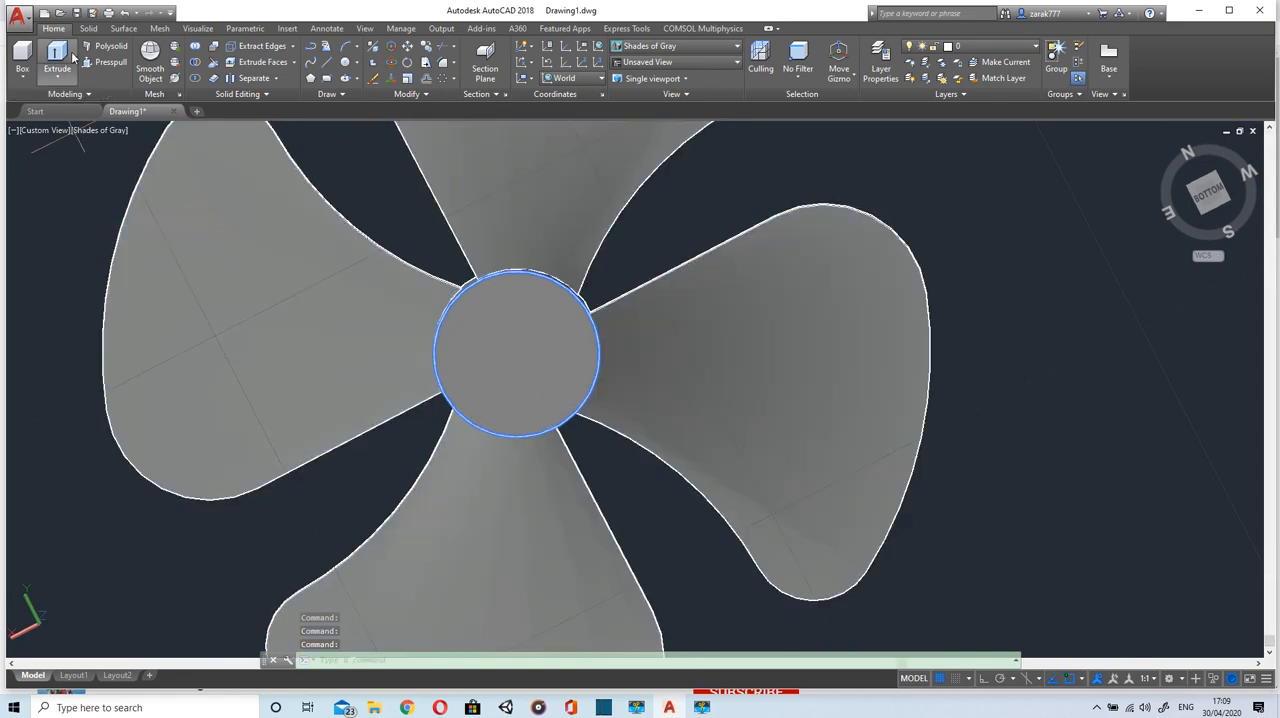
pyautogui.click(56, 55)
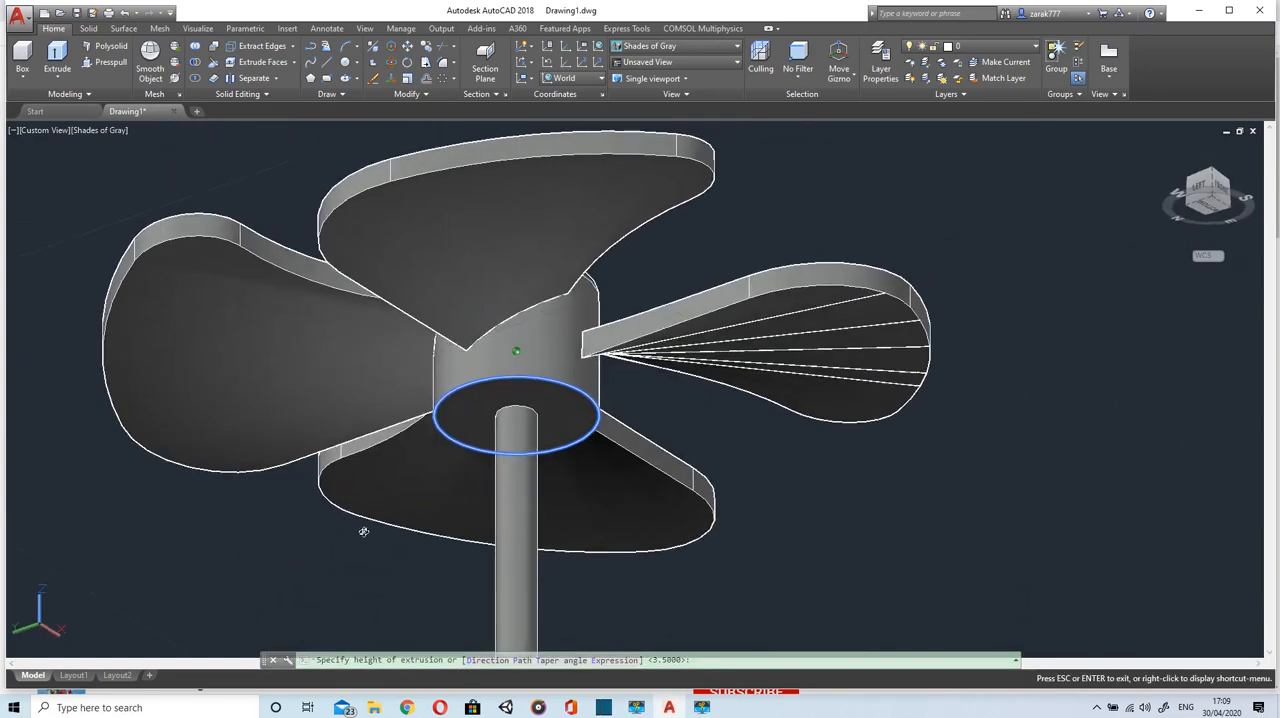
pyautogui.moveTo(363, 531); pyautogui.dragTo(552, 623)
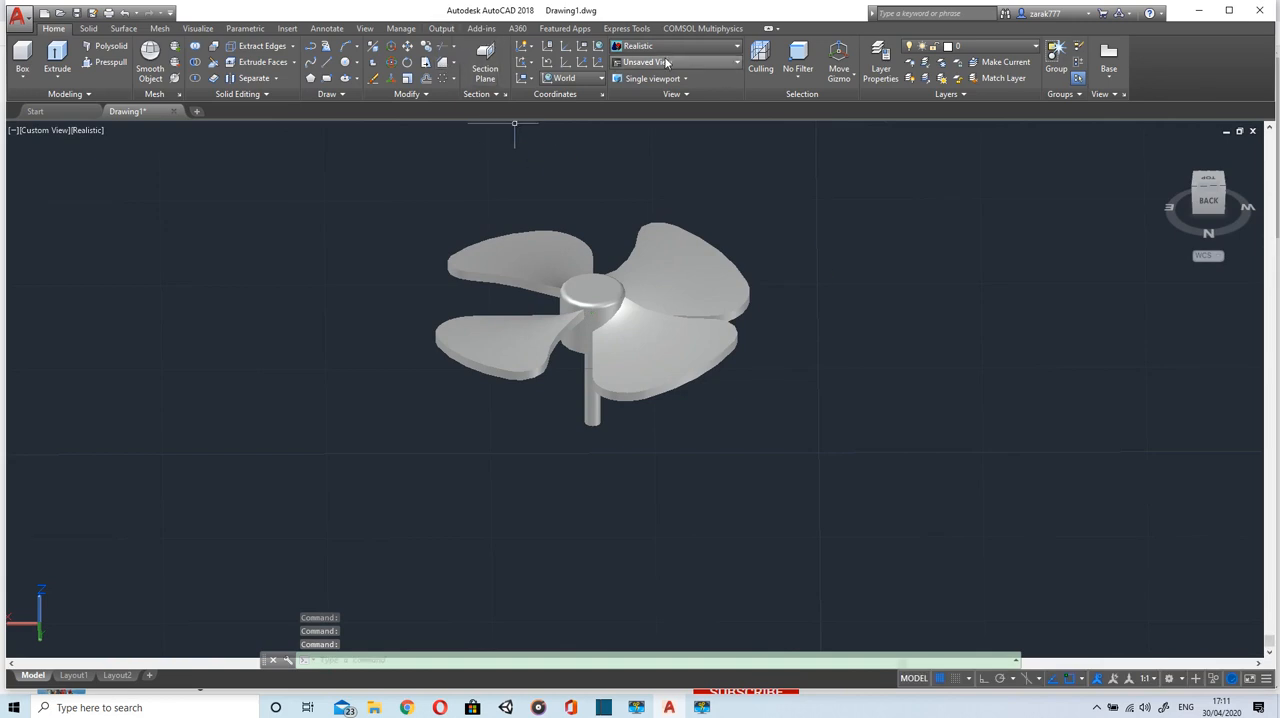
# From the Visualize tab's Materials Browser create a new Mirror material in the document.
pyautogui.click(197, 28)
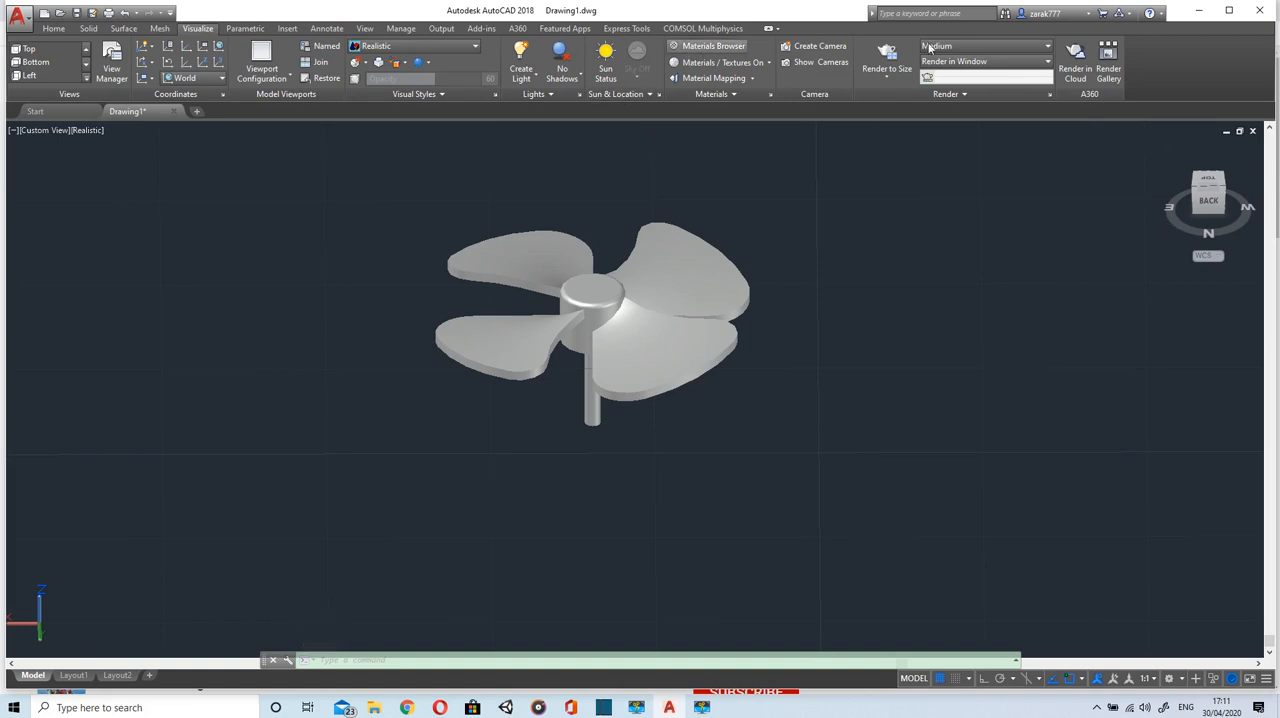
pyautogui.click(710, 46)
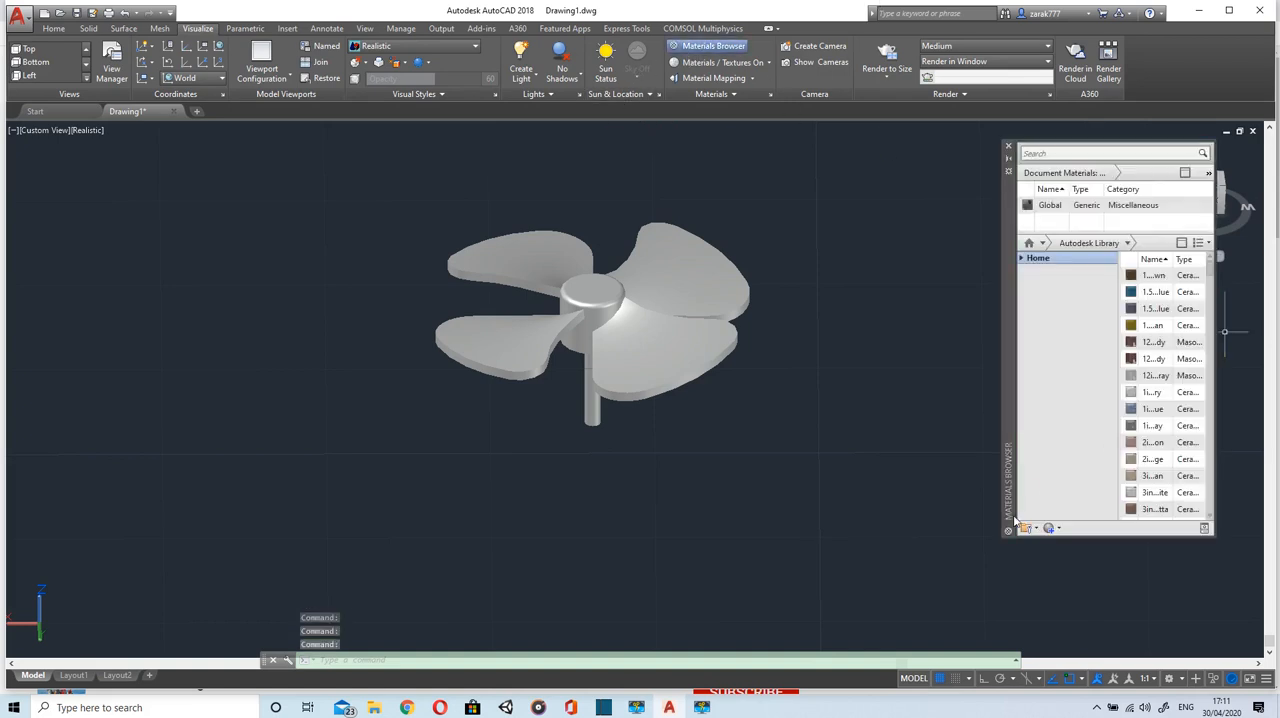
pyautogui.click(1050, 528)
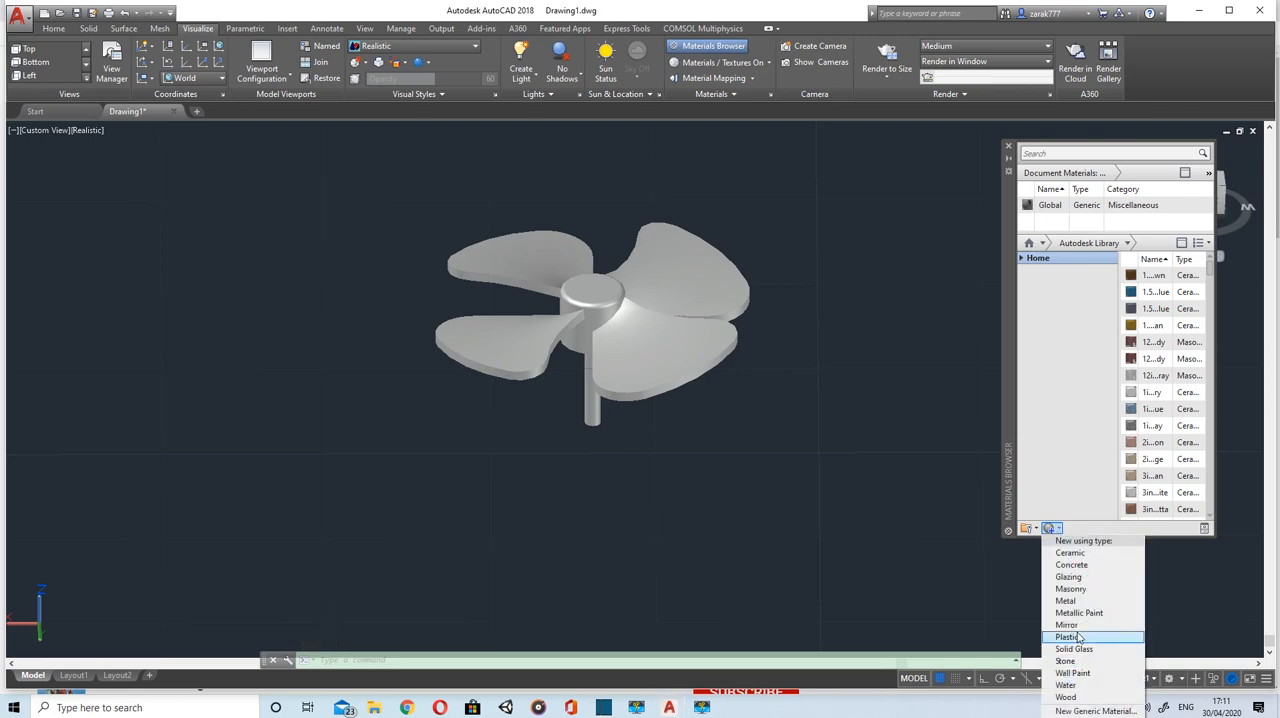
pyautogui.click(1068, 637)
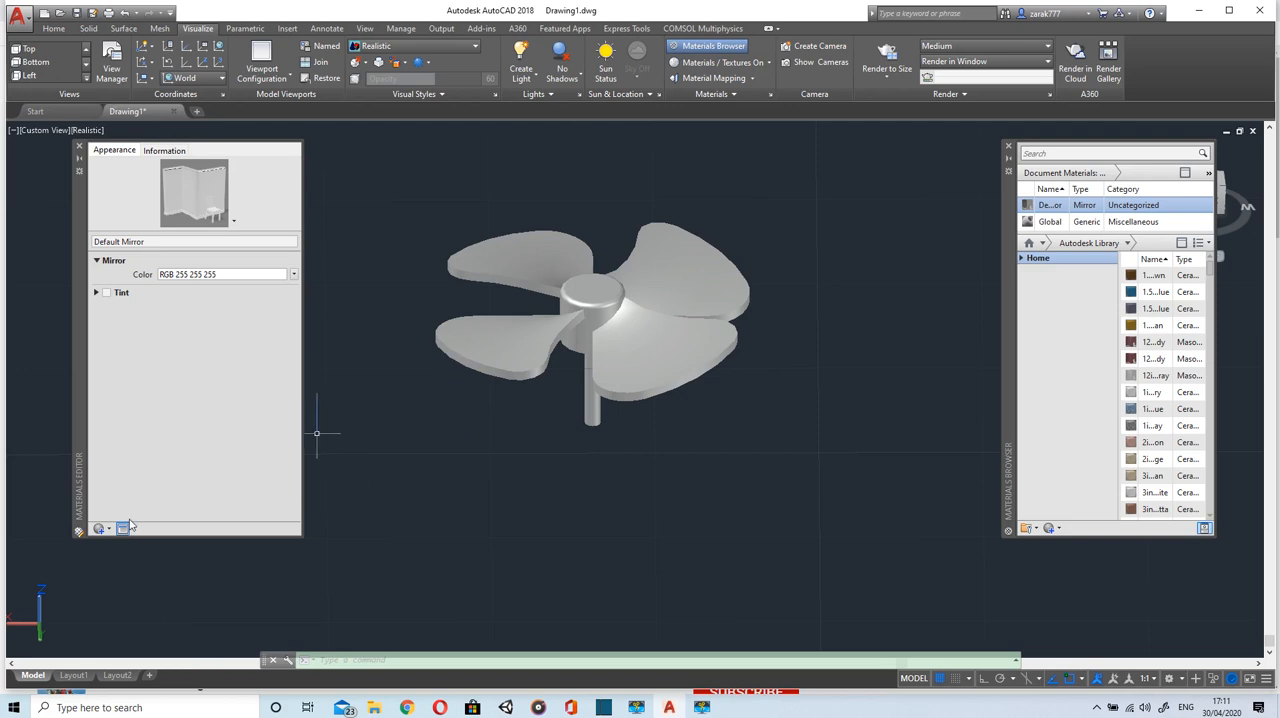
# Enable Tint on the mirror material and bring up its tint colour picker.
pyautogui.click(123, 527)
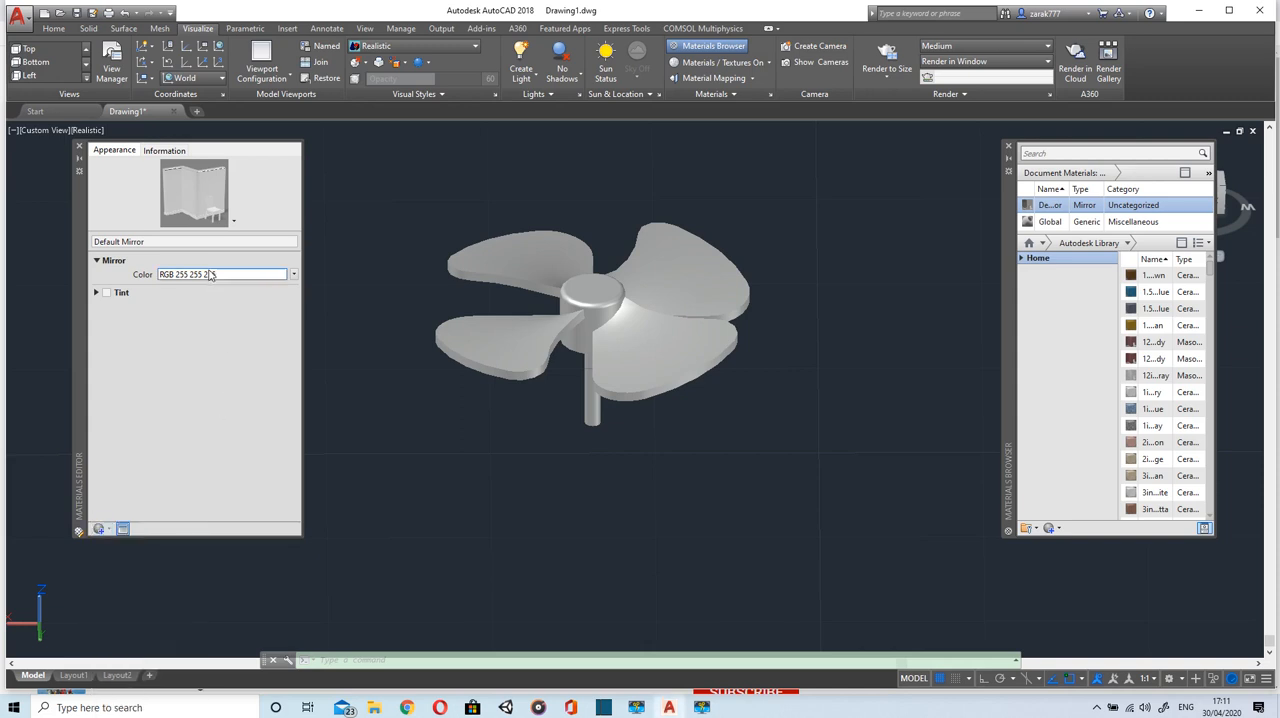
pyautogui.click(106, 292)
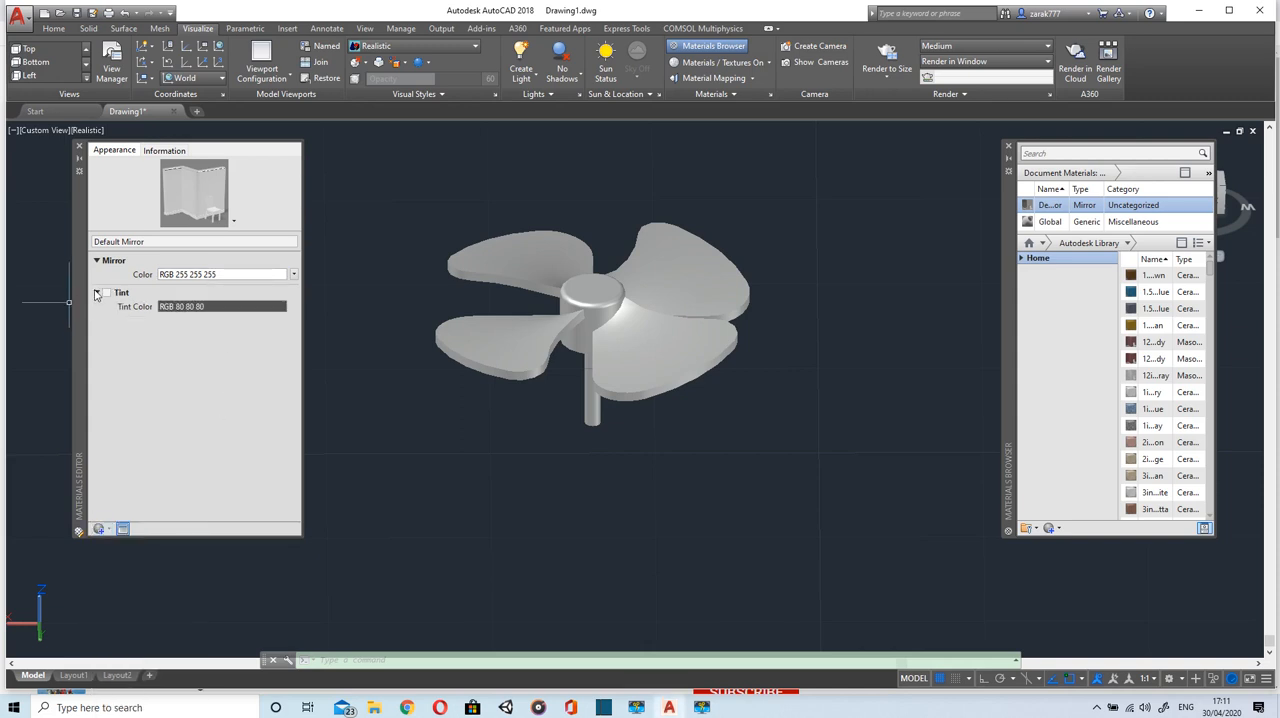
pyautogui.click(99, 292)
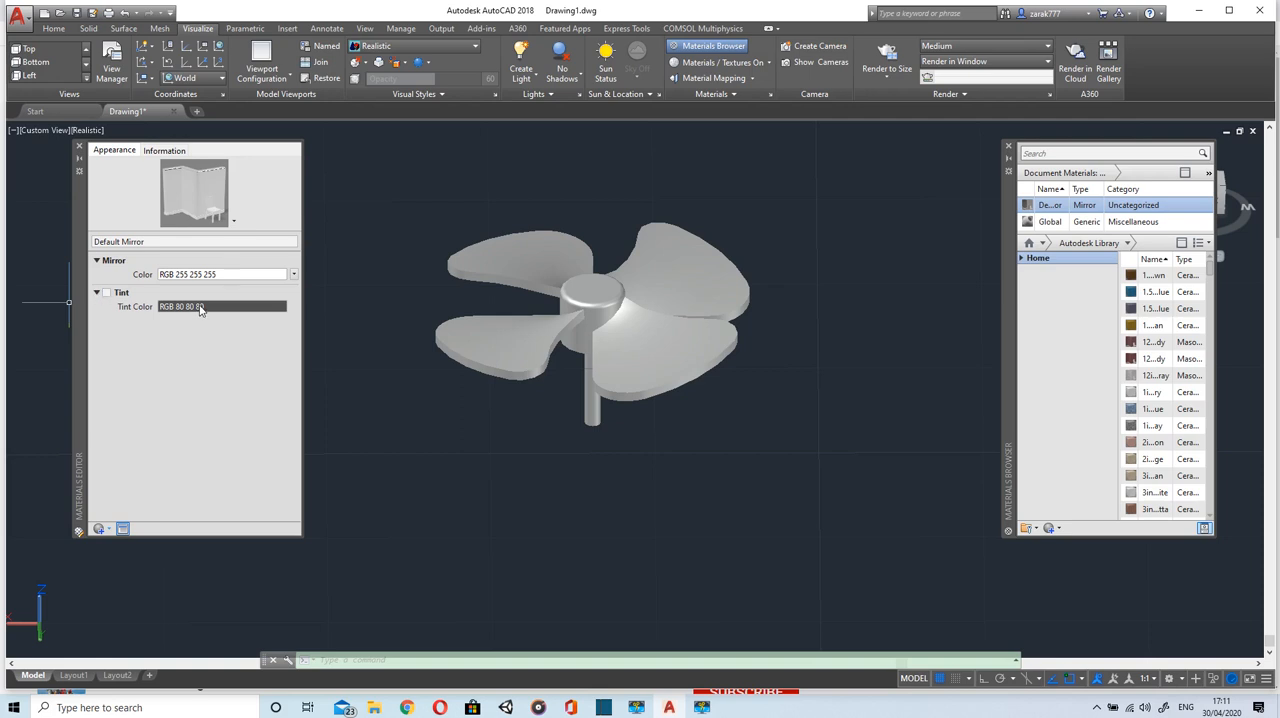
pyautogui.click(106, 292)
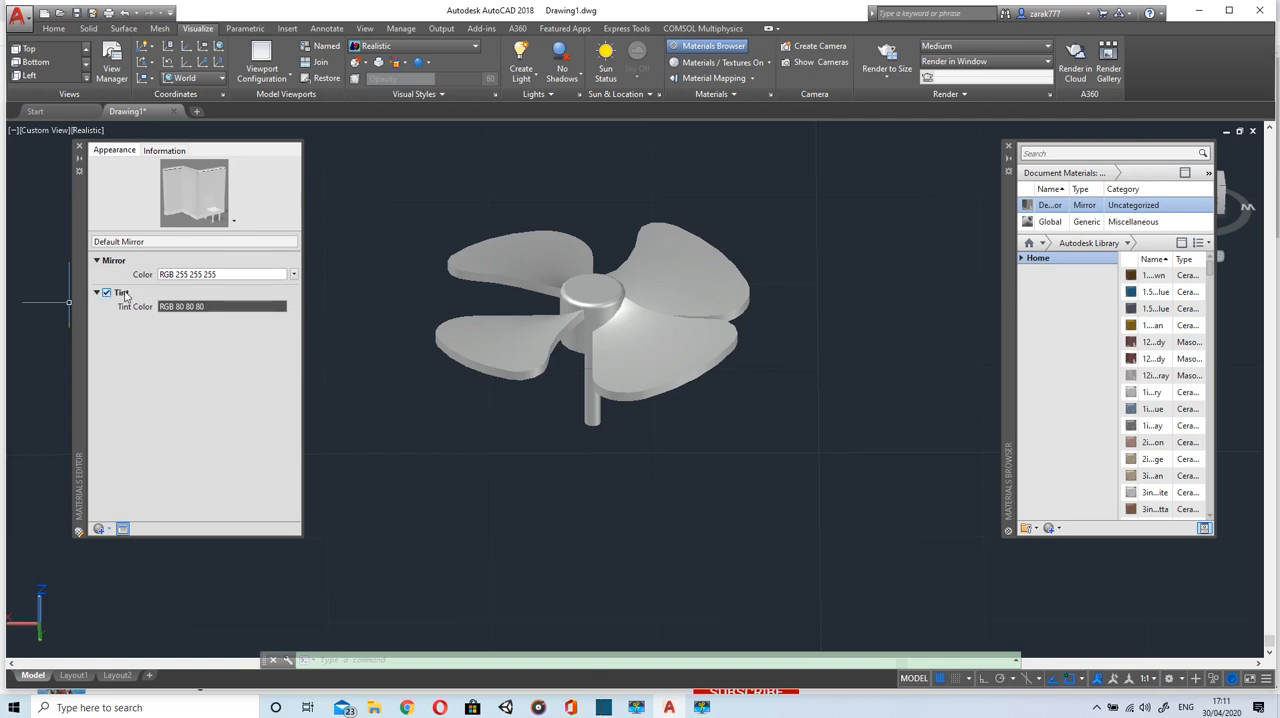
pyautogui.click(221, 306)
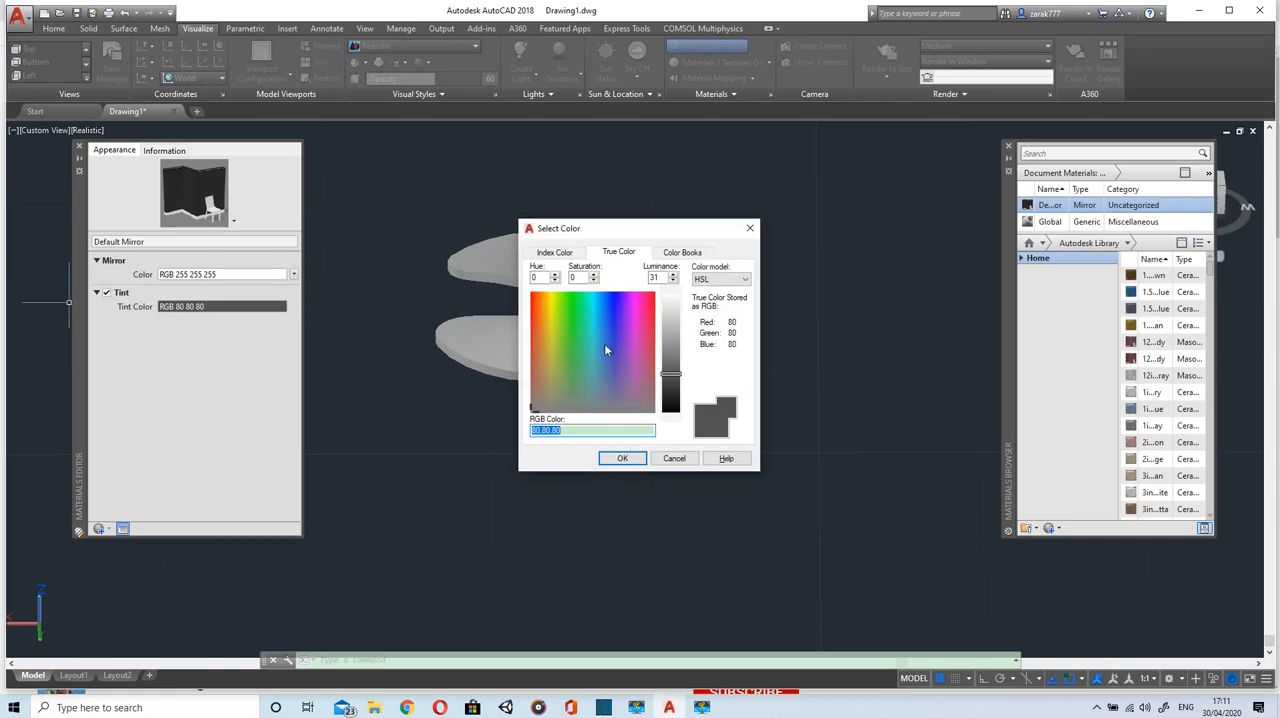
# Try several magenta and purple shades, then settle on dark red RGB 150,25,8 as the tint.
pyautogui.click(644, 329)
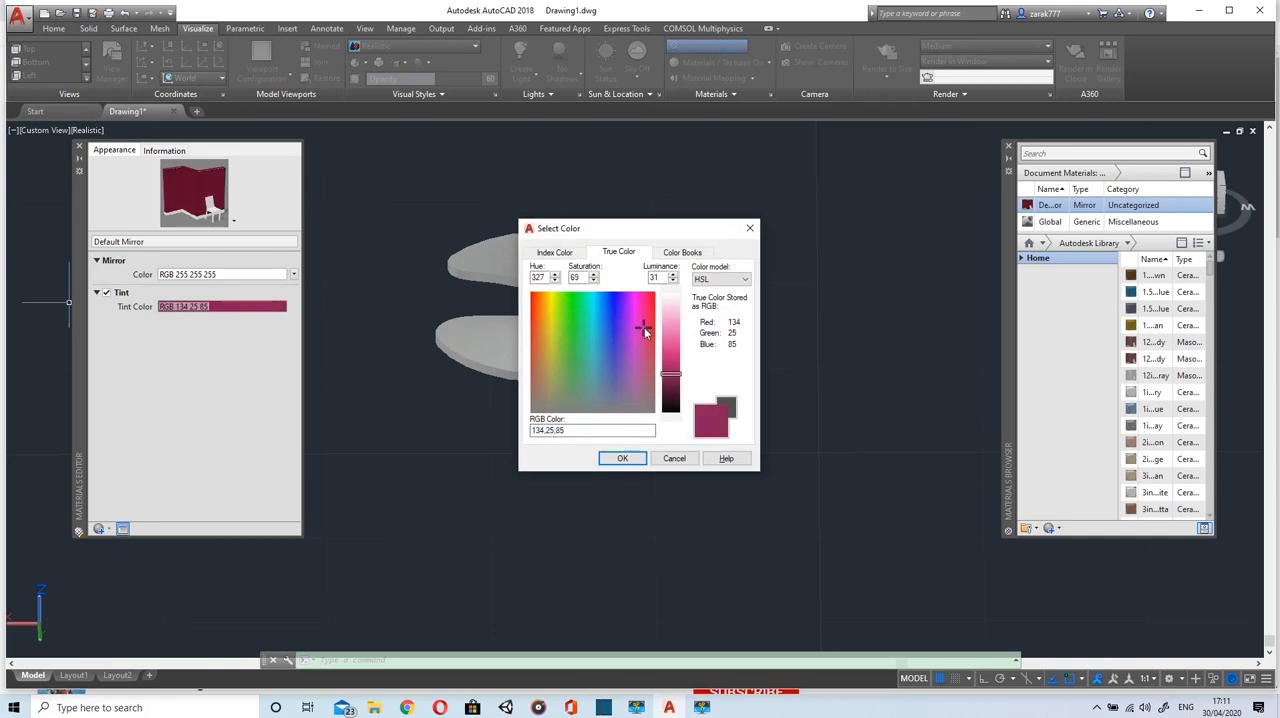
pyautogui.click(638, 338)
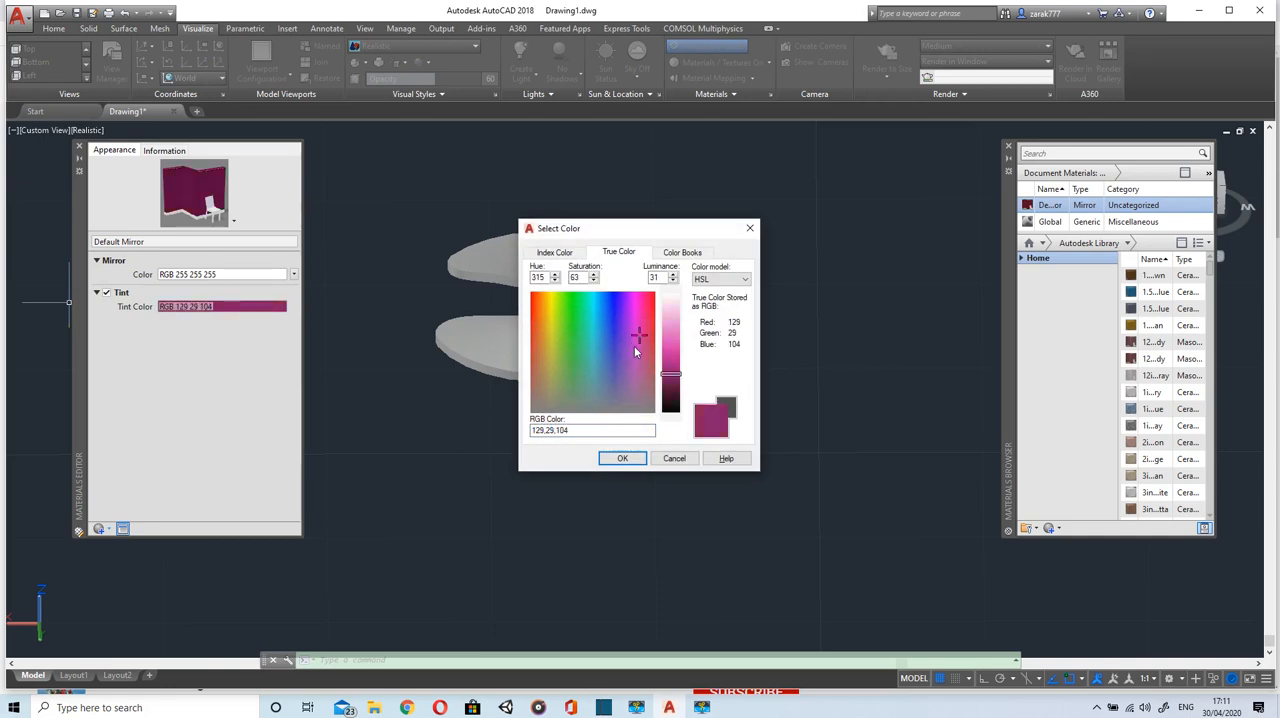
pyautogui.click(637, 318)
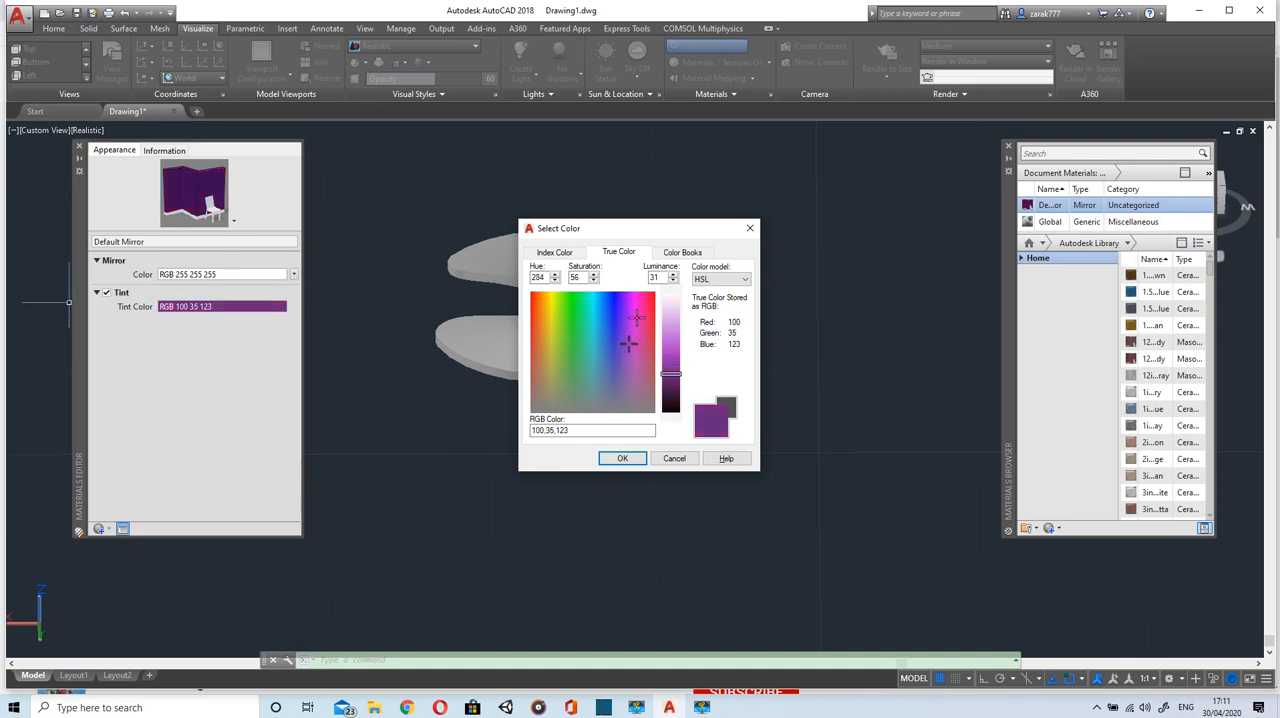
pyautogui.click(638, 312)
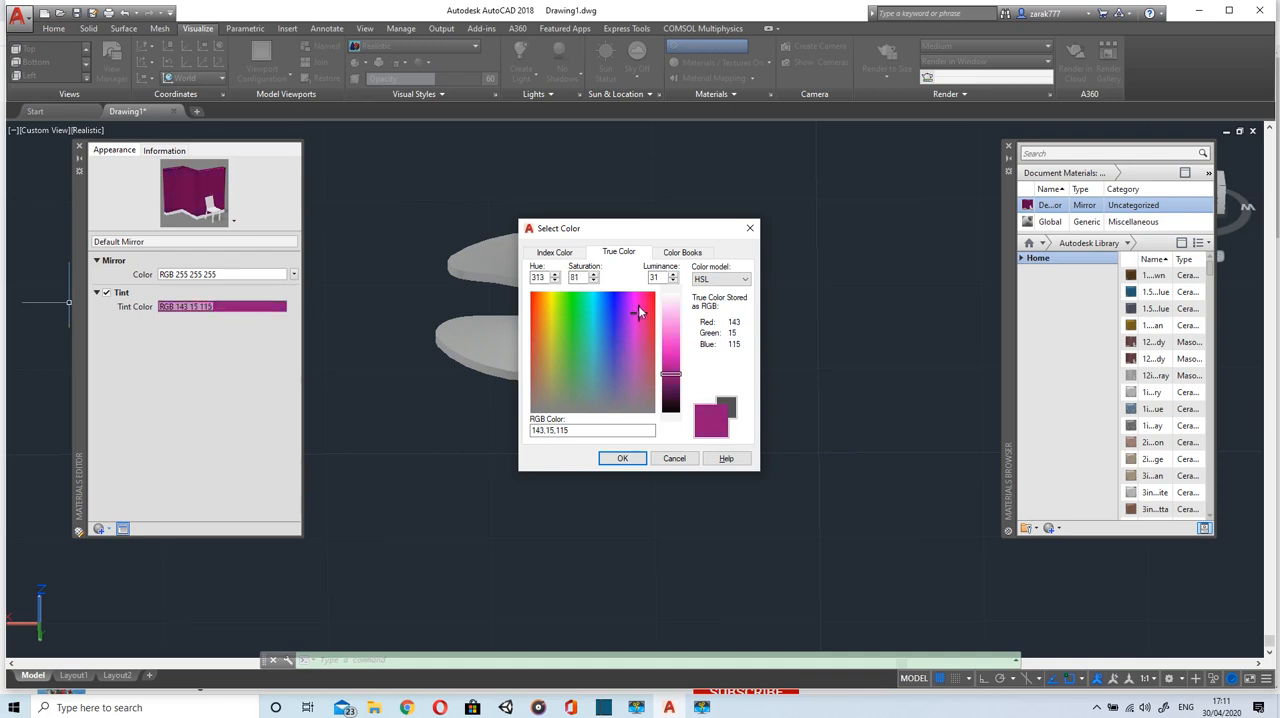
pyautogui.click(632, 305)
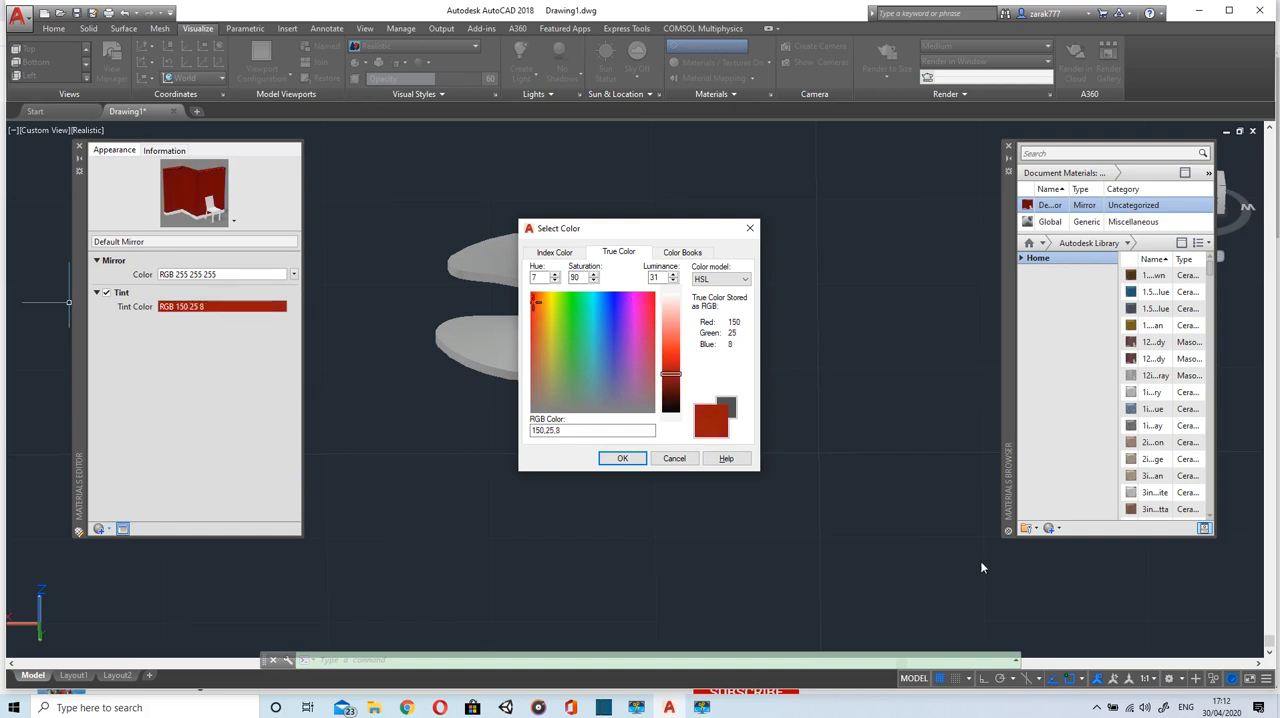
pyautogui.click(622, 458)
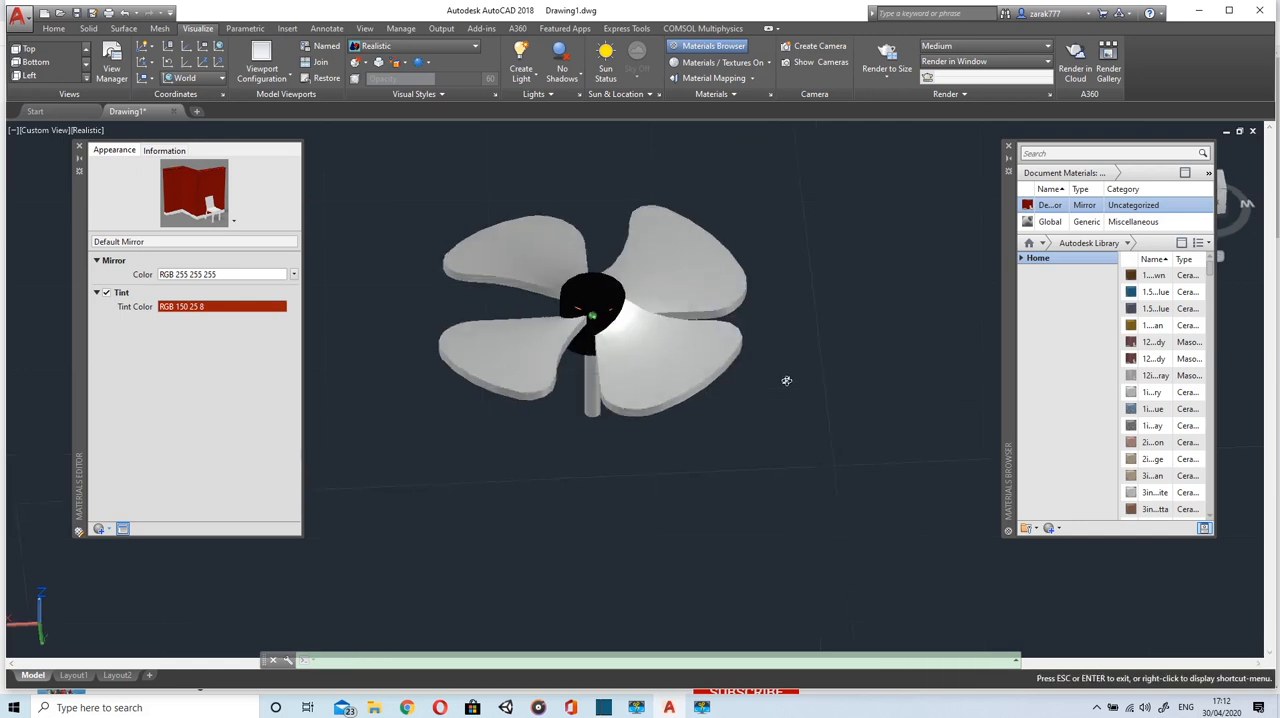
# Create a new red Metallic Paint material and select the fan part at its centre.
pyautogui.moveTo(787, 380); pyautogui.dragTo(983, 340)
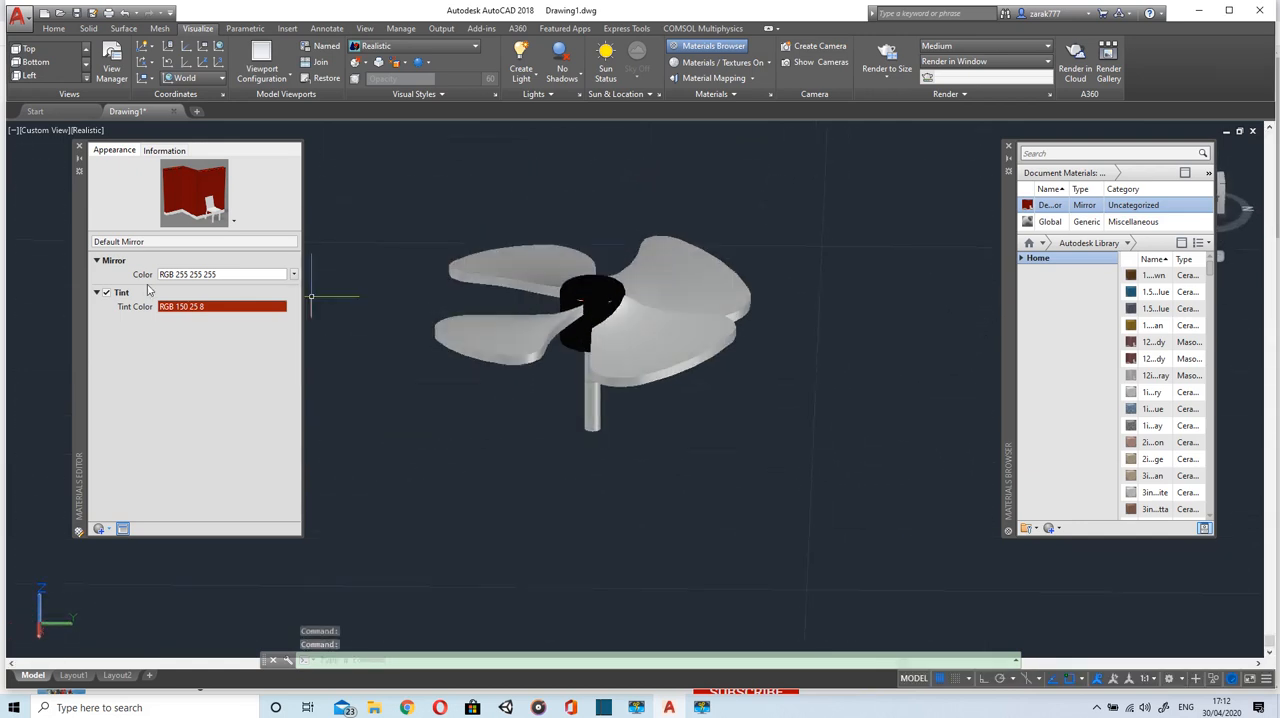
pyautogui.click(97, 260)
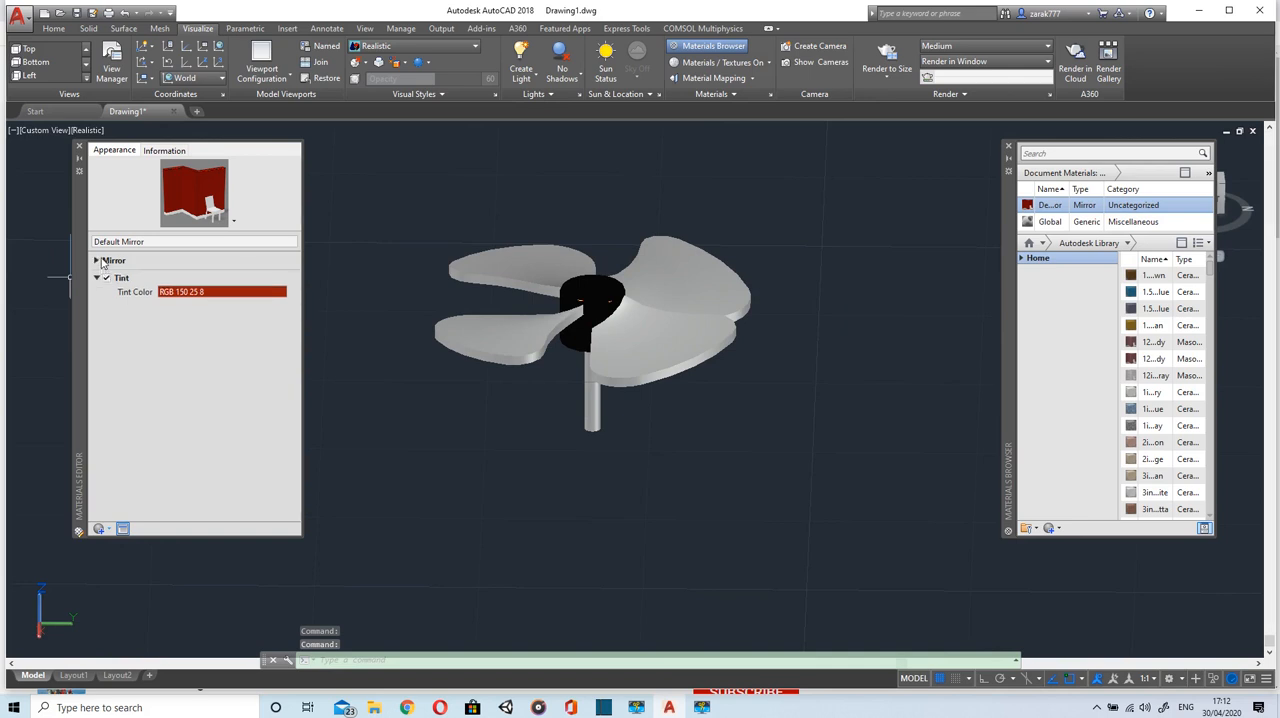
pyautogui.click(97, 260)
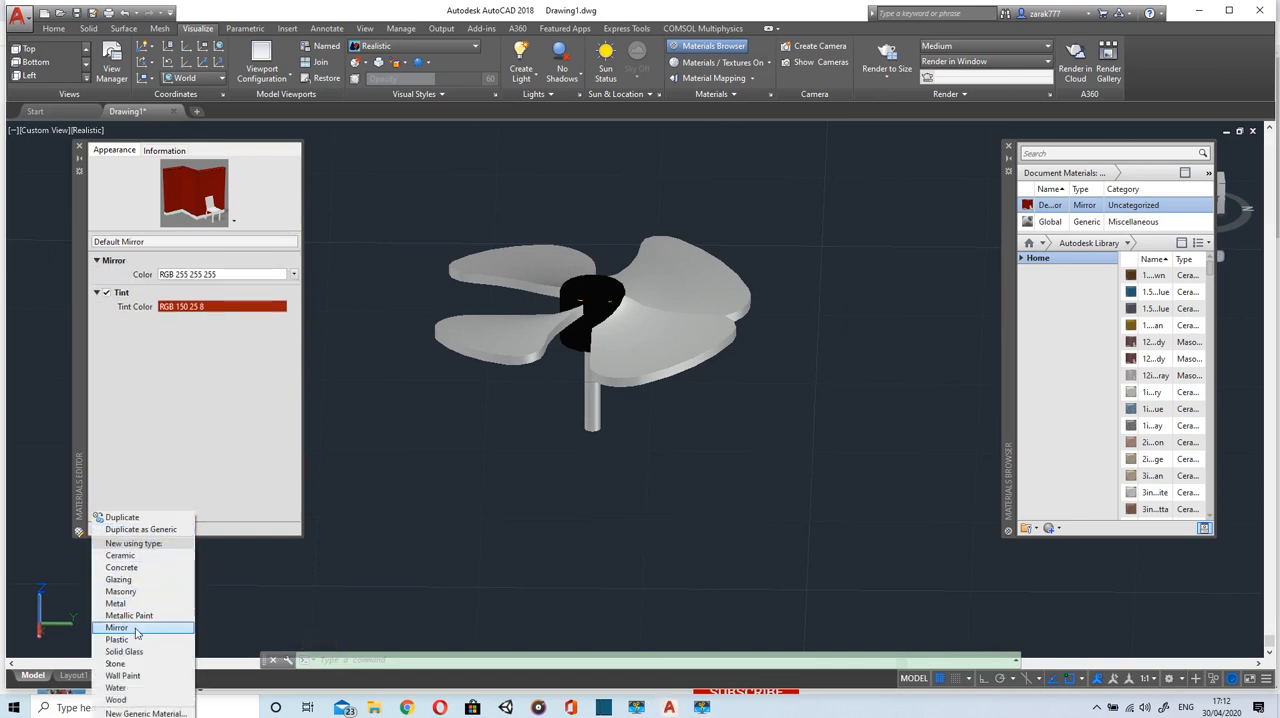
pyautogui.click(115, 603)
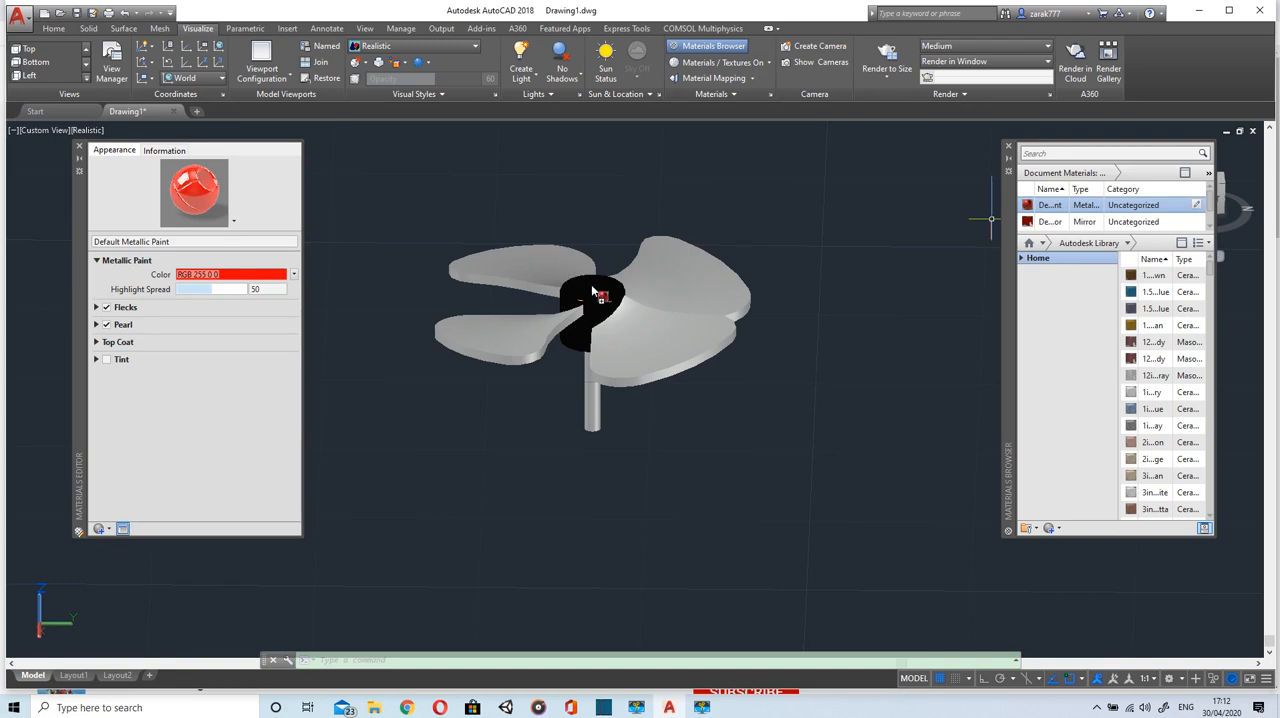
pyautogui.click(660, 310)
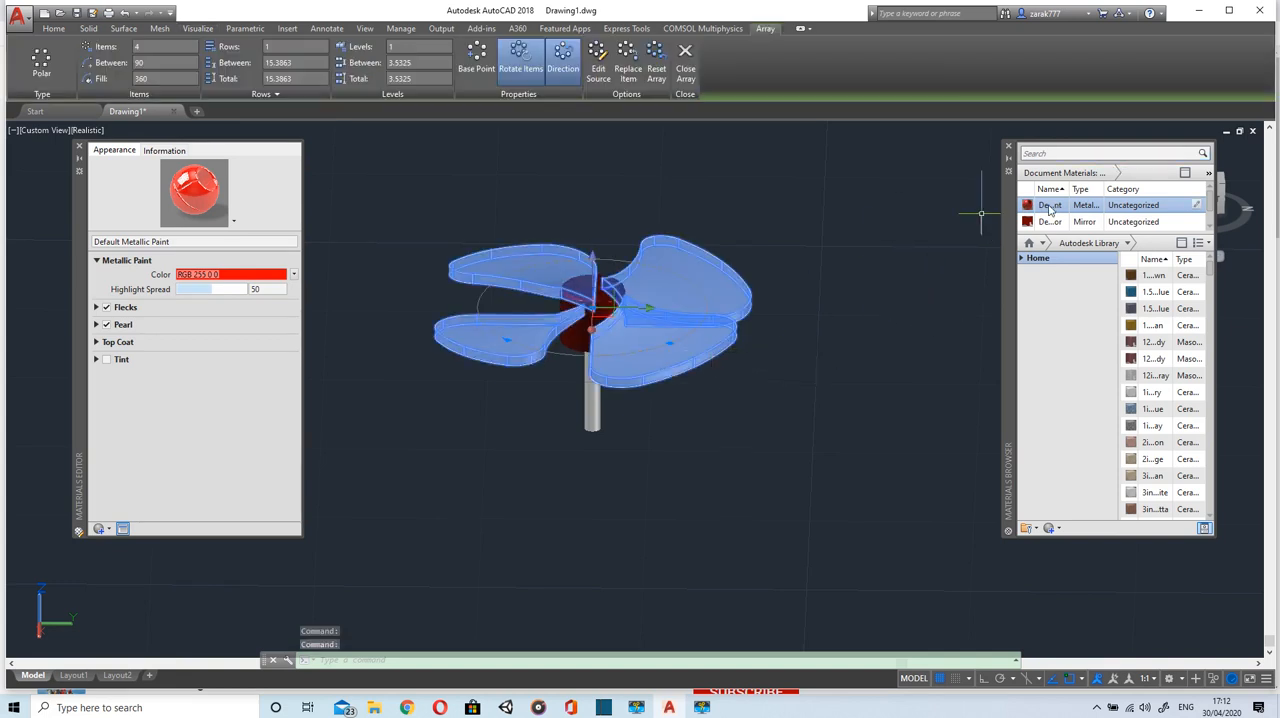
# Bring up the assignment options for the metallic paint material in Document Materials.
pyautogui.rightClick(1049, 205)
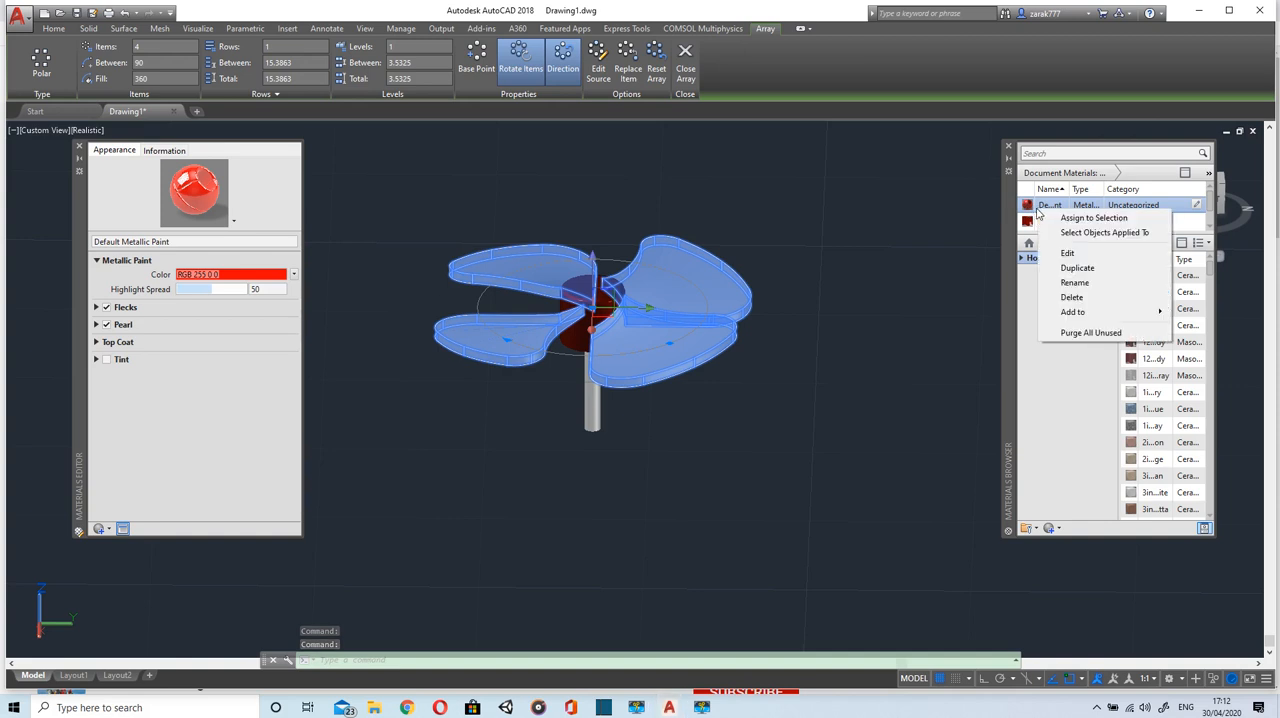
pyautogui.moveTo(1104, 232)
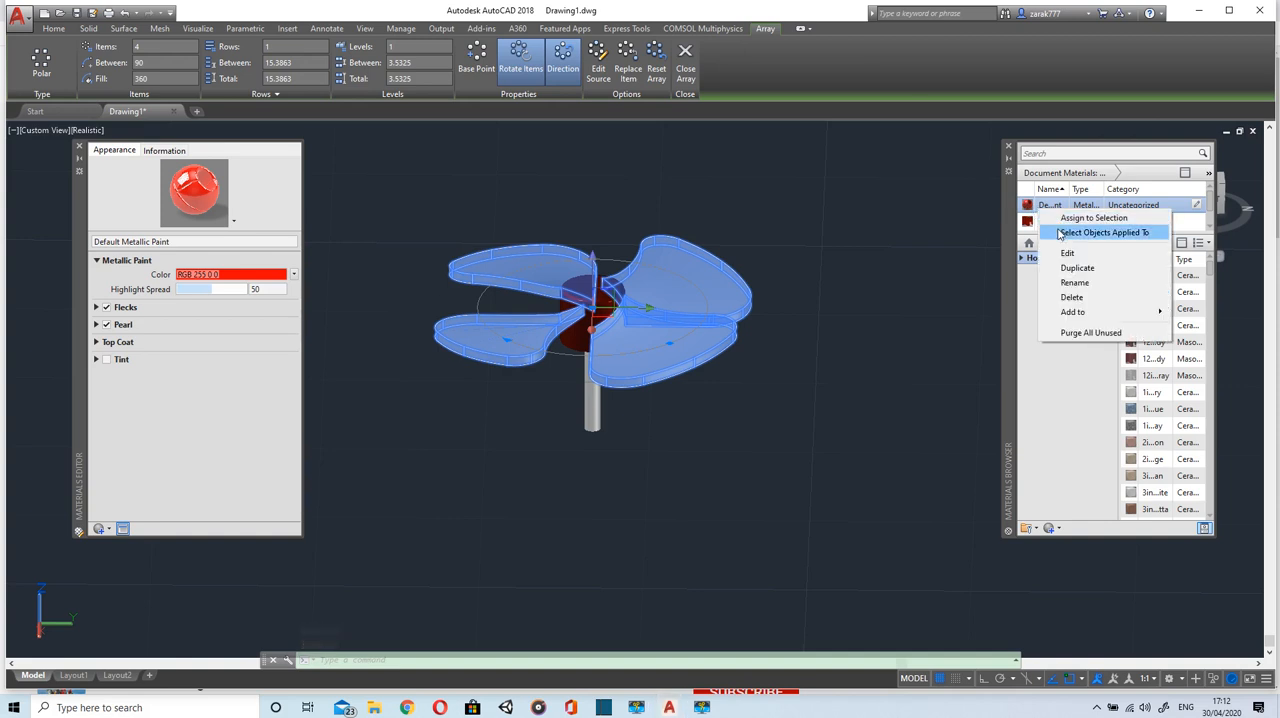
pyautogui.moveTo(1093, 218)
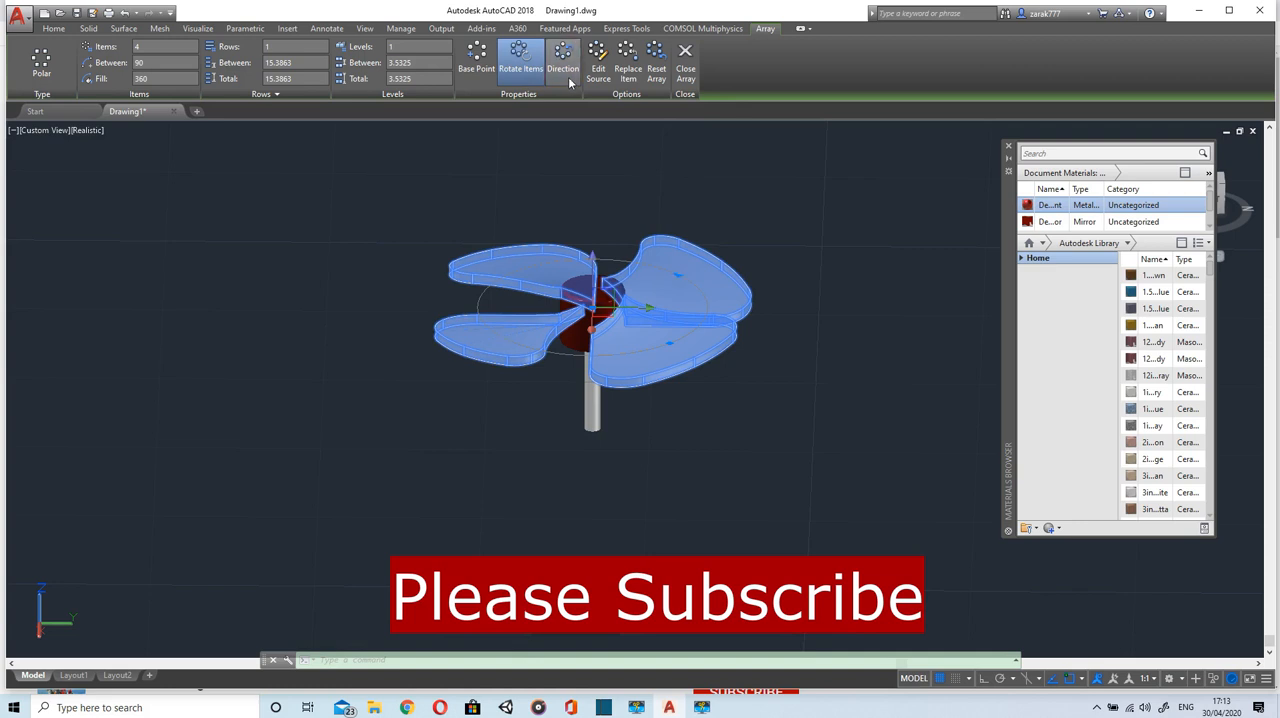
pyautogui.moveTo(598, 62)
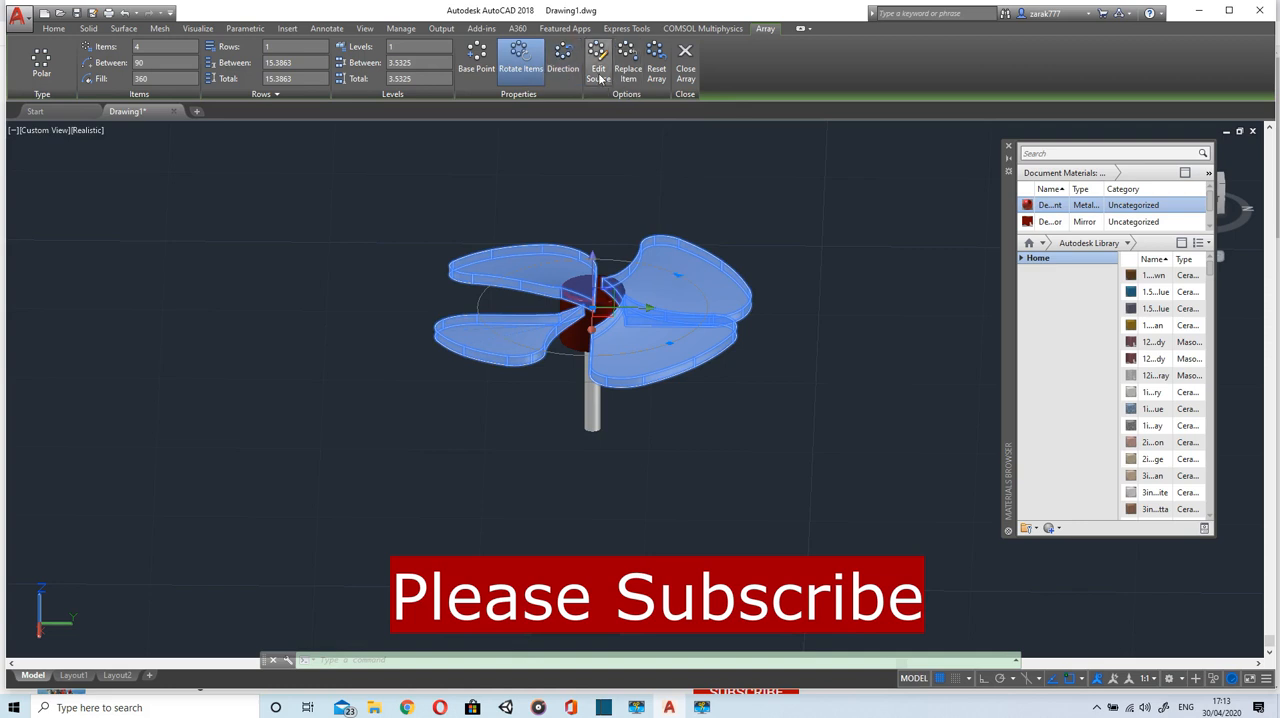